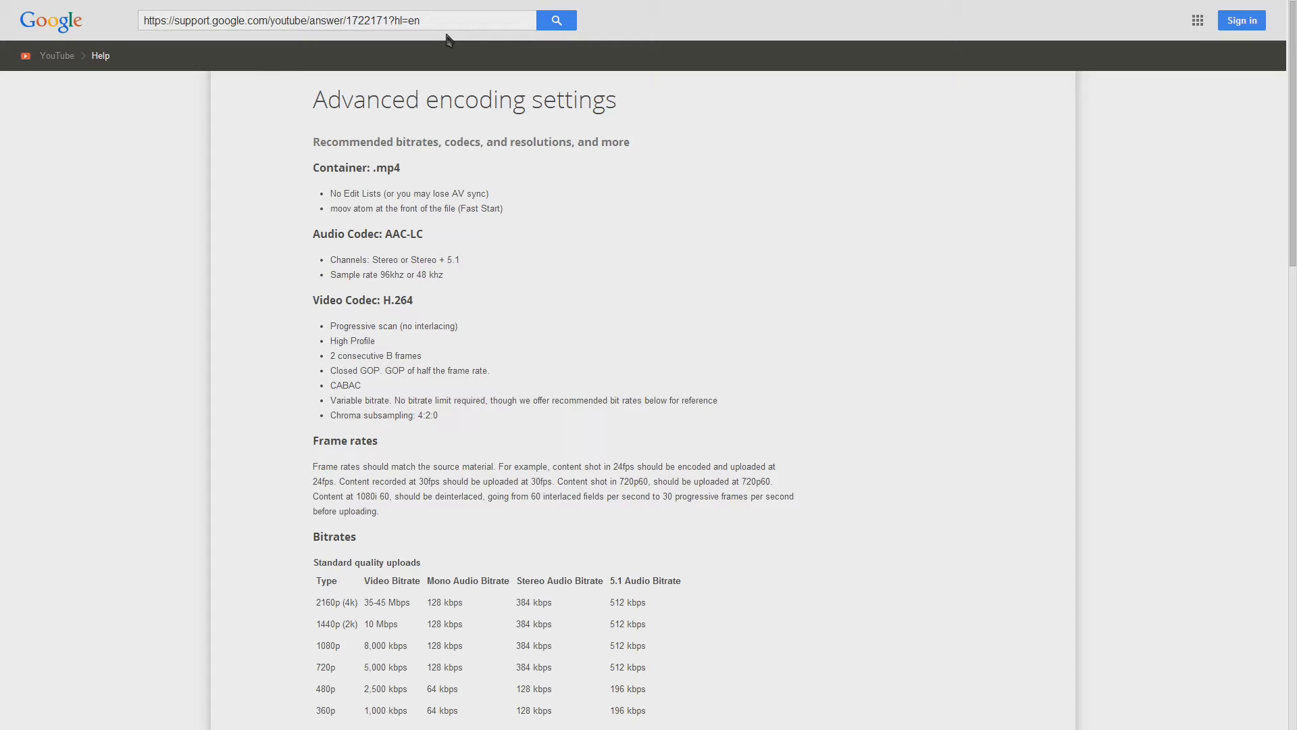
pyautogui.moveTo(798, 208)
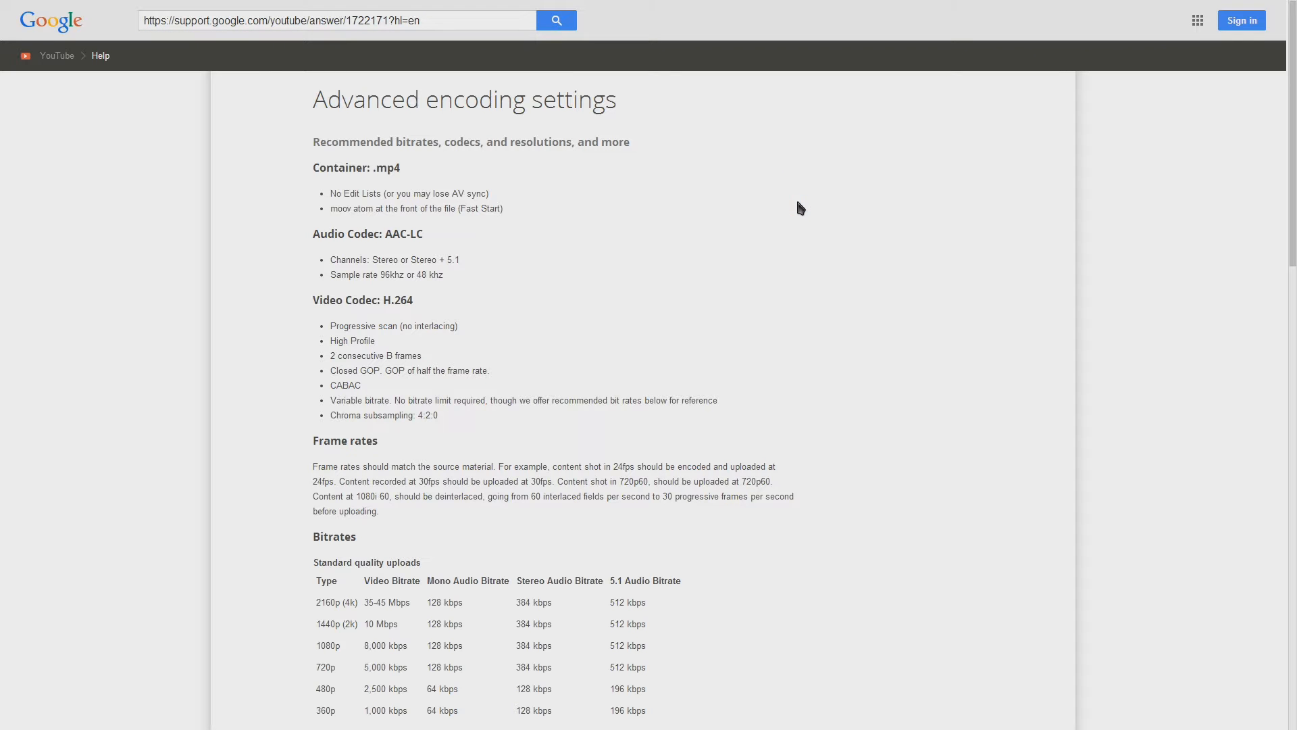
# - Set the project pixel format to 32-bit floating point (video levels) in Project Properties and accept
pyautogui.click(761, 42)
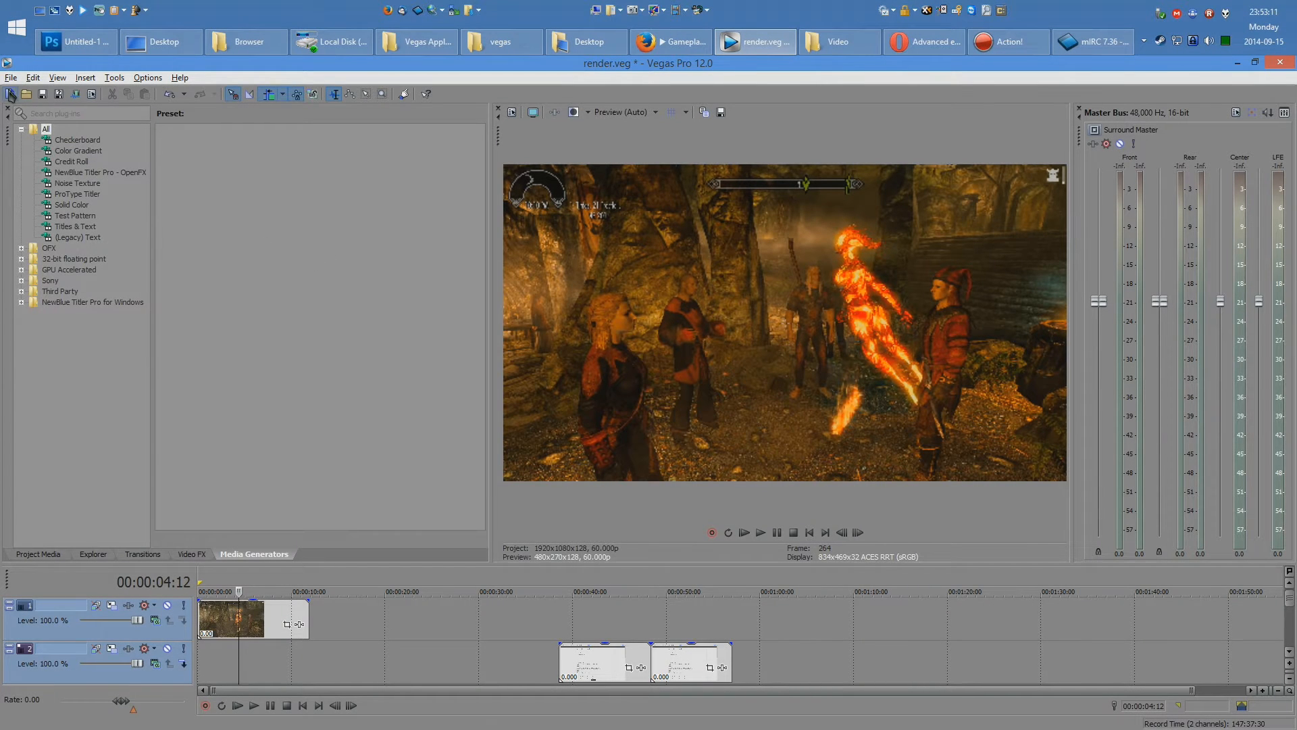
pyautogui.click(11, 77)
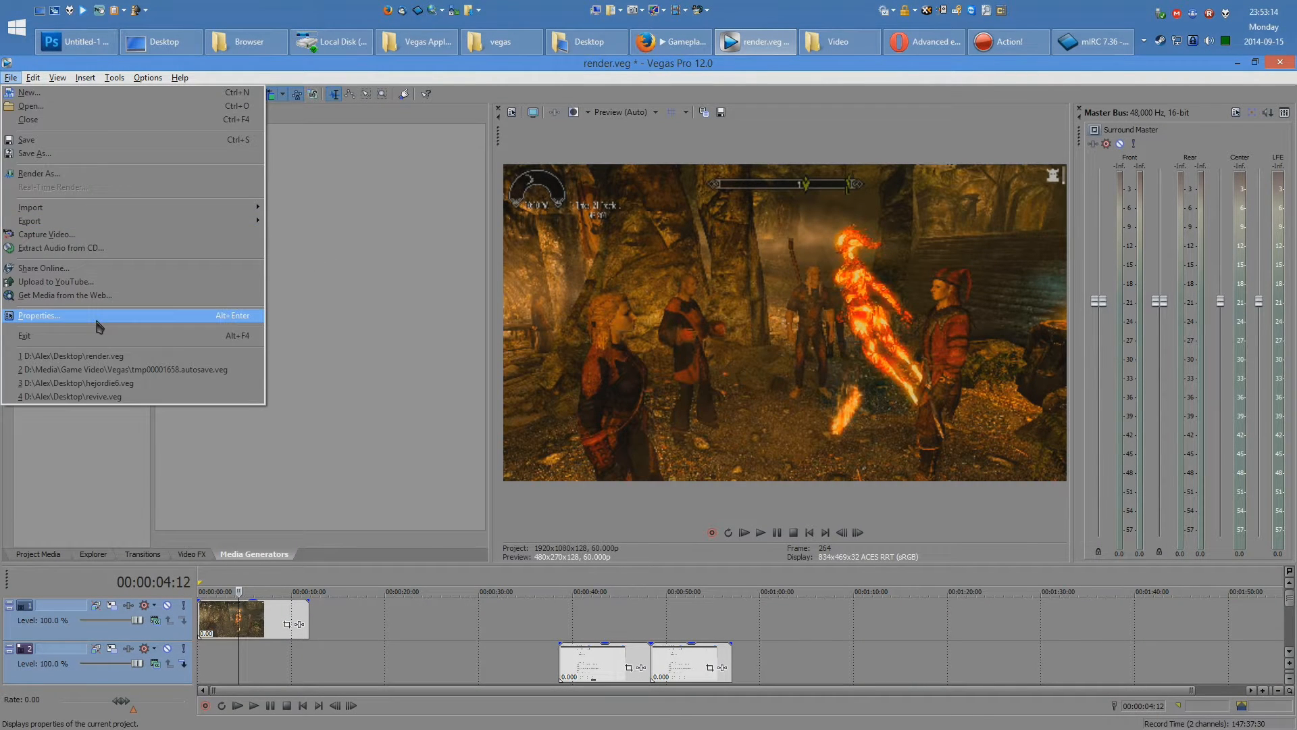
pyautogui.click(38, 315)
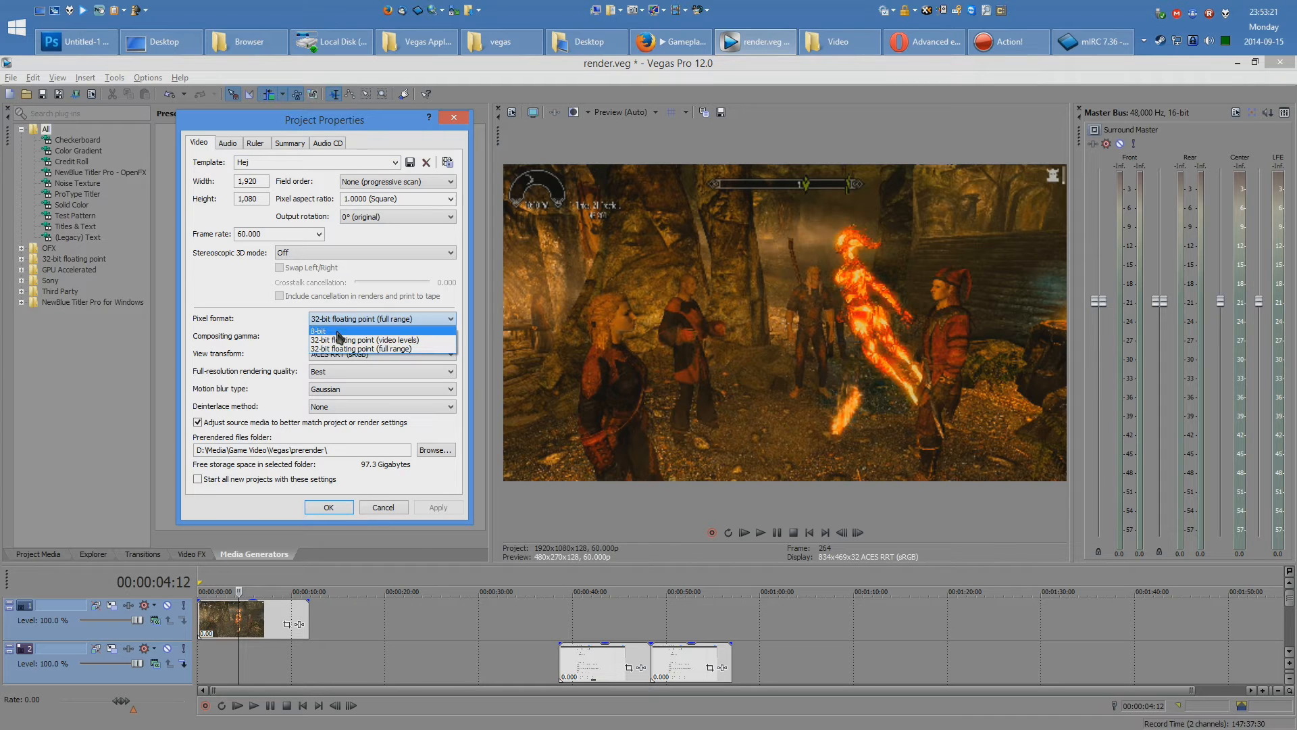
pyautogui.moveTo(383, 341)
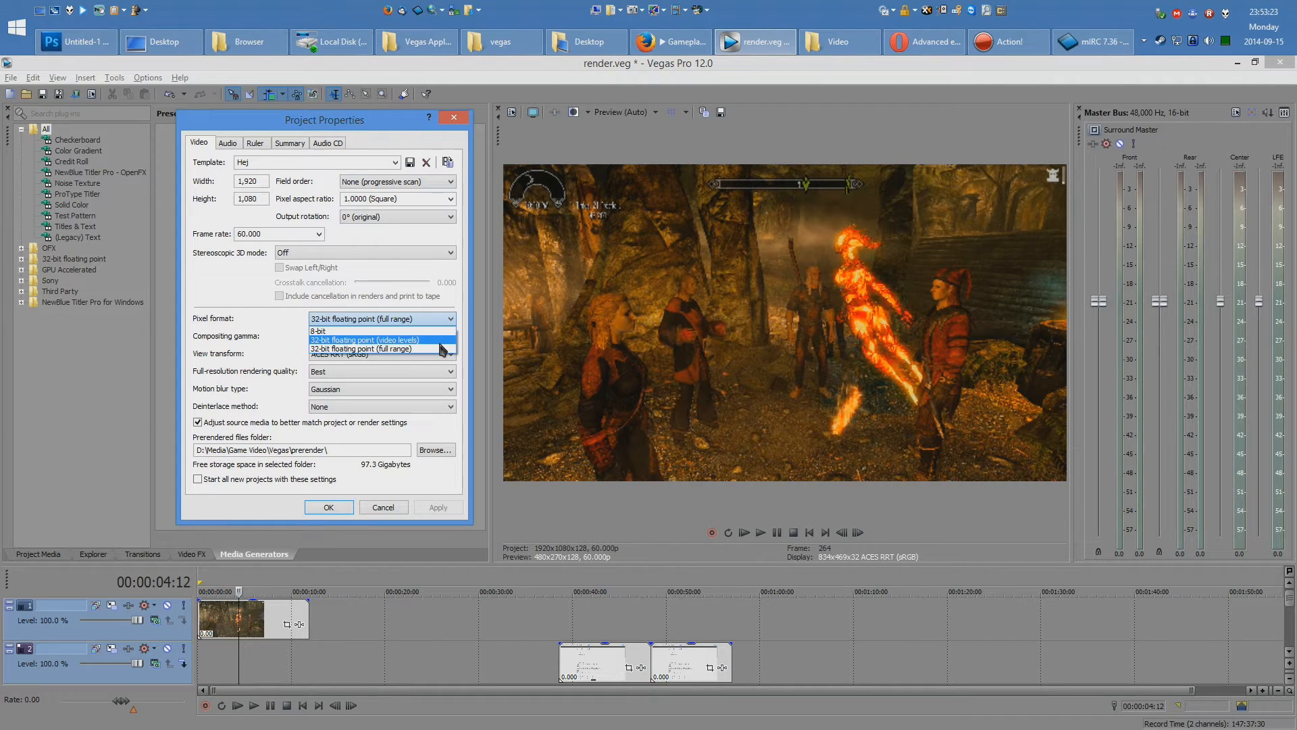
pyautogui.click(363, 339)
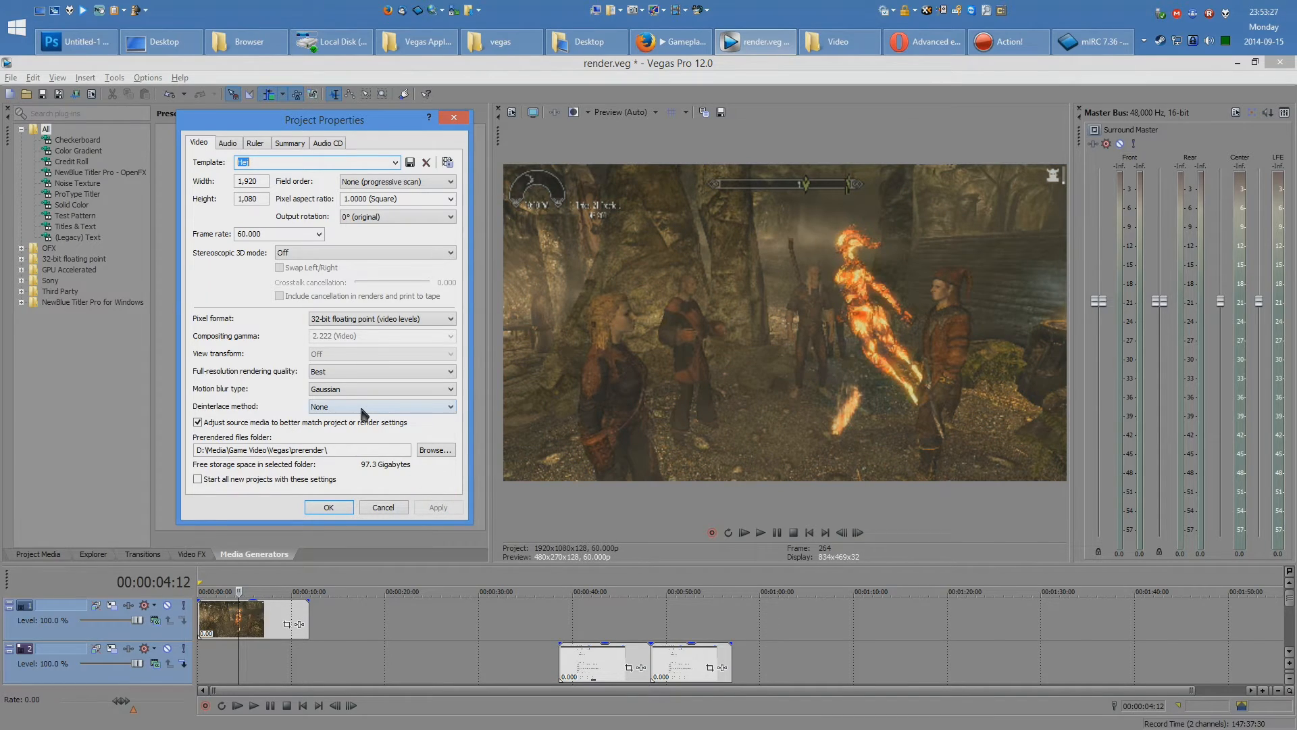
pyautogui.click(327, 507)
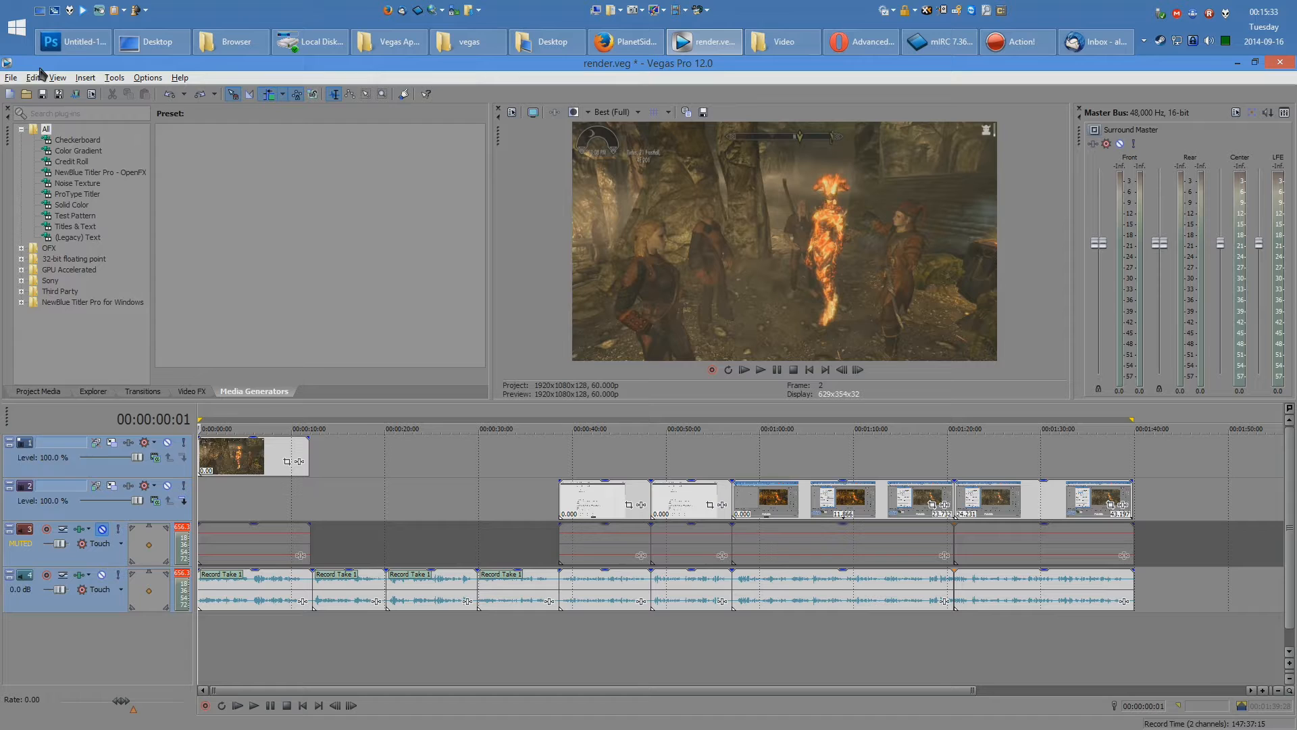
# - Start Render As and choose the MainConcept AVC/AAC 'Hej HD' template (1080p, 30 fps, 50 Mbps)
pyautogui.click(11, 77)
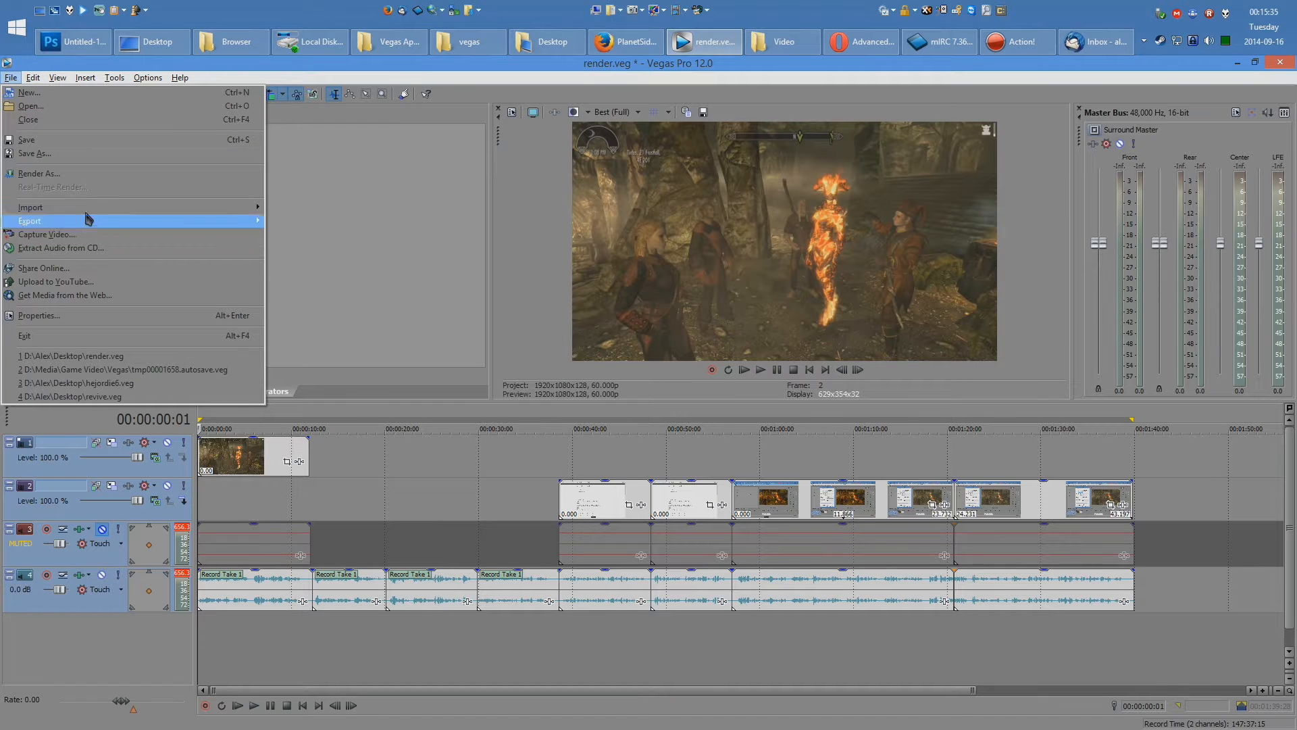
pyautogui.click(39, 173)
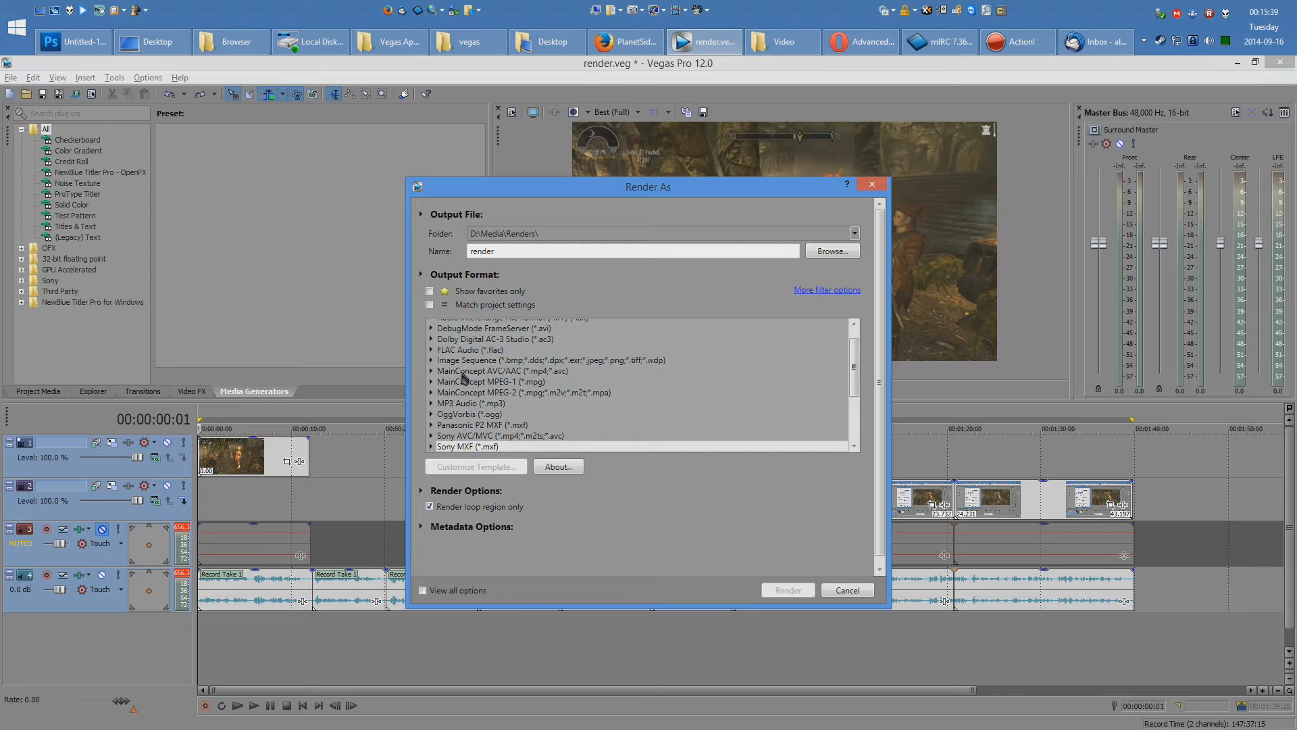
pyautogui.click(503, 370)
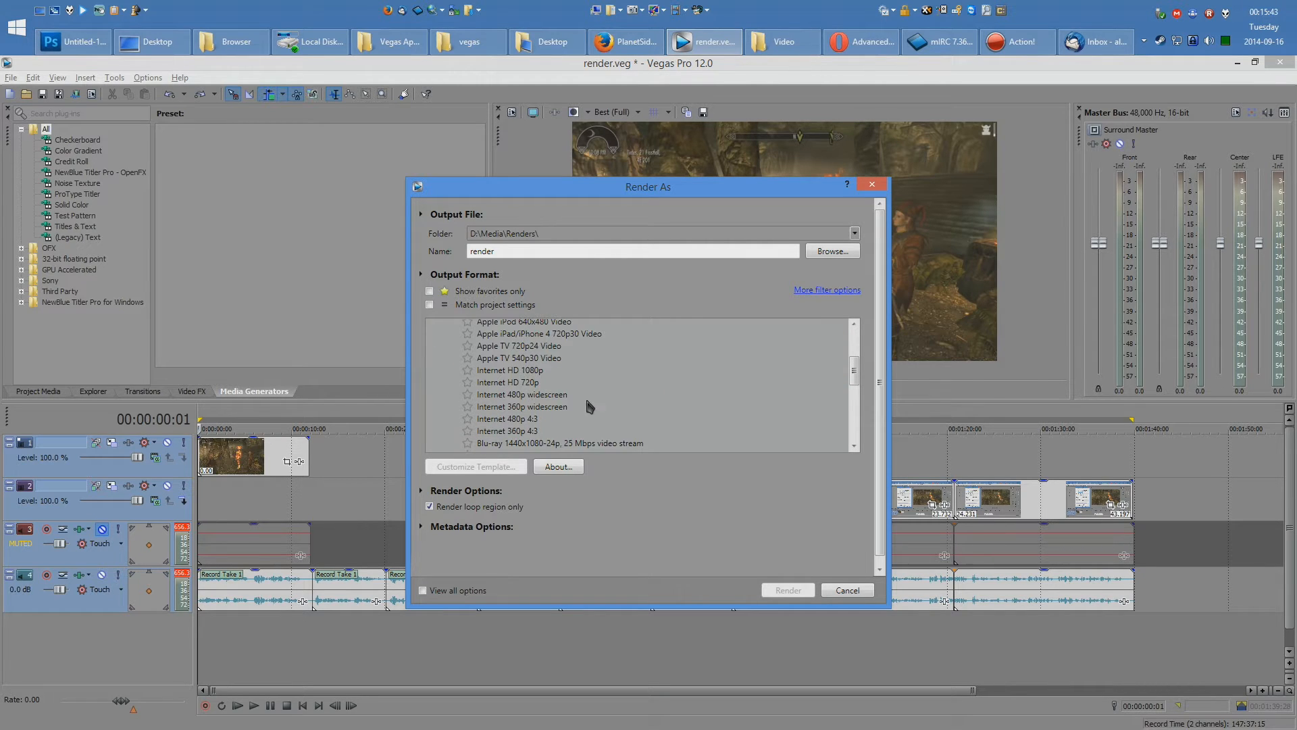
pyautogui.scroll(-3)
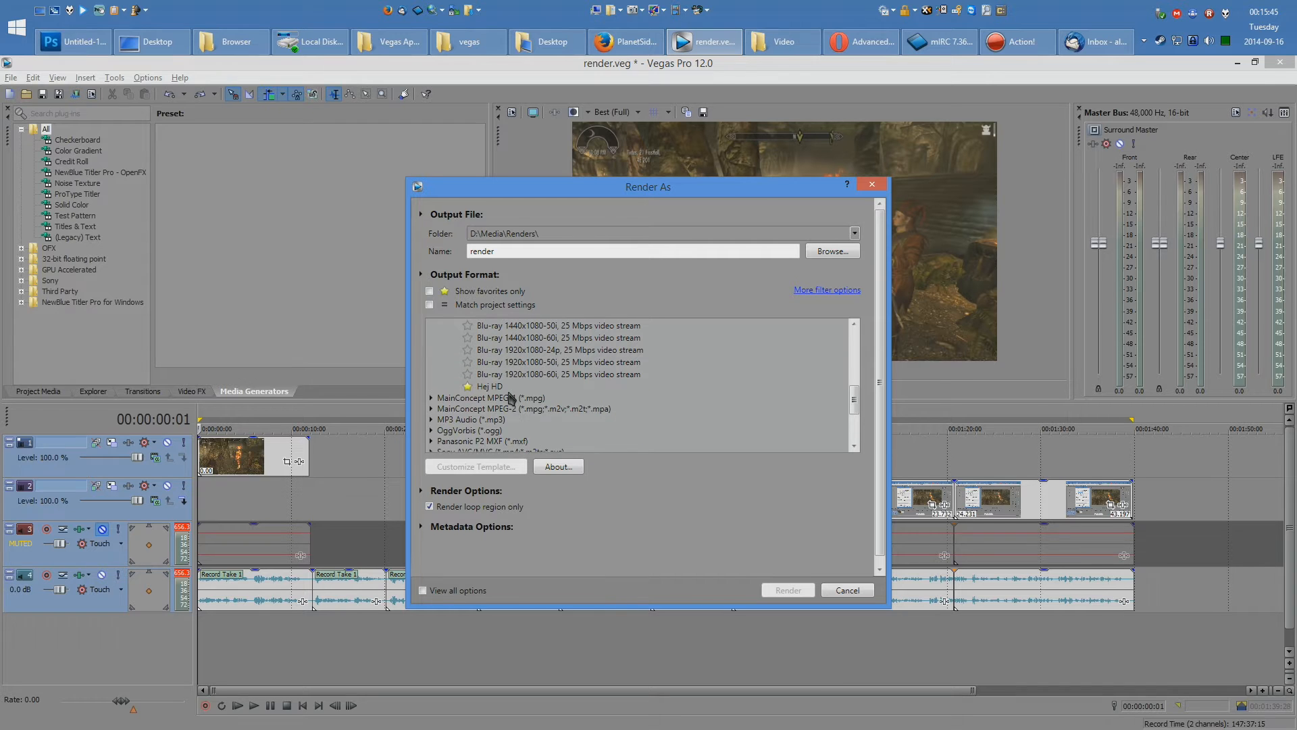
pyautogui.click(476, 466)
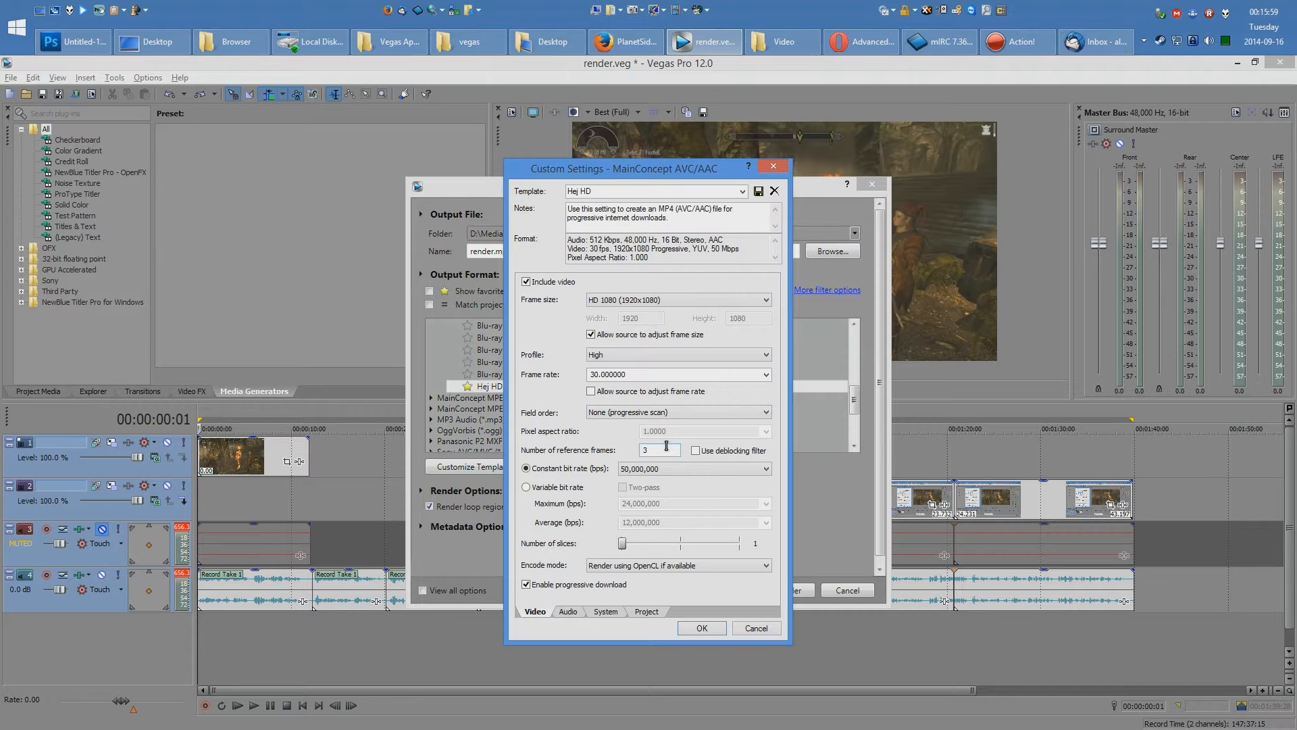
pyautogui.moveTo(670, 426)
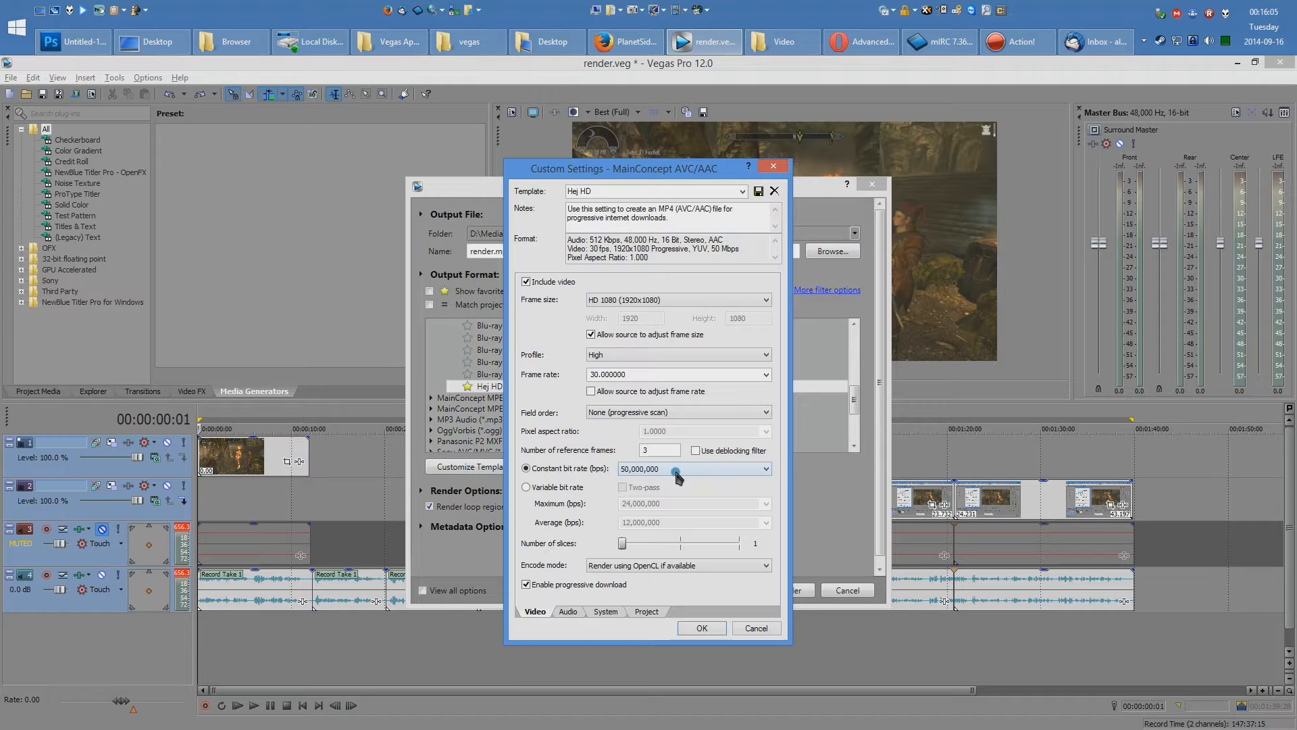
pyautogui.click(569, 611)
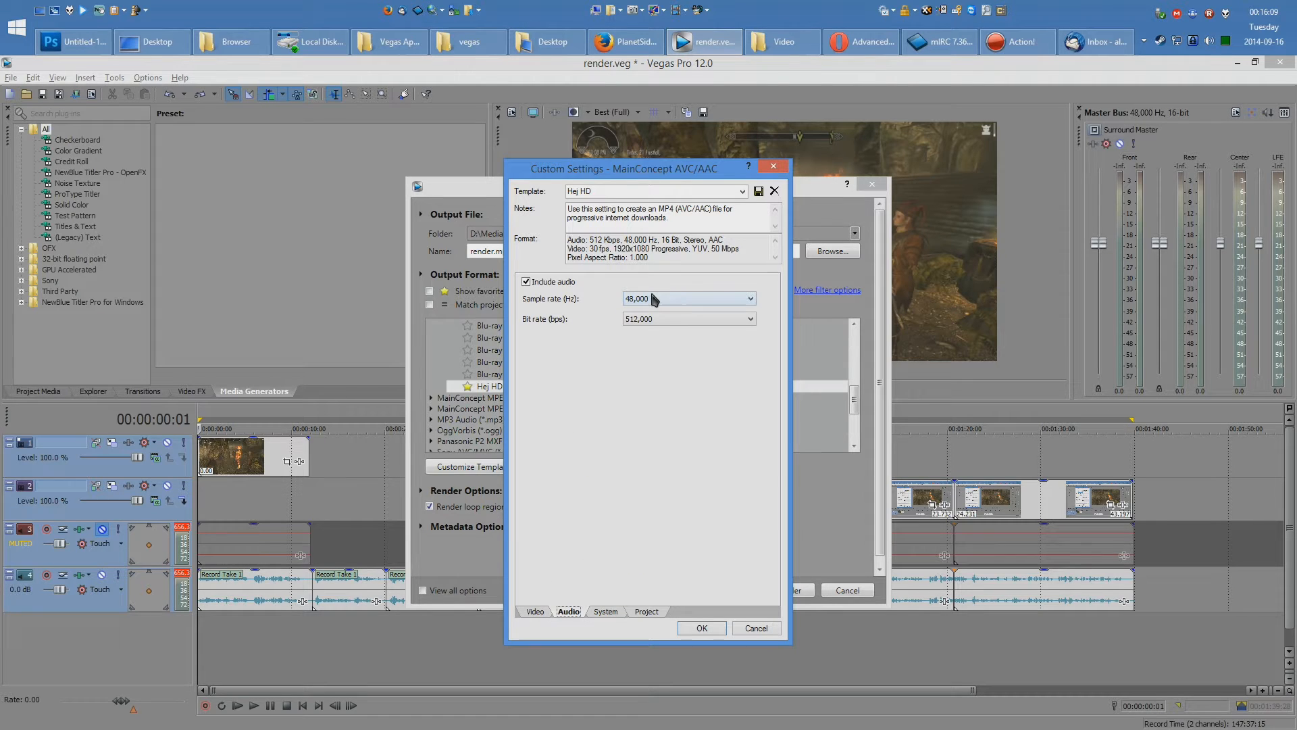
pyautogui.click(605, 611)
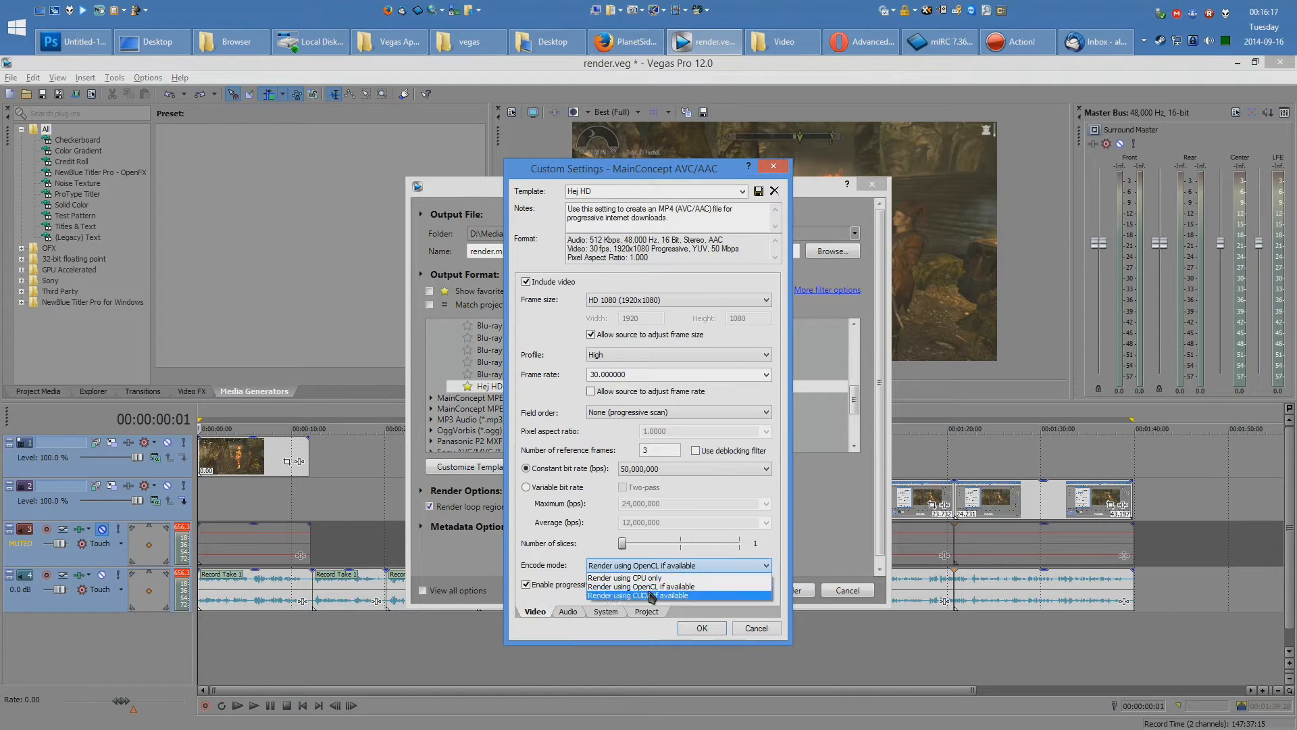
pyautogui.moveTo(628, 577)
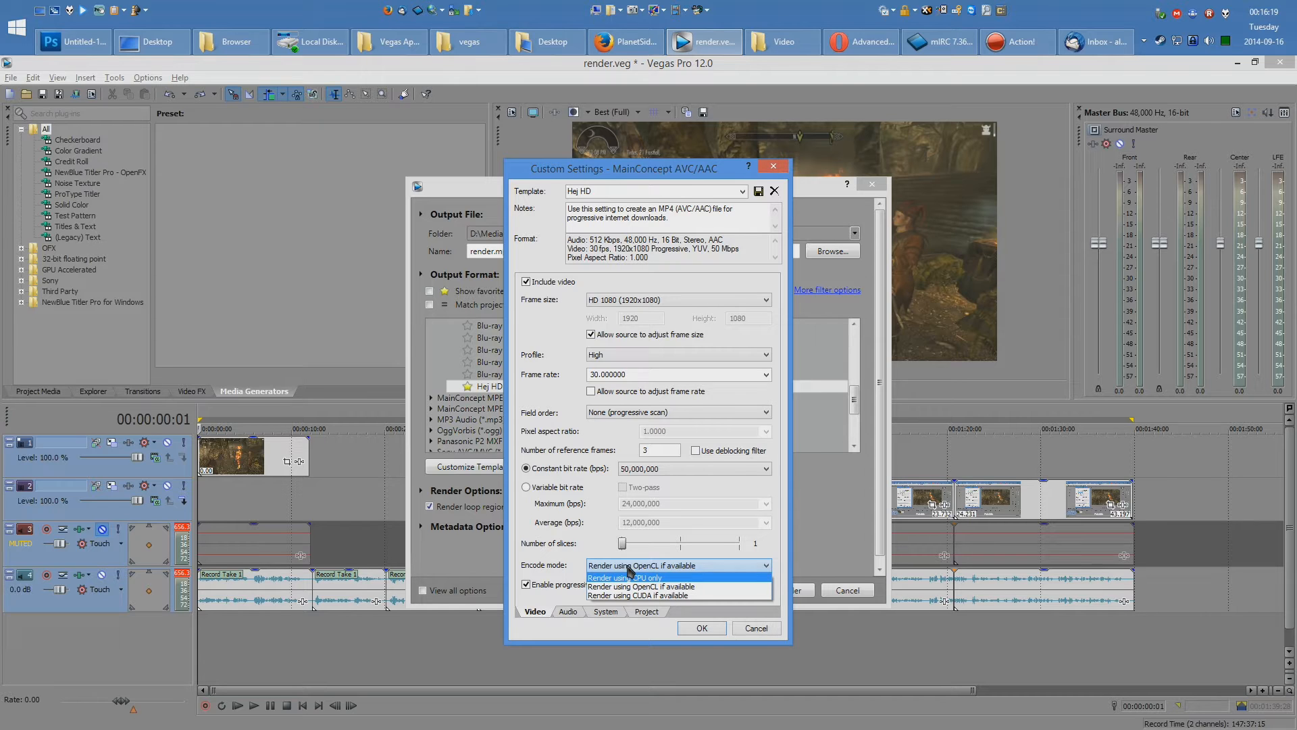
pyautogui.click(641, 565)
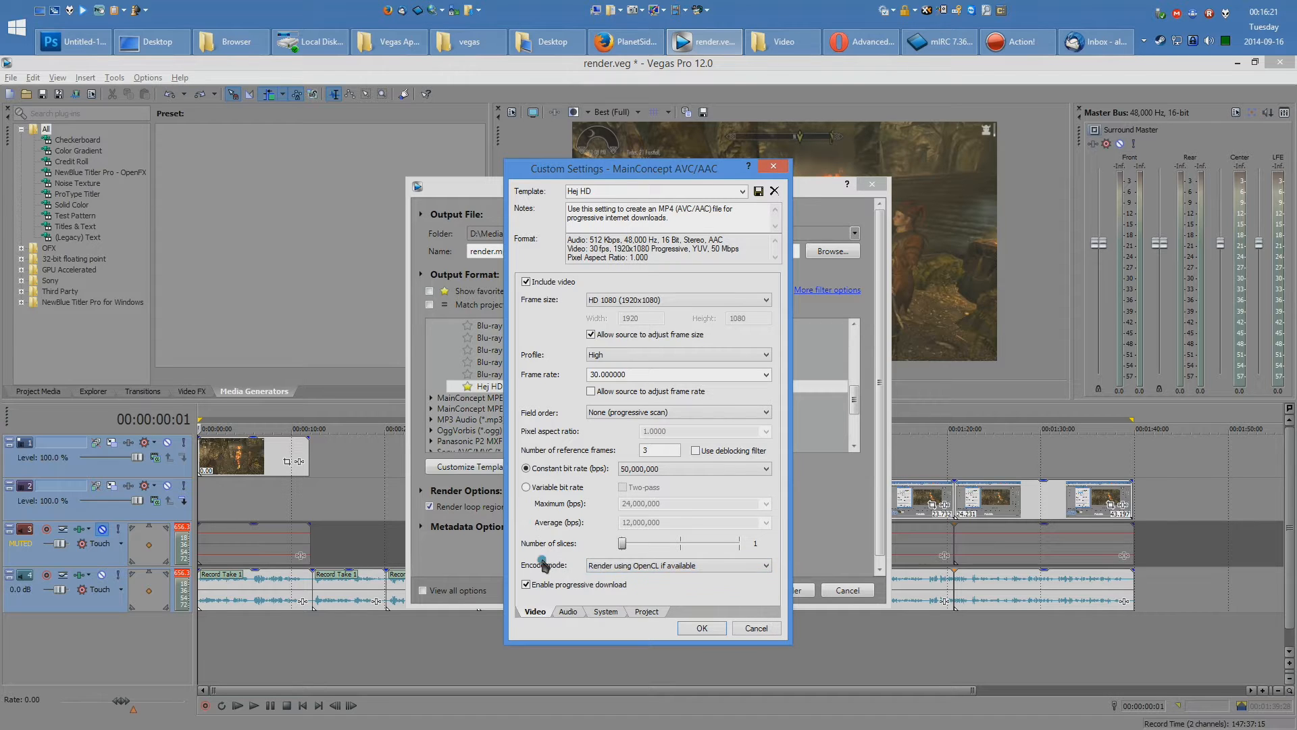
pyautogui.click(646, 611)
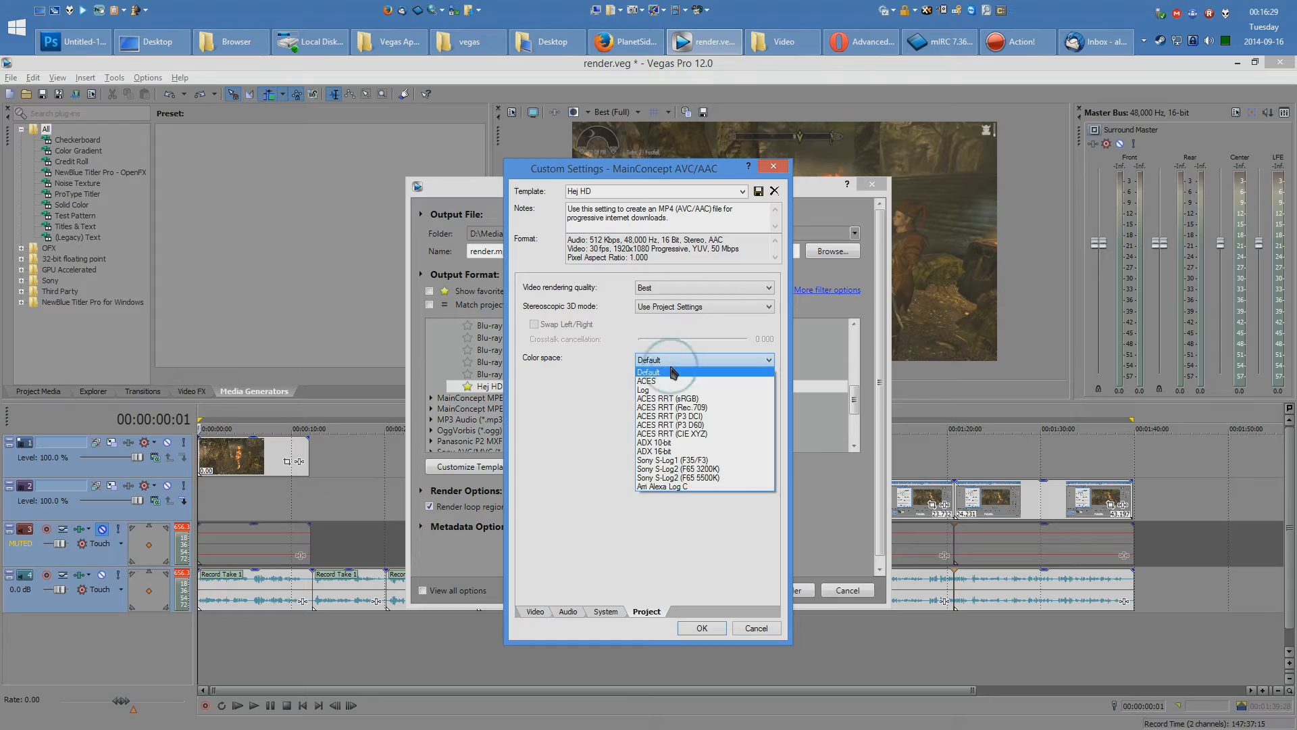
pyautogui.click(535, 611)
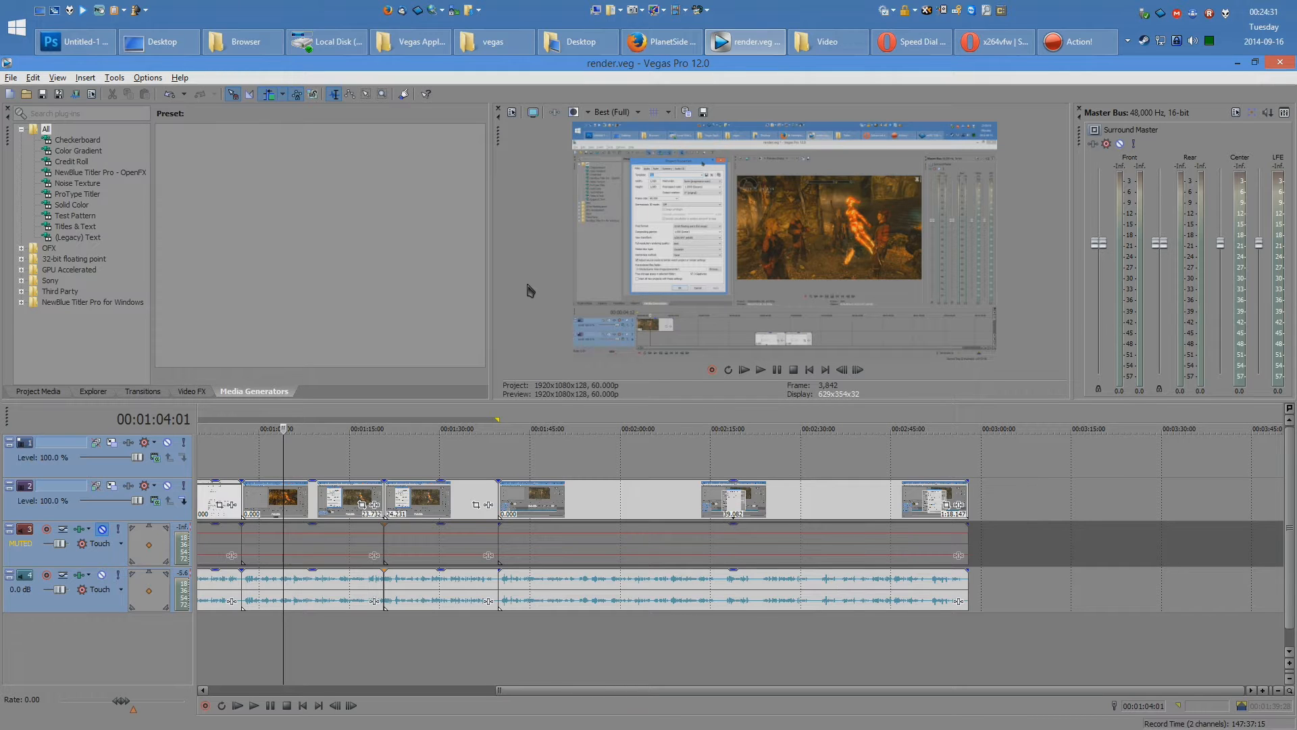
pyautogui.moveTo(854, 455)
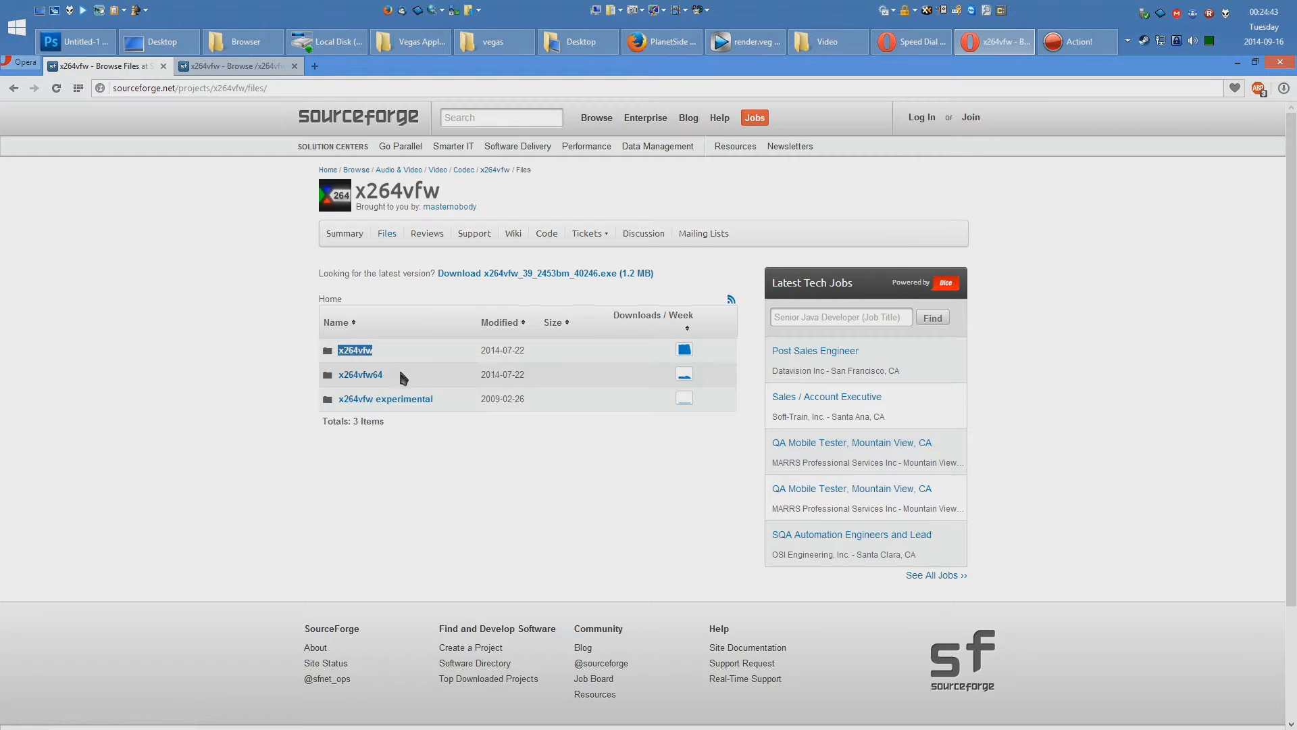
# - Open the x264vfw64 folder on the SourceForge files page, listing builds from 39_2453bm_40246
pyautogui.click(360, 374)
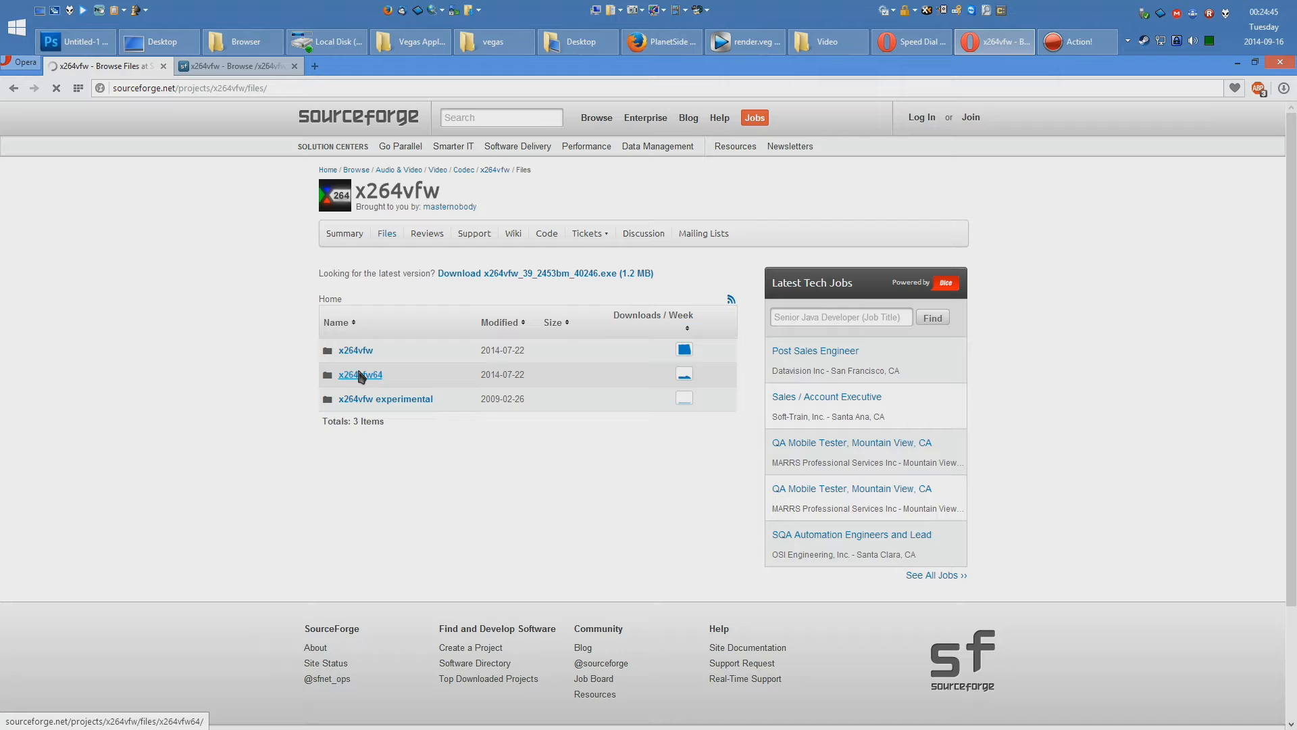
pyautogui.click(360, 374)
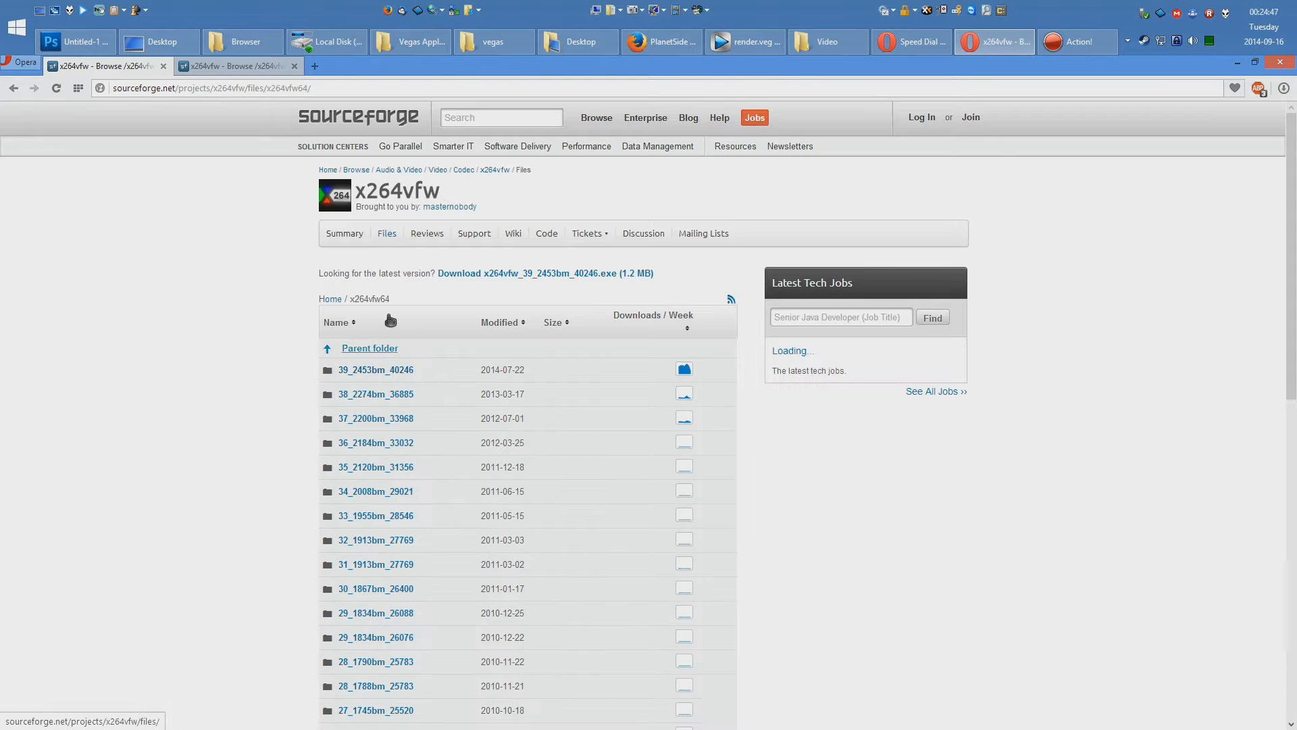
pyautogui.click(375, 371)
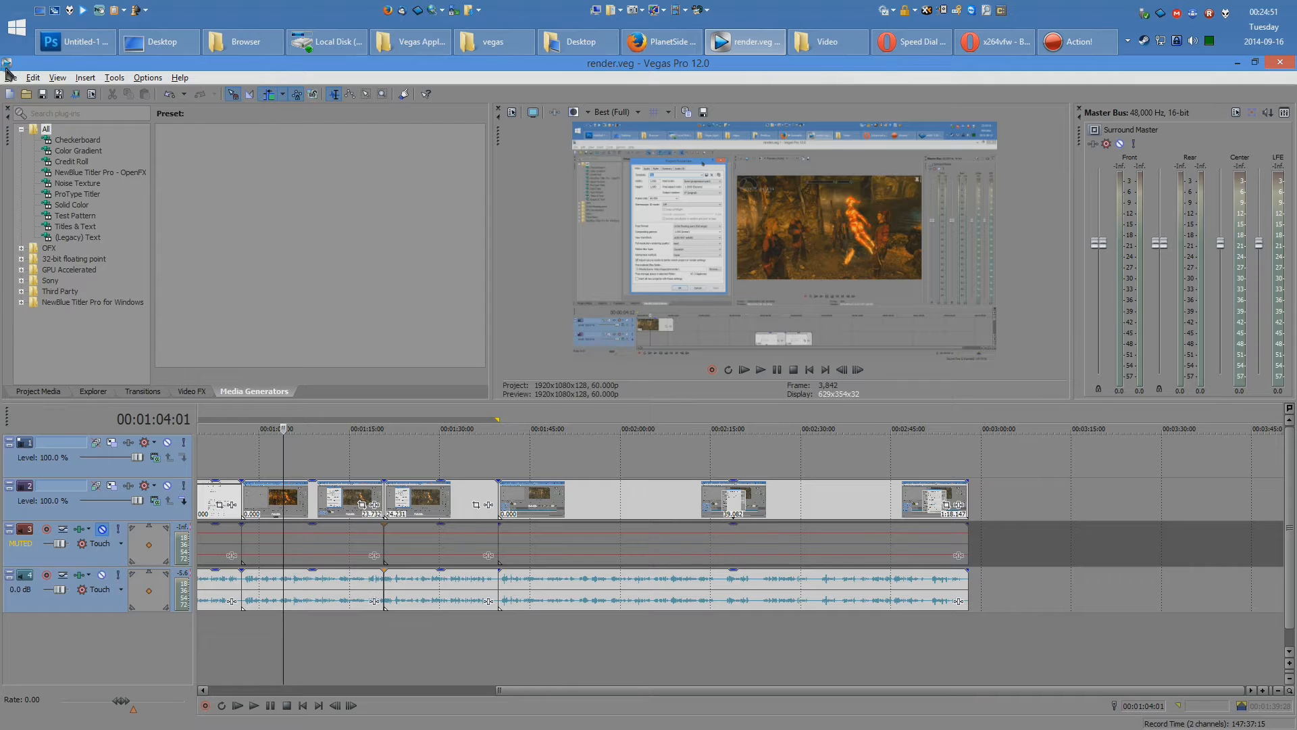
# - Start Render As and choose the Video for Windows 'x264vfw Best' template
pyautogui.click(11, 77)
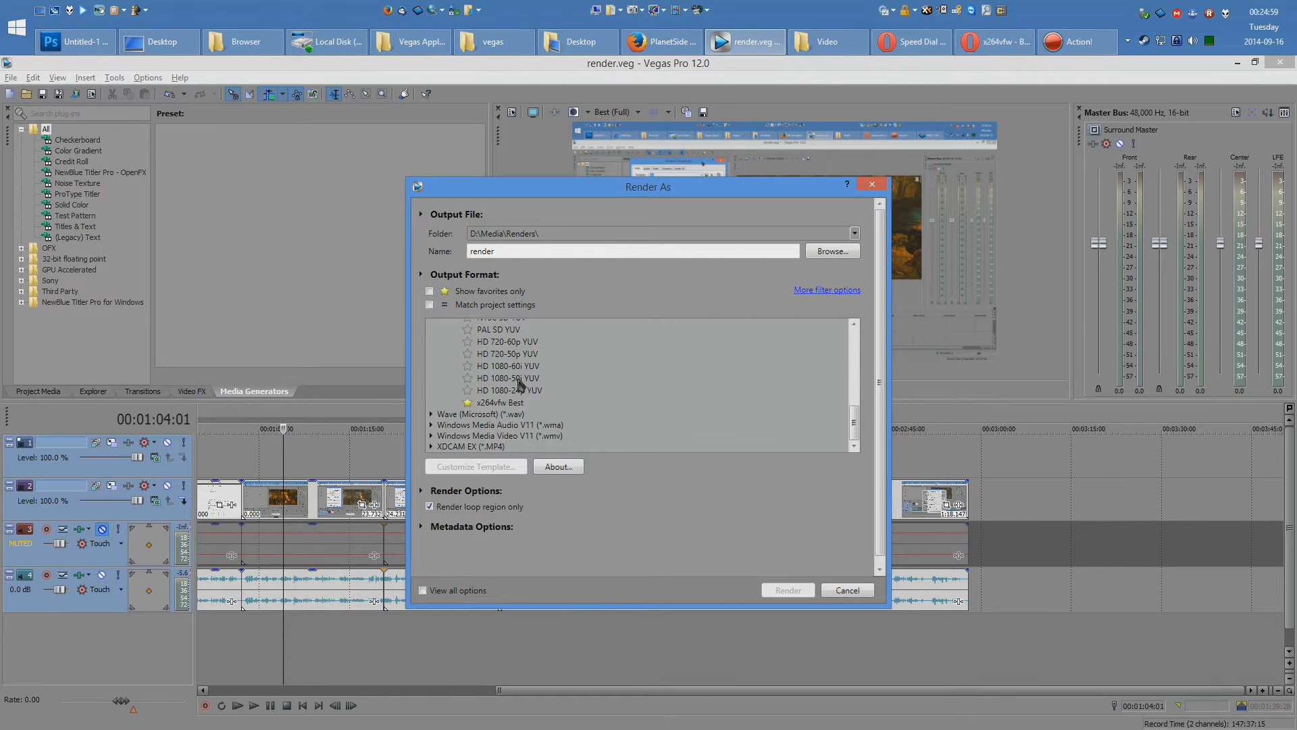
pyautogui.click(500, 402)
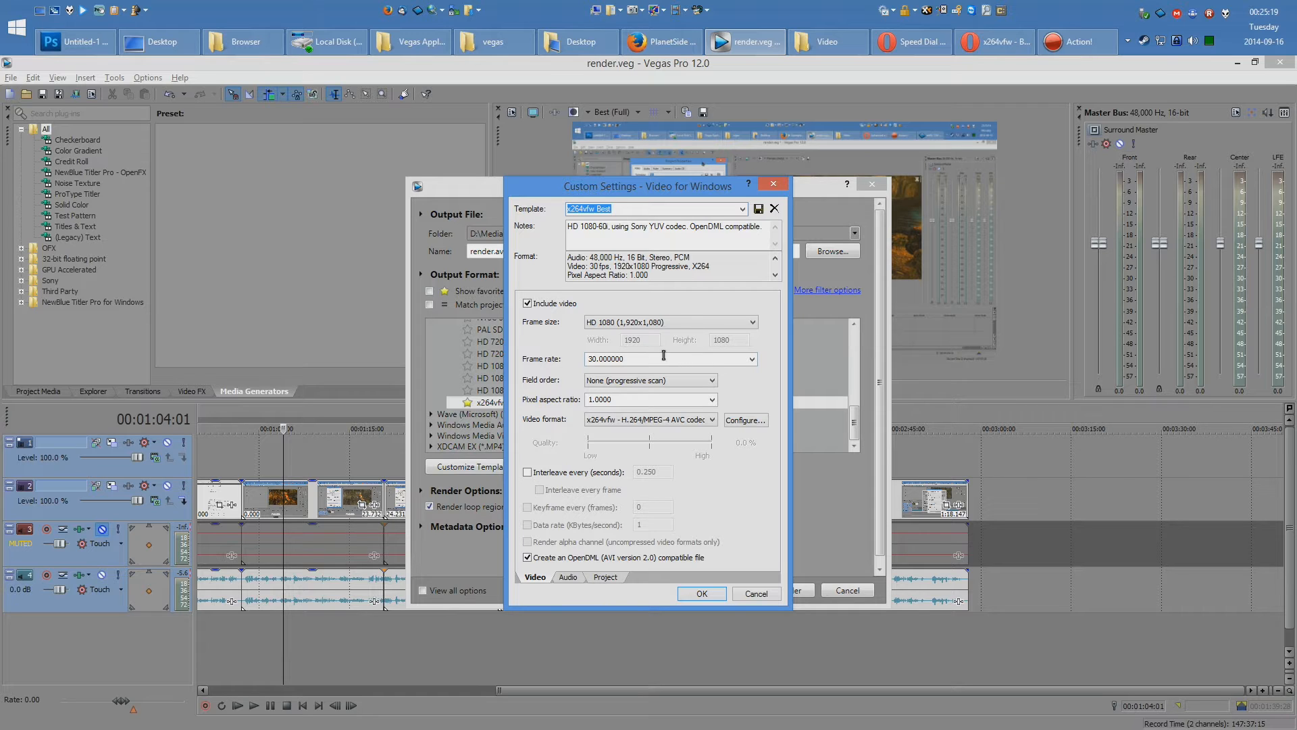
pyautogui.moveTo(498, 415)
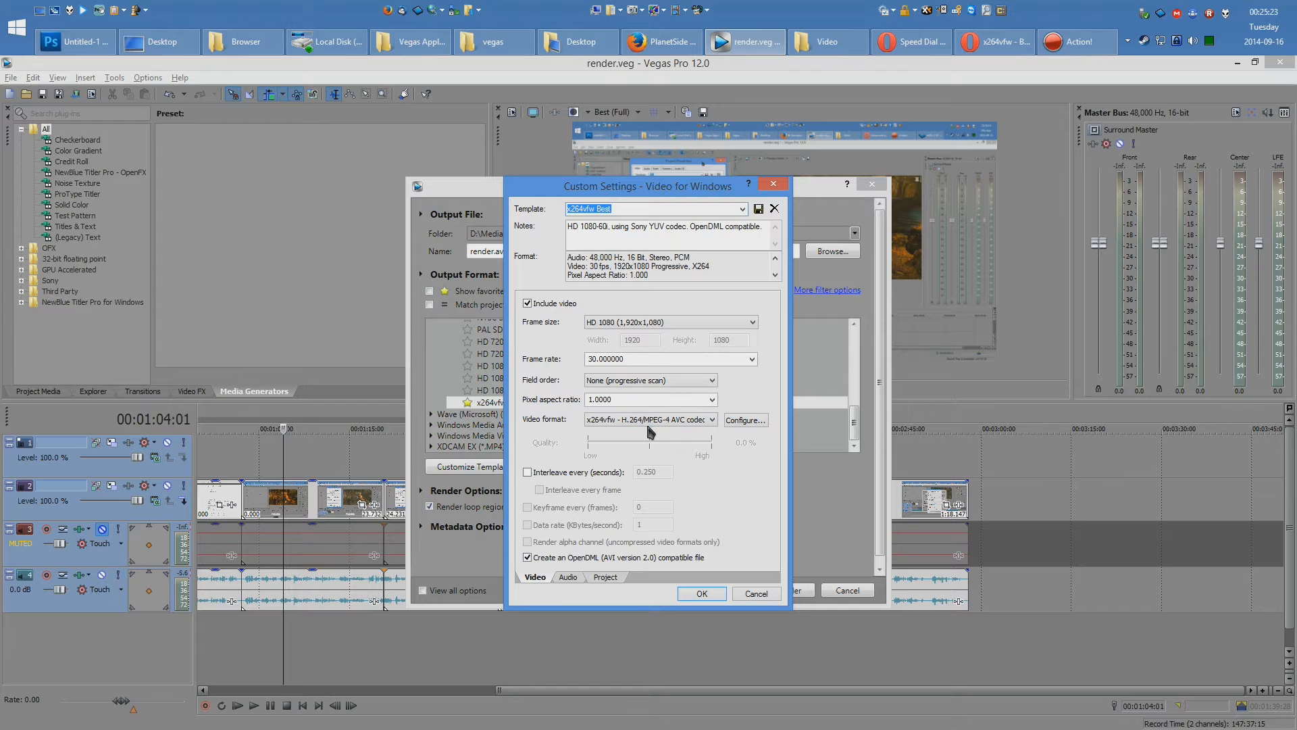
# - Select the x264vfw H.264 codec as video format and open its configuration window
pyautogui.click(709, 419)
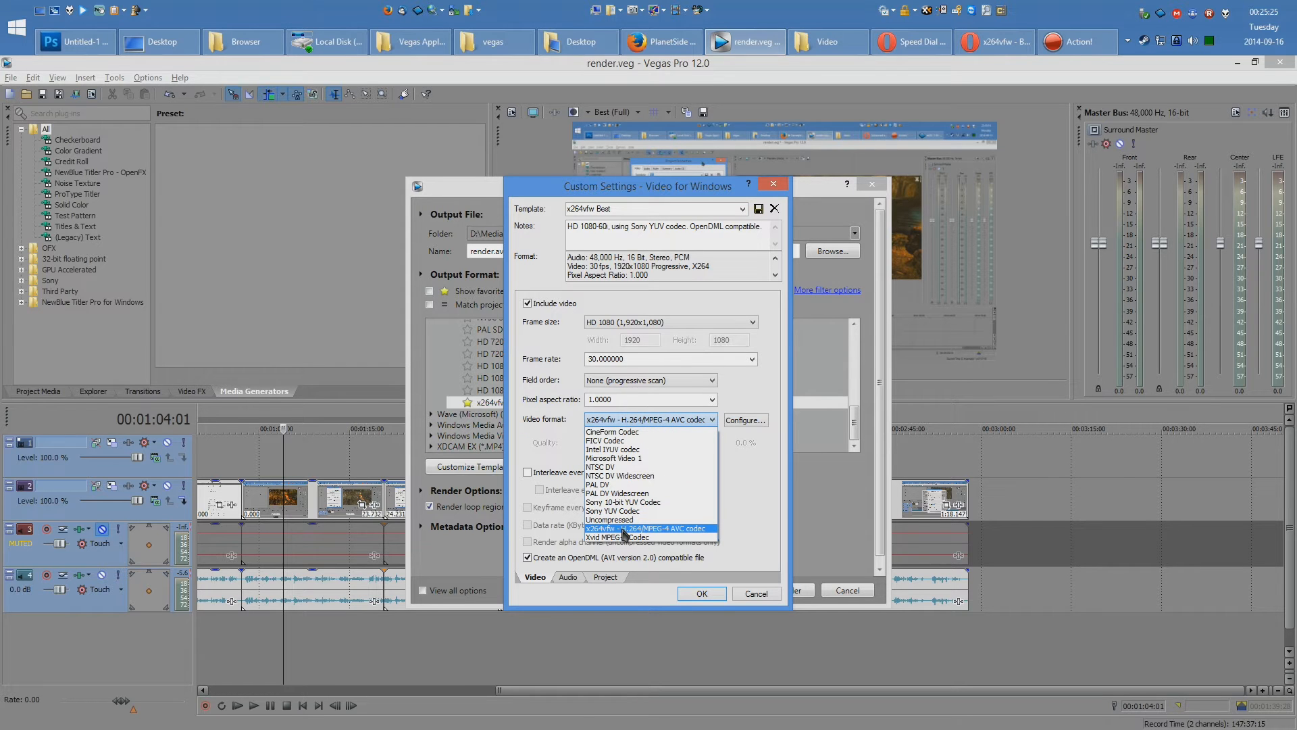
pyautogui.click(647, 528)
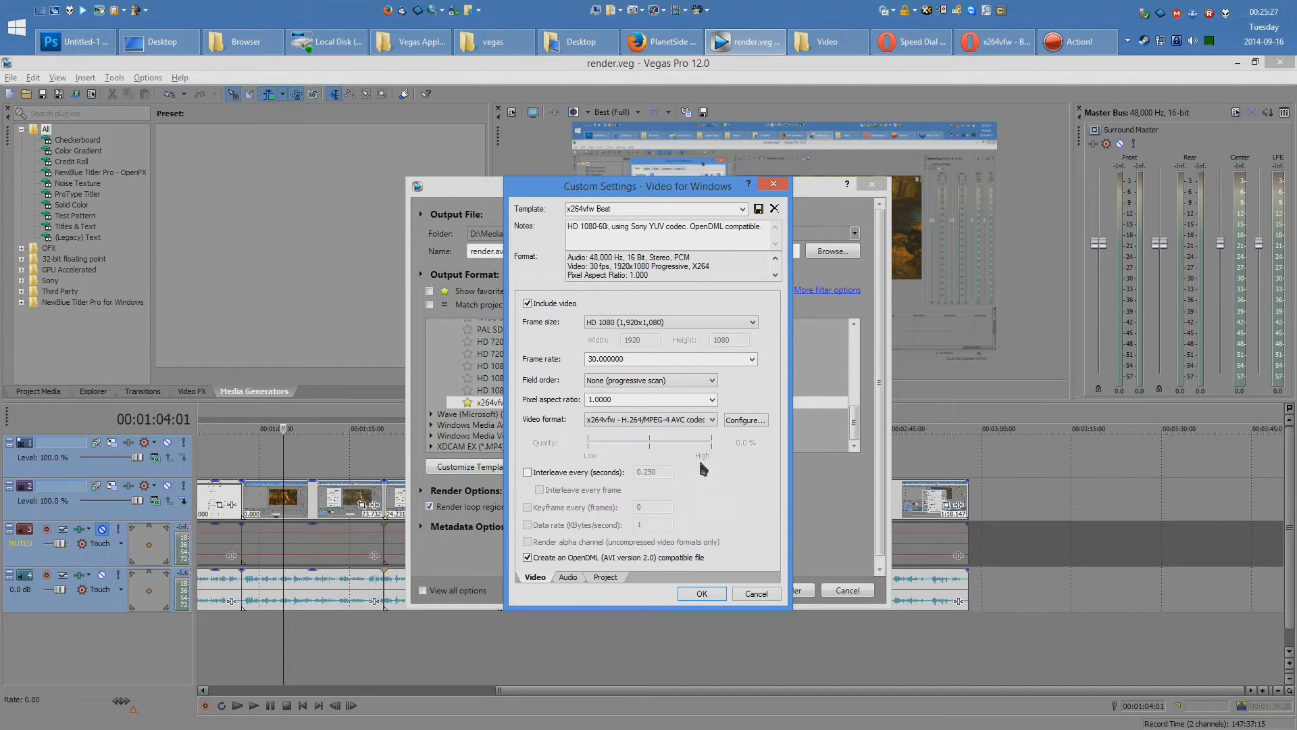
pyautogui.click(743, 418)
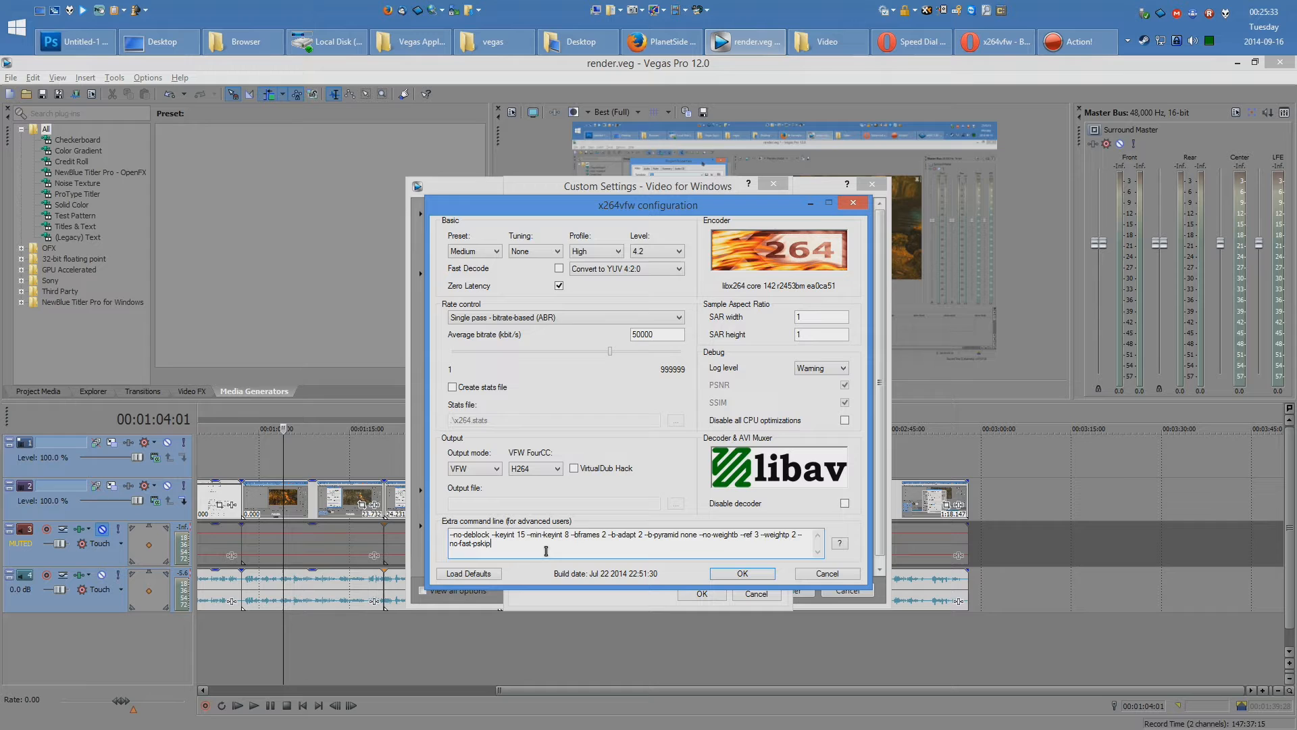
pyautogui.moveTo(585, 345)
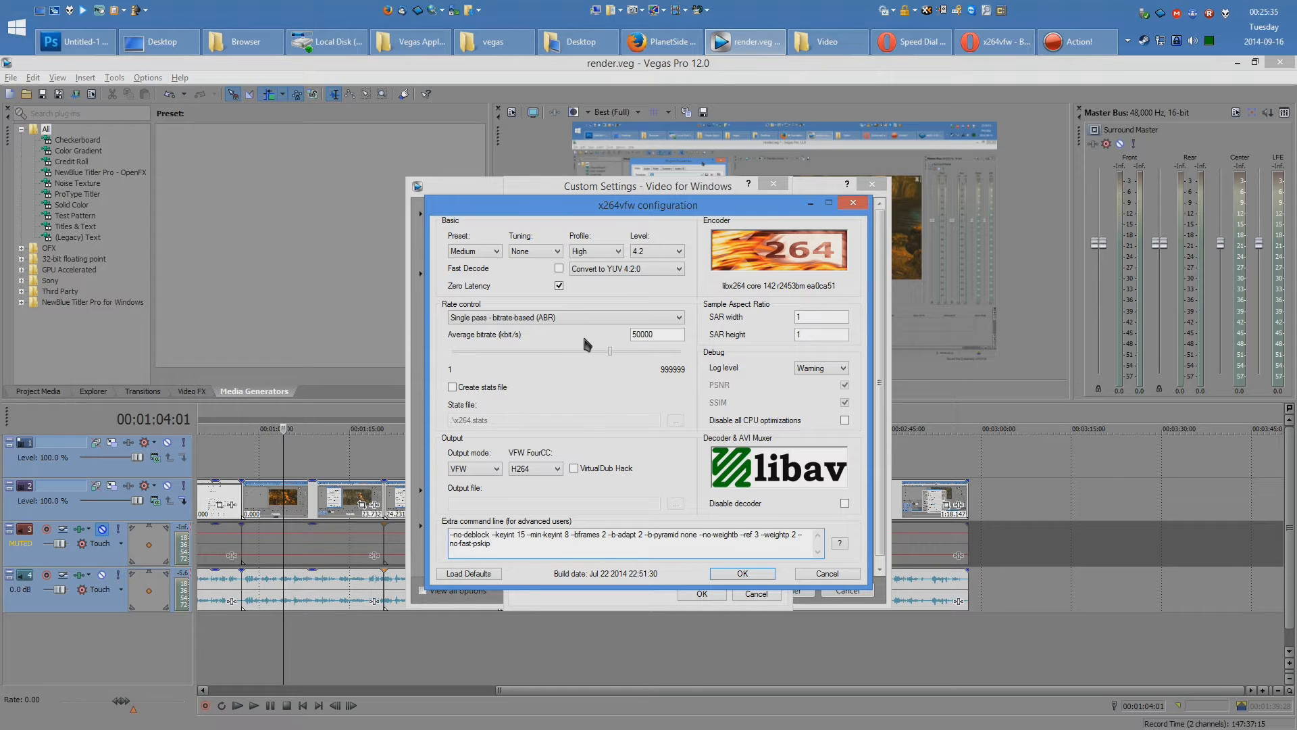
pyautogui.moveTo(594, 257)
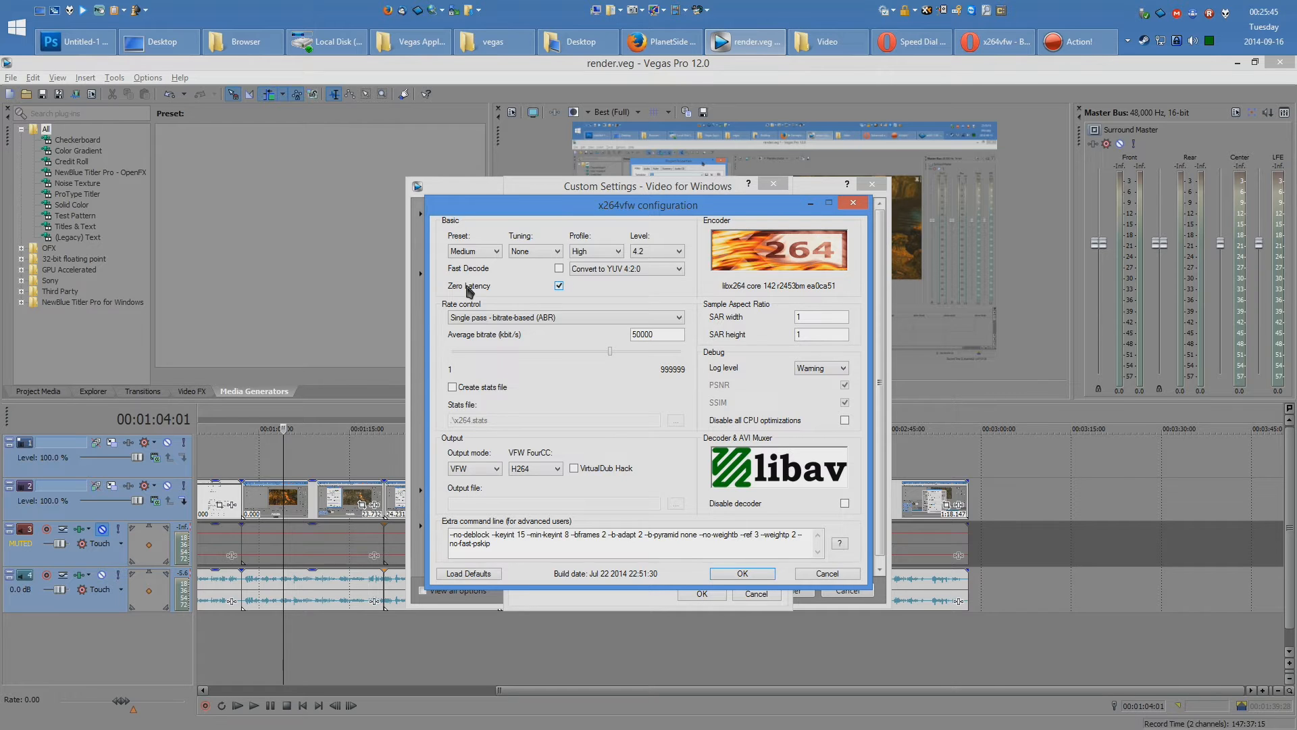
pyautogui.moveTo(469, 285)
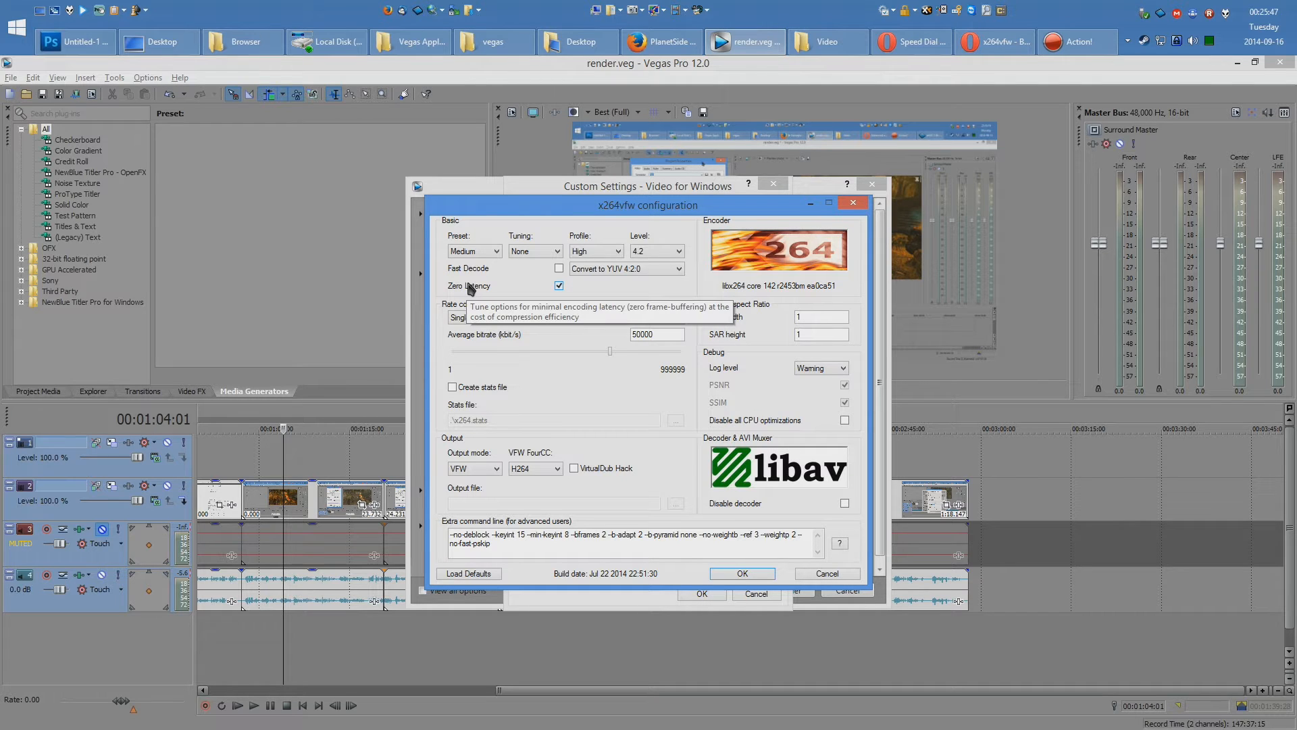
pyautogui.moveTo(641, 352)
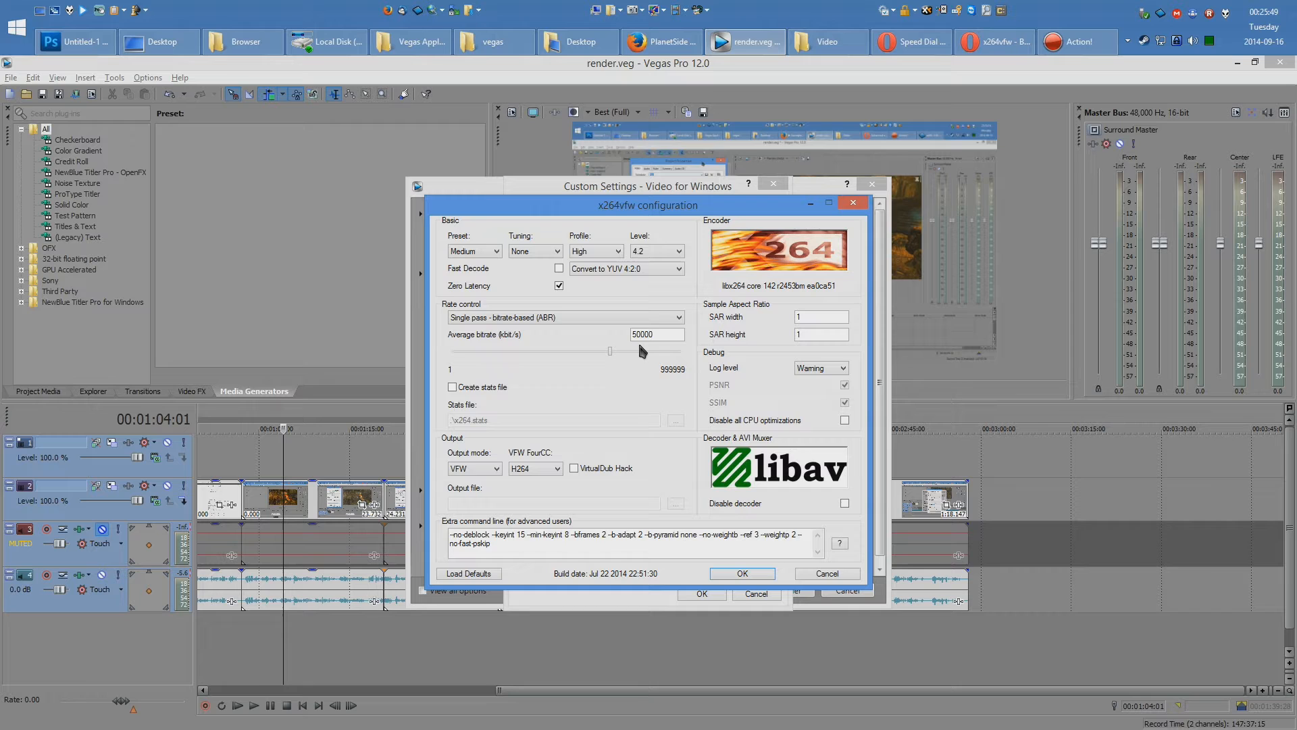
# - Confirm the x264vfw settings — Medium preset, High profile, zero latency, ABR 50000 kbps — and accept
pyautogui.click(657, 333)
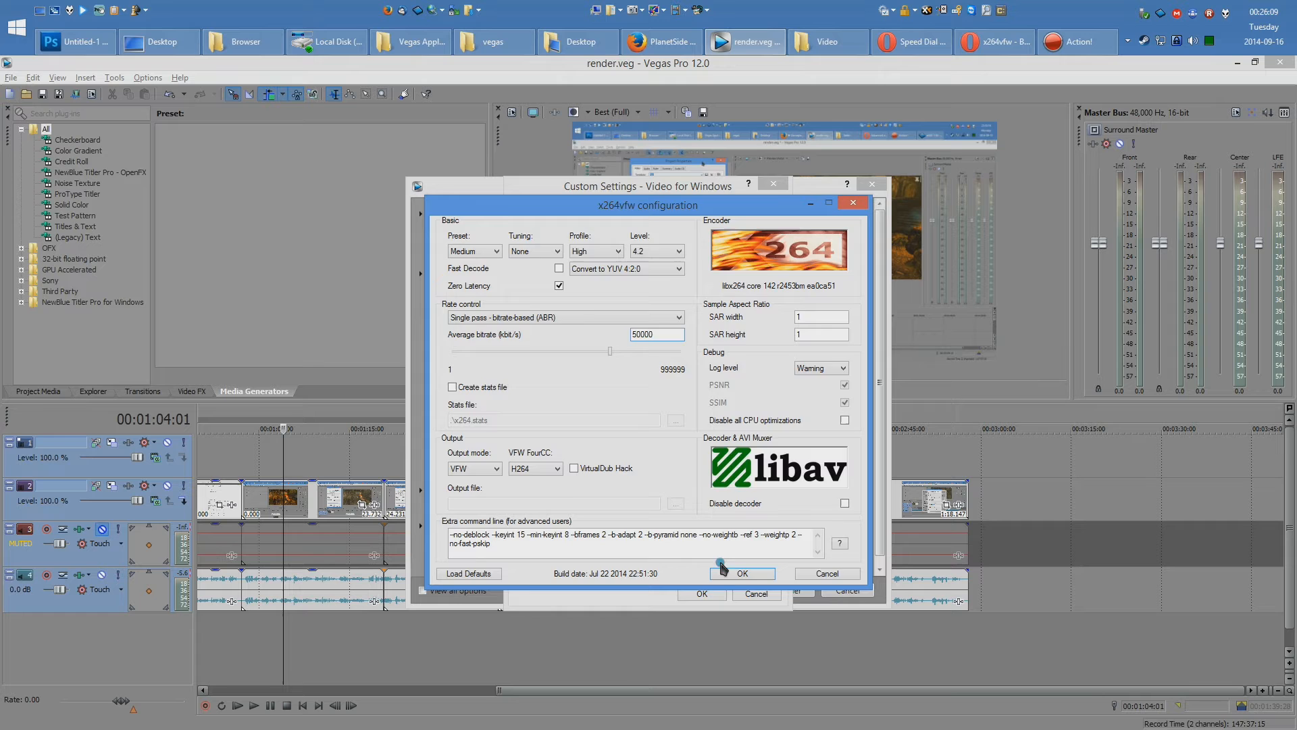
pyautogui.click(742, 573)
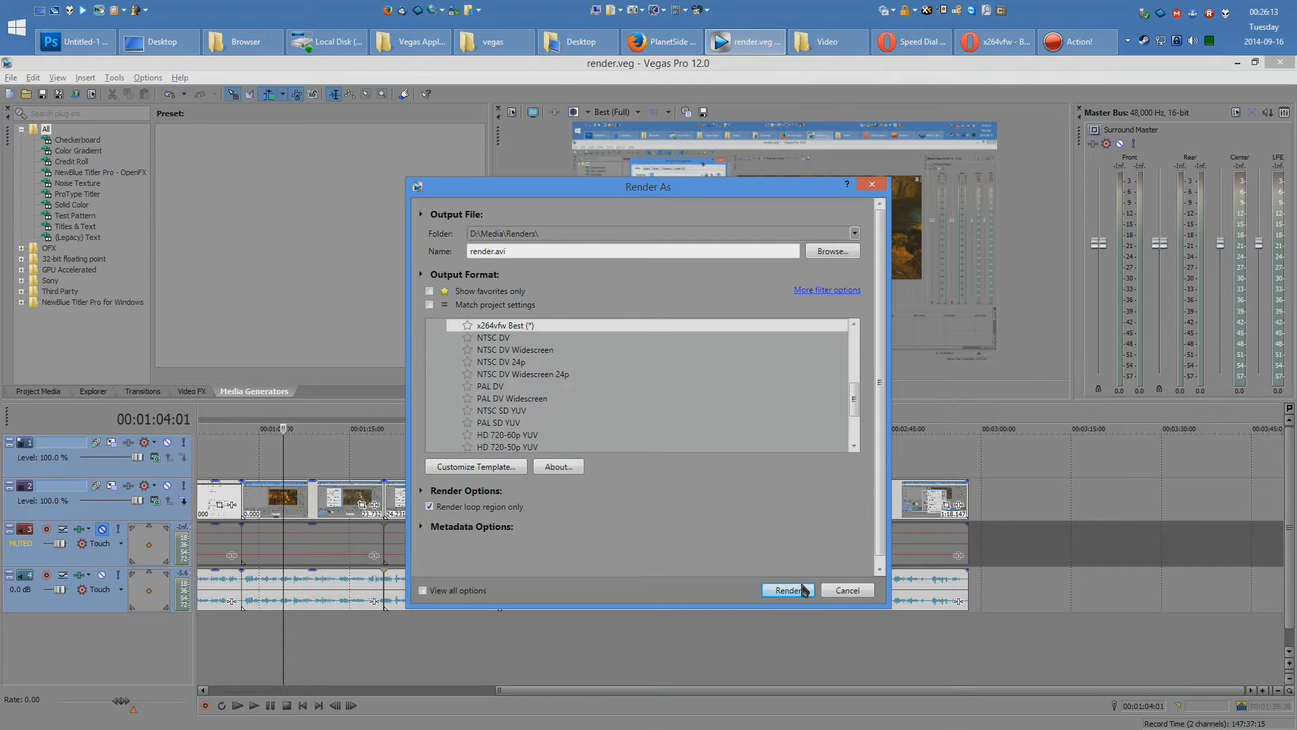
# - Render the project to render.avi in D:\Media\Renders and return to the browser
pyautogui.click(785, 590)
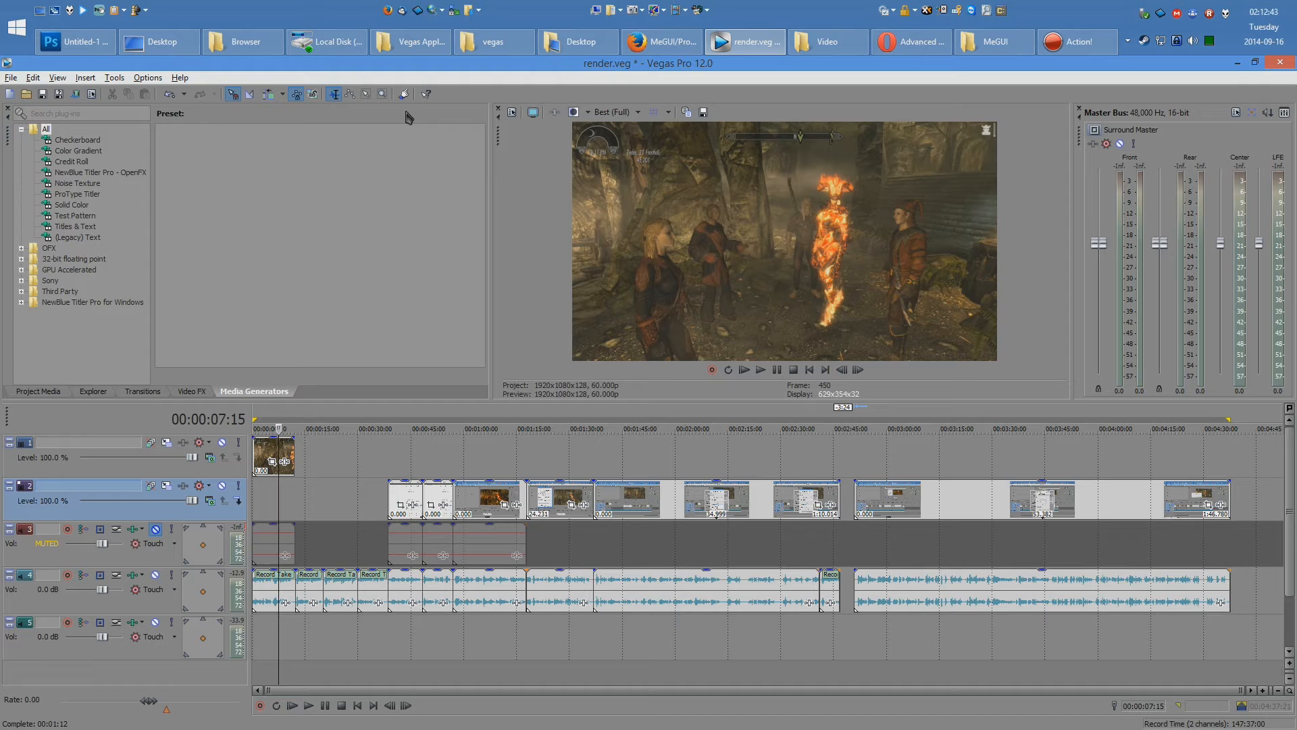
pyautogui.click(910, 42)
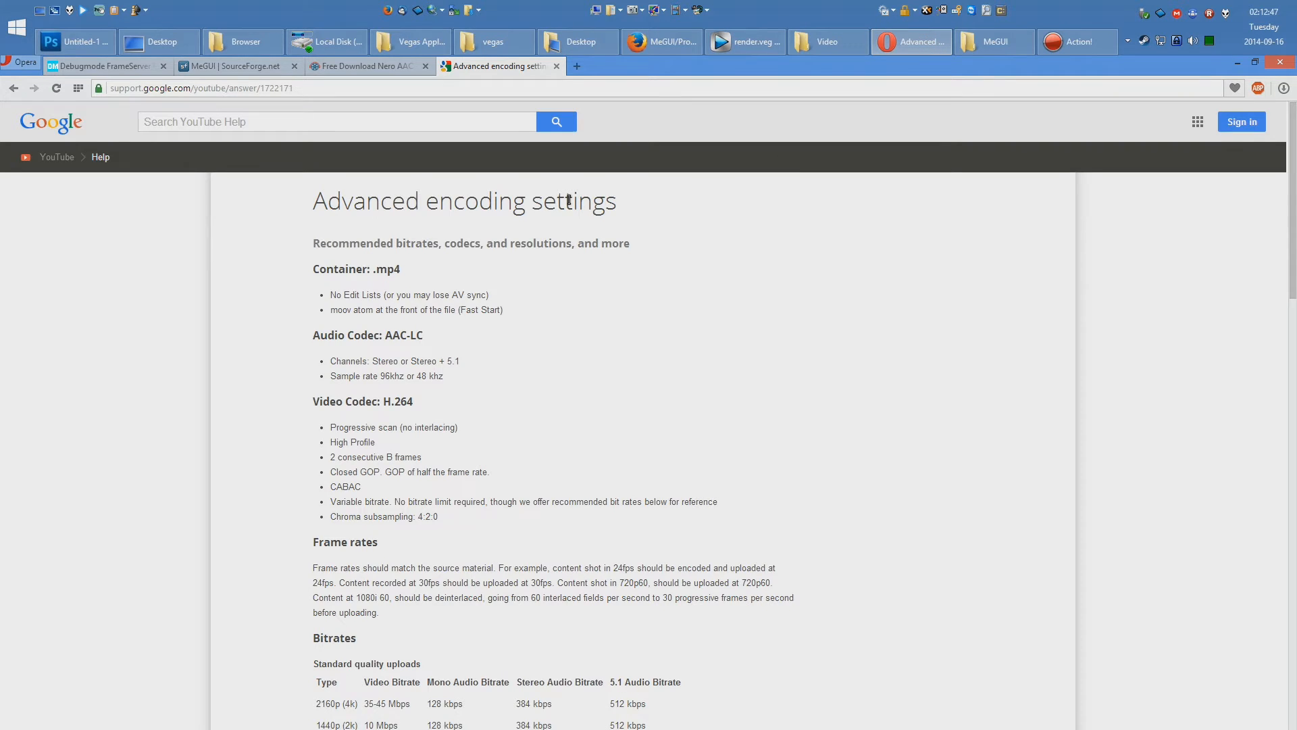
pyautogui.moveTo(475, 282)
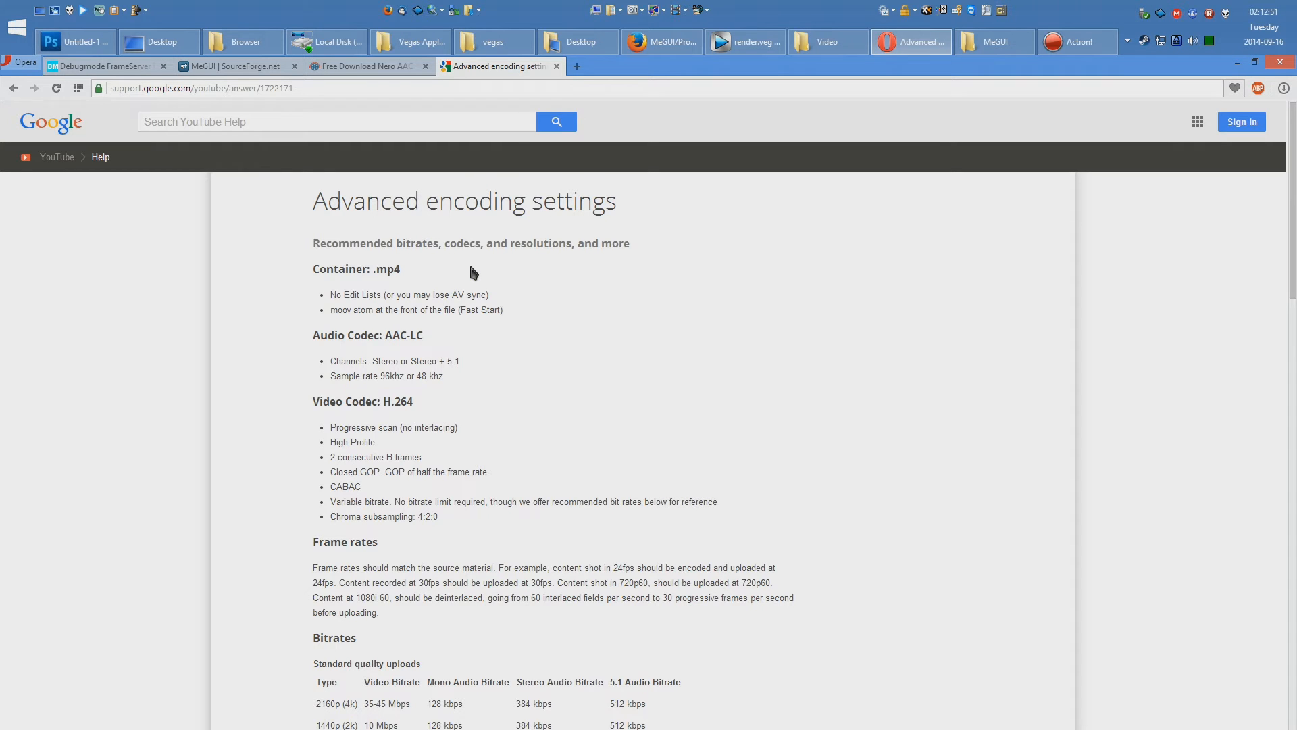
# - Review the Debugmode FrameServer home page and its usage instructions for Sony Vegas Pro
pyautogui.click(99, 65)
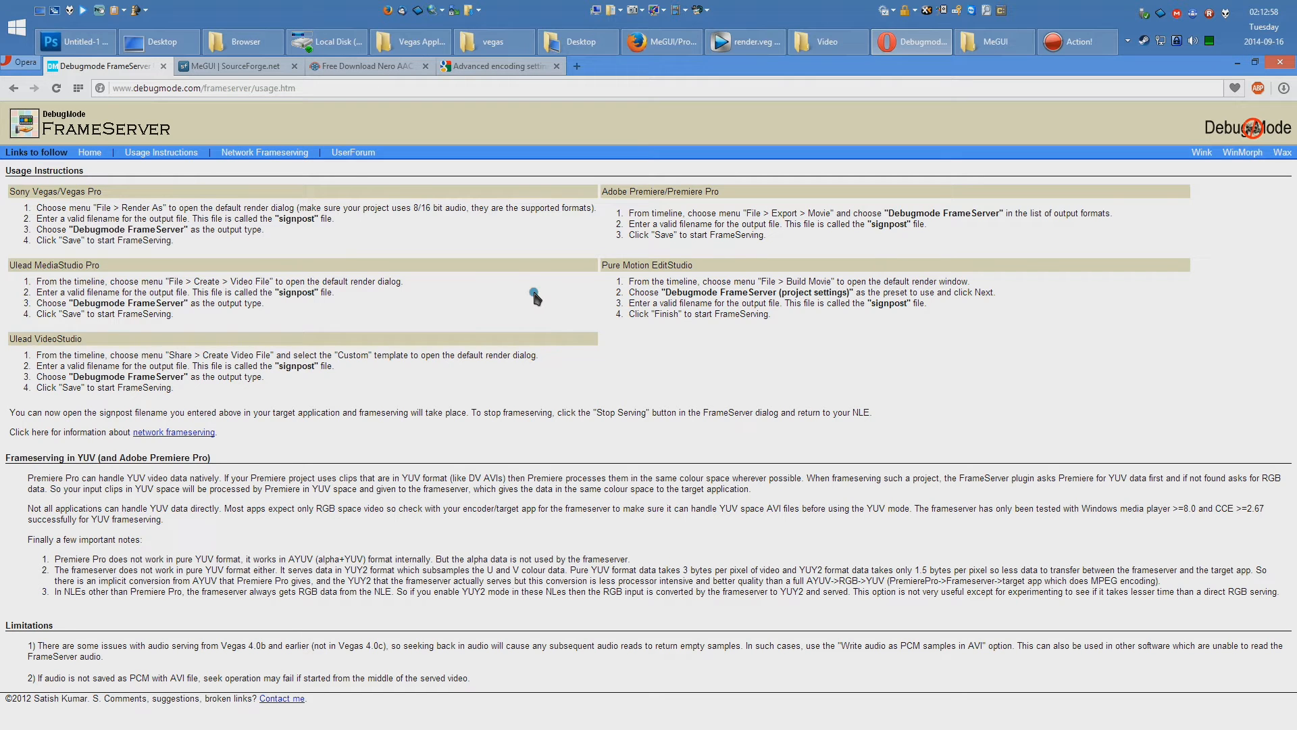
pyautogui.click(89, 153)
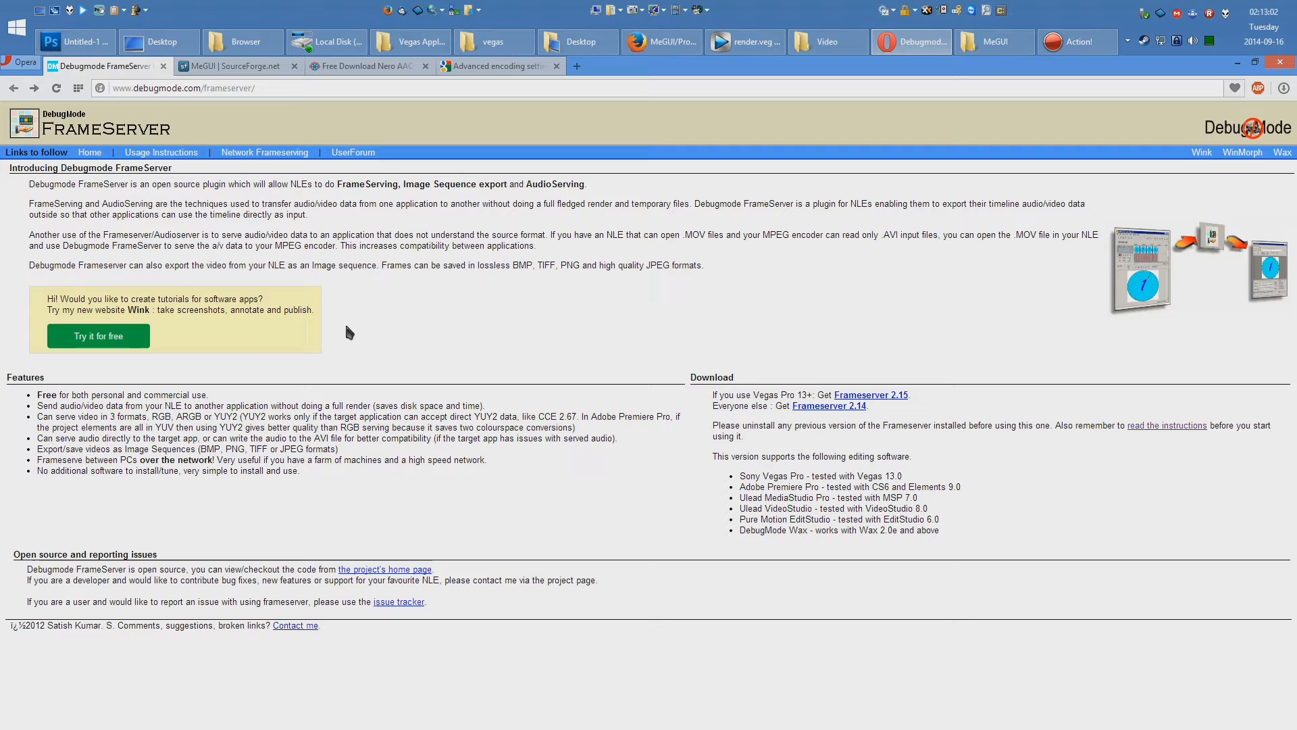
pyautogui.click(161, 153)
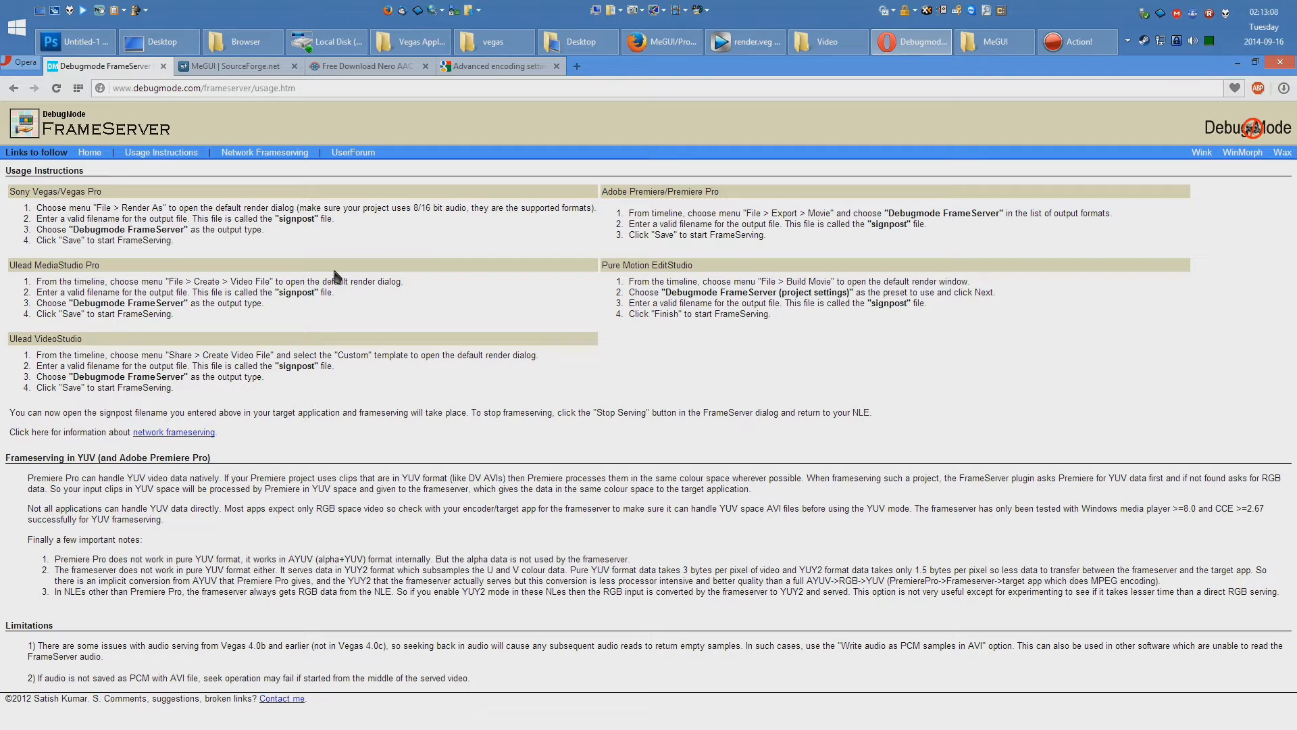
pyautogui.moveTo(441, 281)
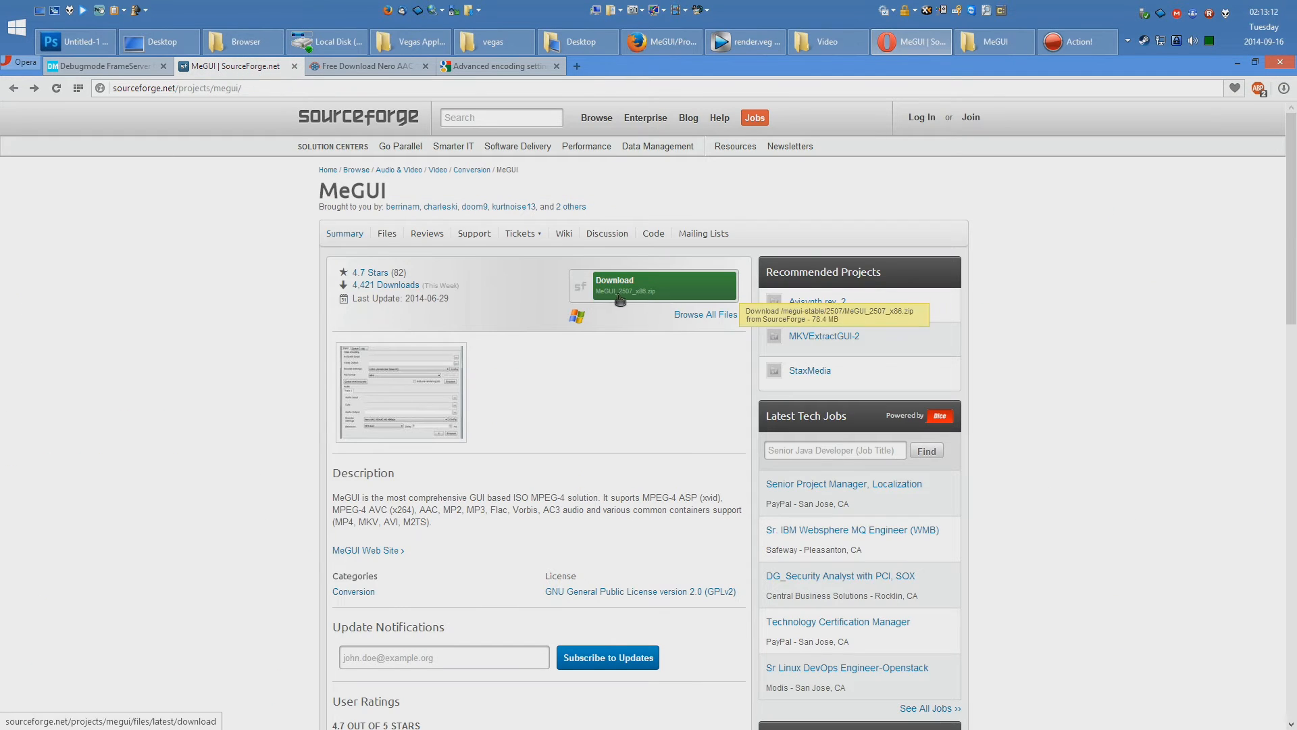
pyautogui.moveTo(994, 41)
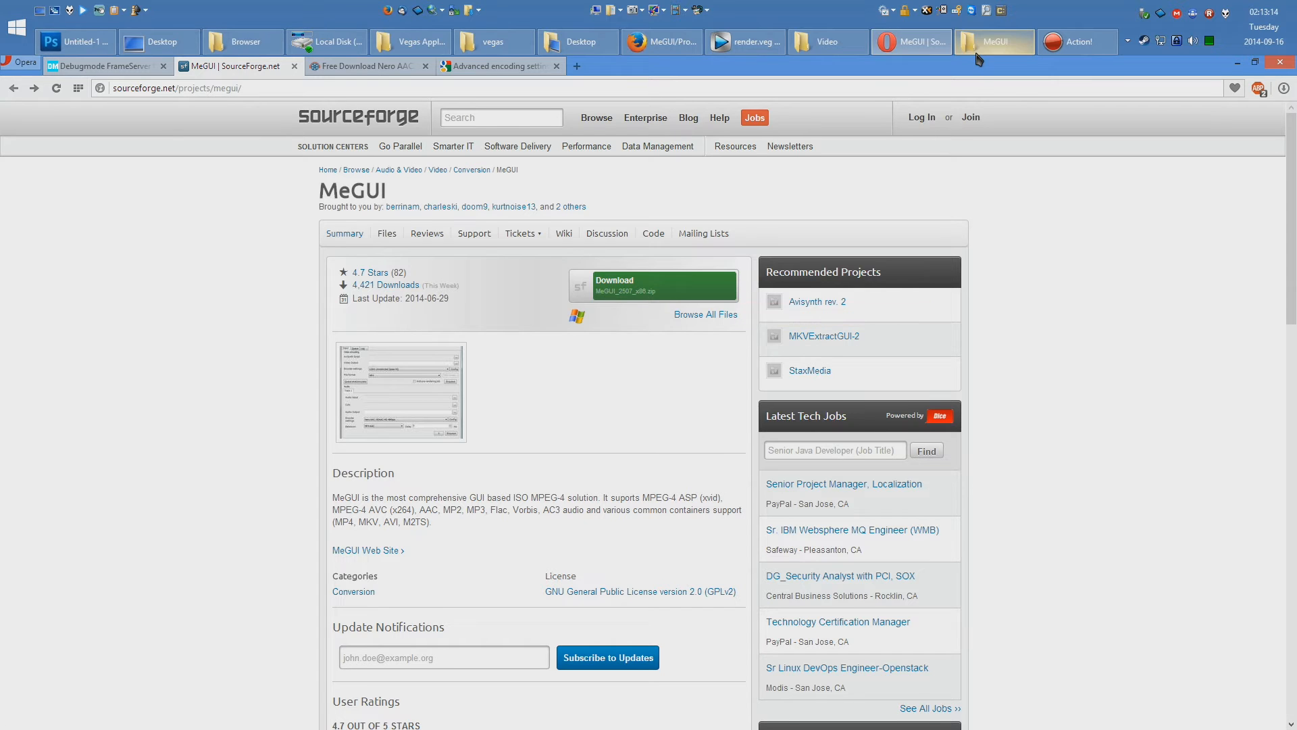
# - Switch to the codecs.com download page for Nero AAC Codec 1.5.4
pyautogui.click(993, 42)
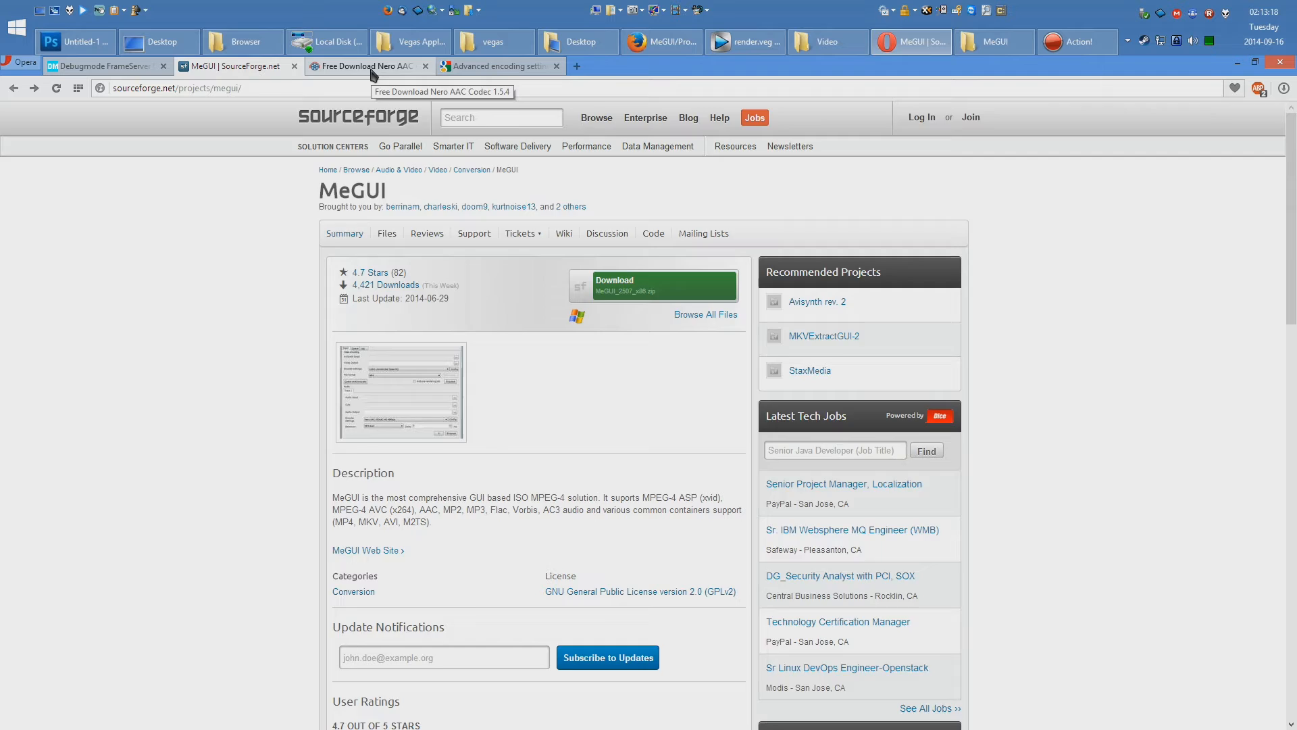
pyautogui.click(363, 65)
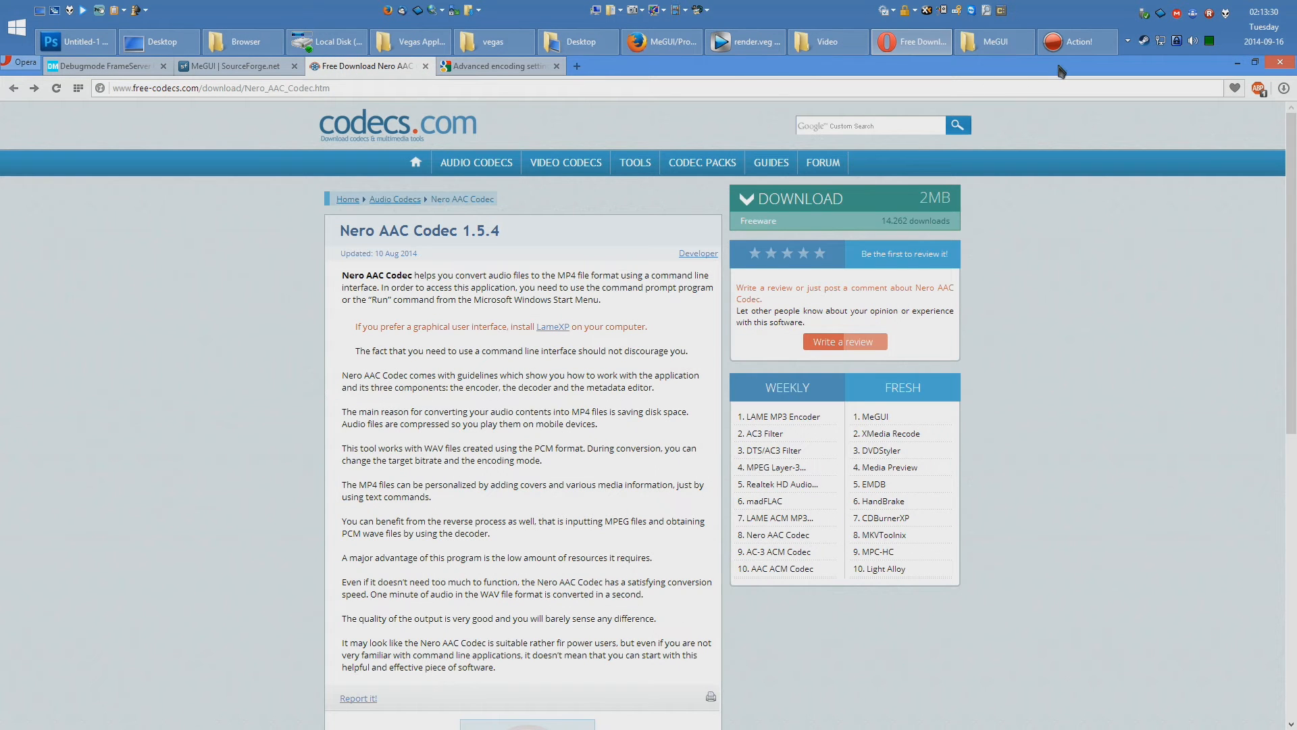
pyautogui.moveTo(833, 212)
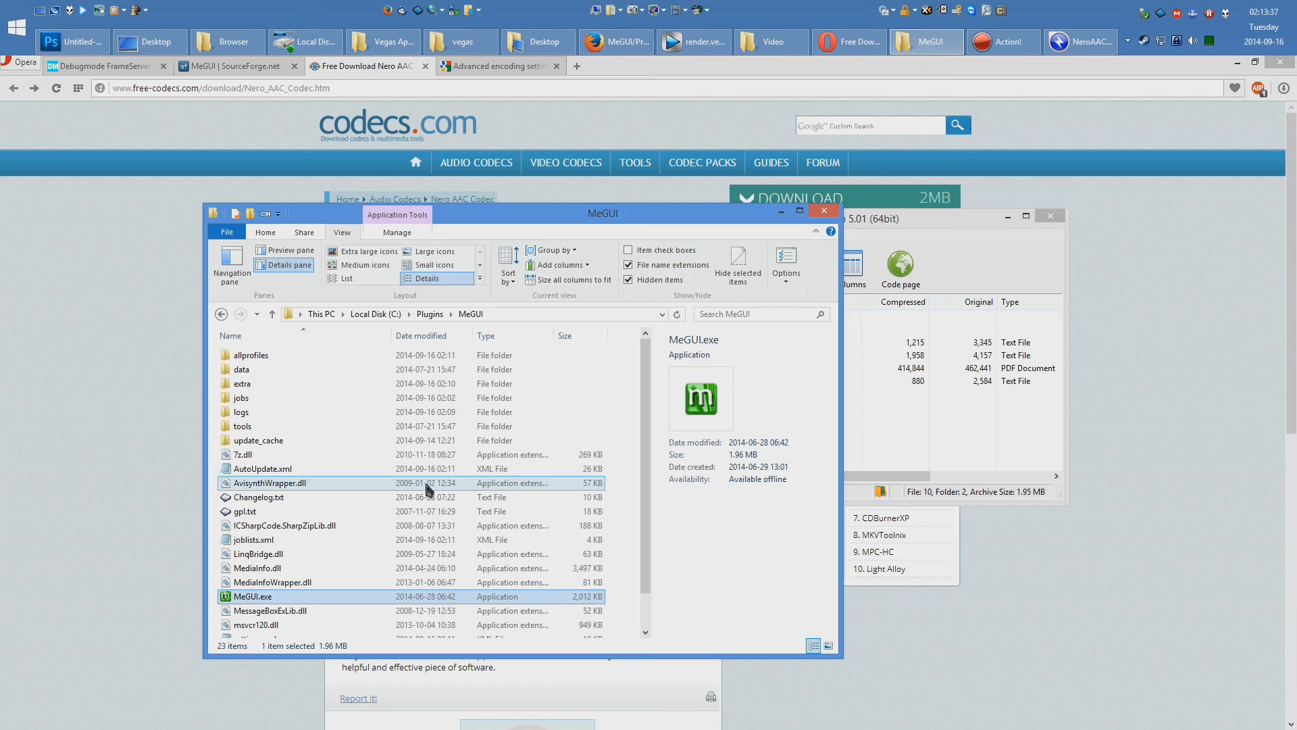
# - Check tools\eac3to for the neroAacDec/Enc/Tag executables, return to C:\Plugins\MeGUI and launch MeGUI
pyautogui.doubleClick(242, 426)
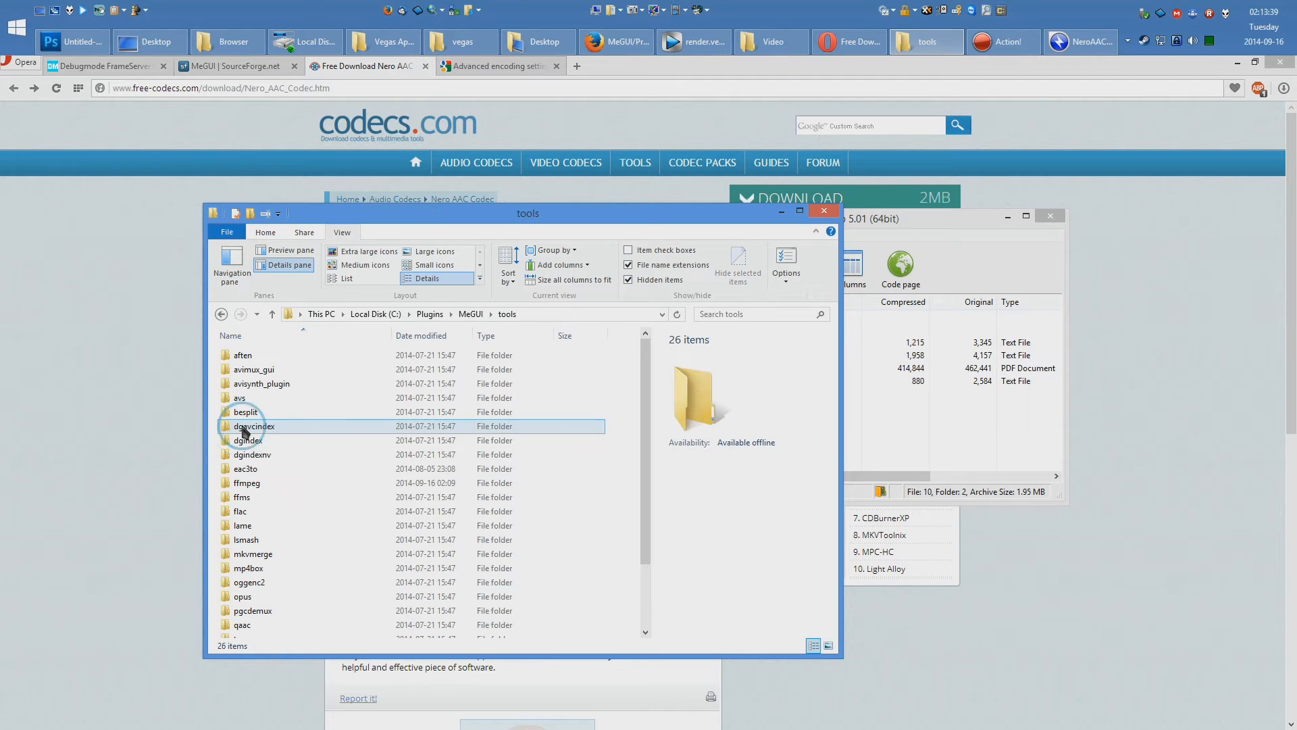
pyautogui.click(246, 469)
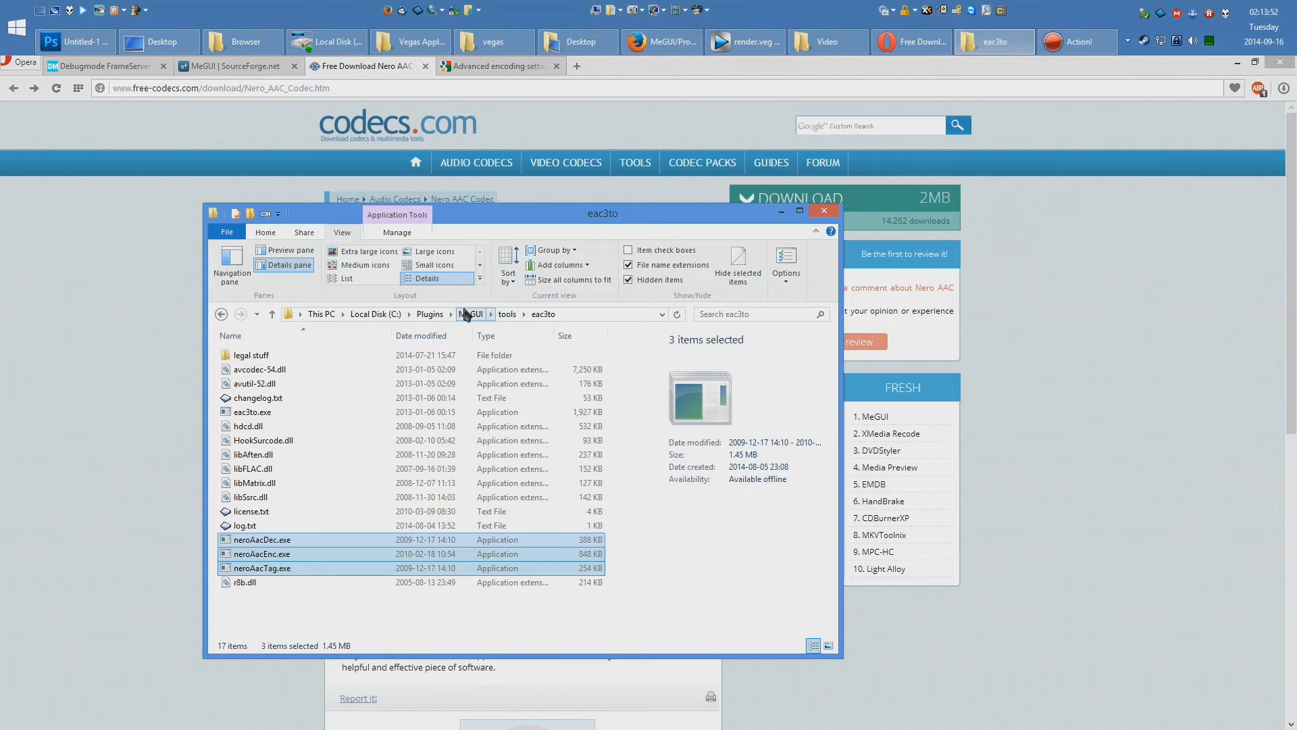
pyautogui.click(470, 314)
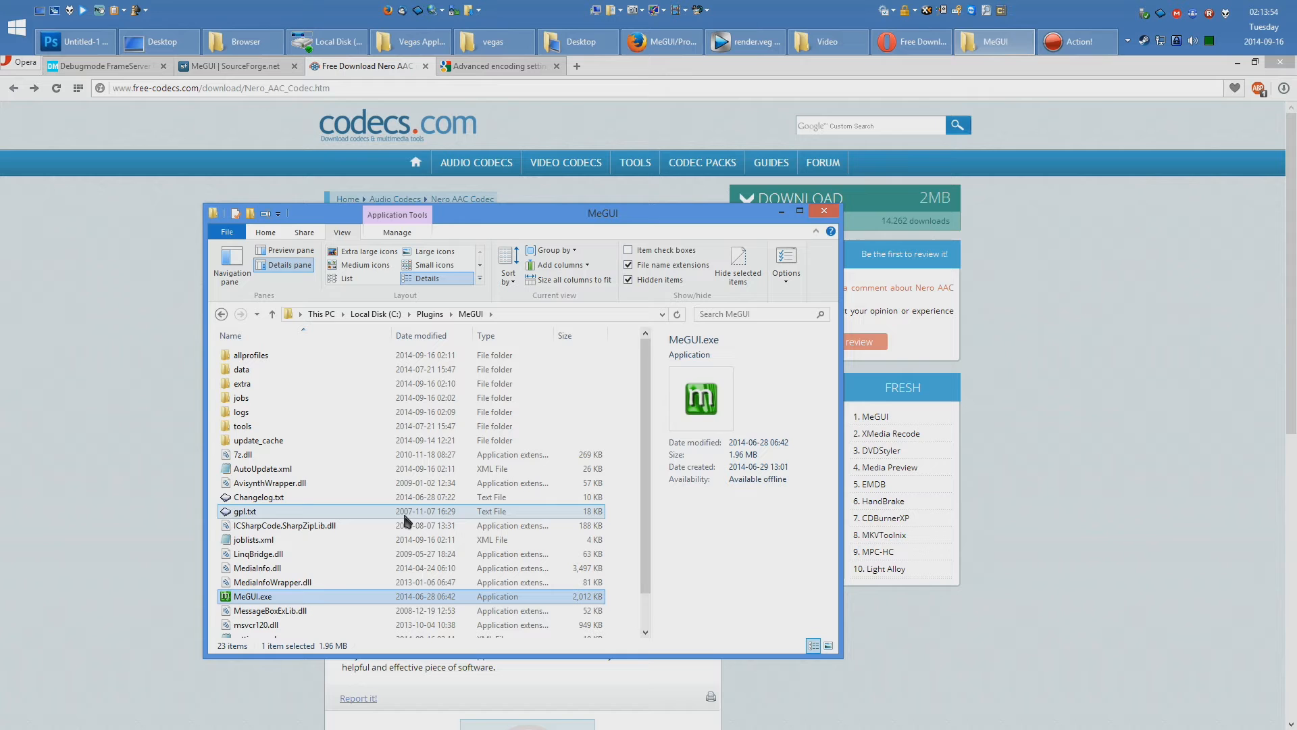
pyautogui.doubleClick(251, 596)
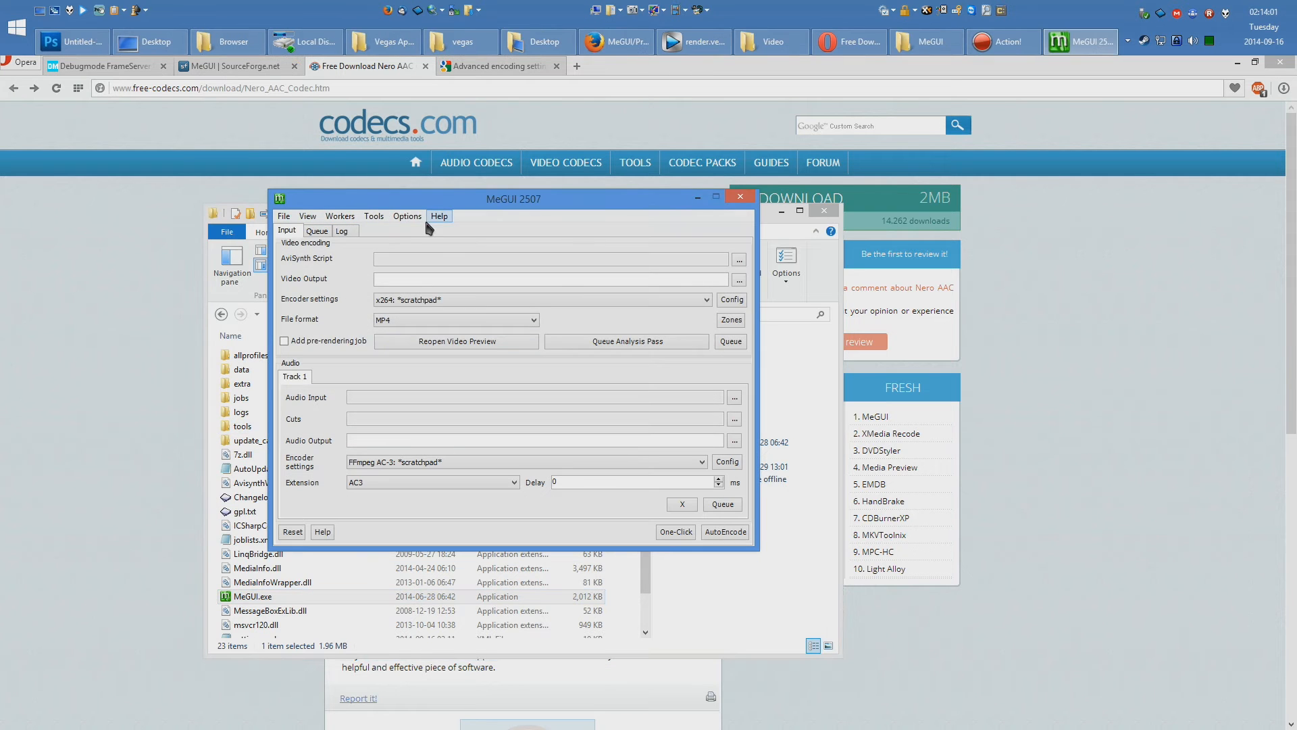
# - Go through MeGUI's options and settings to the preset import, selecting the hejmegui.zip archive
pyautogui.click(407, 217)
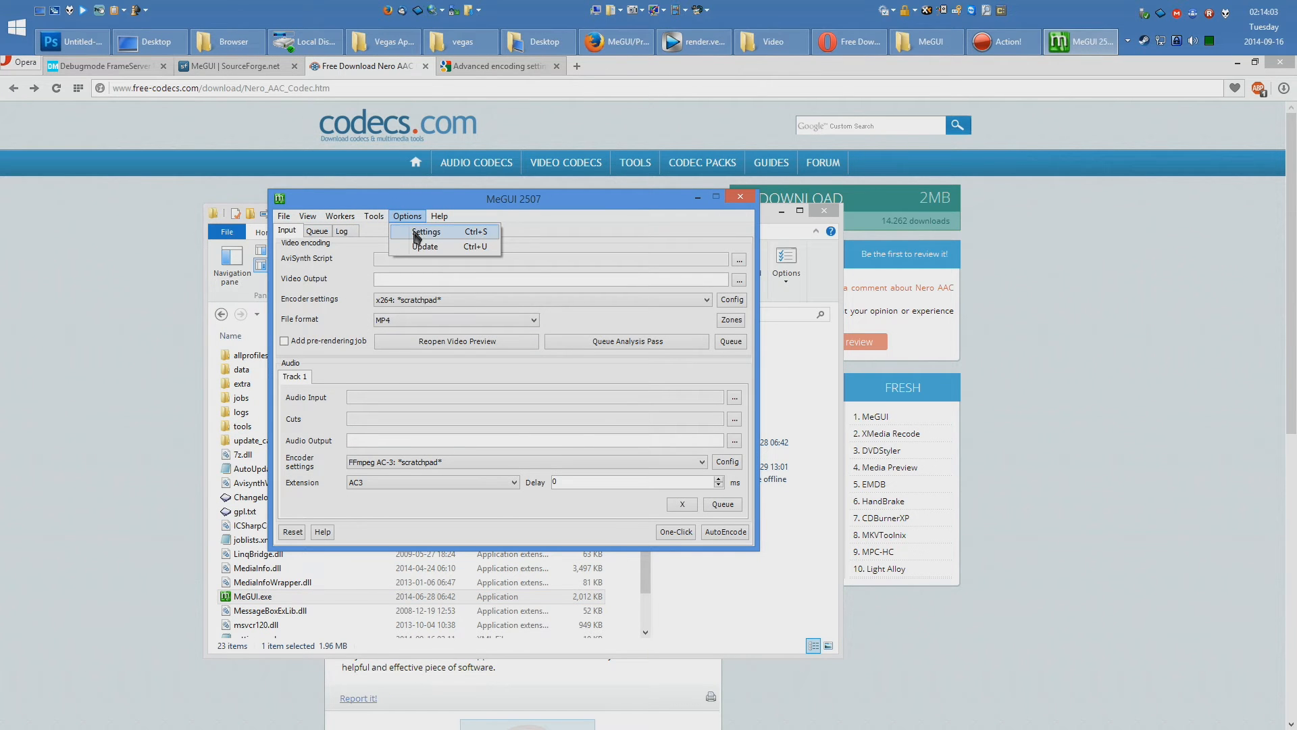
pyautogui.click(426, 231)
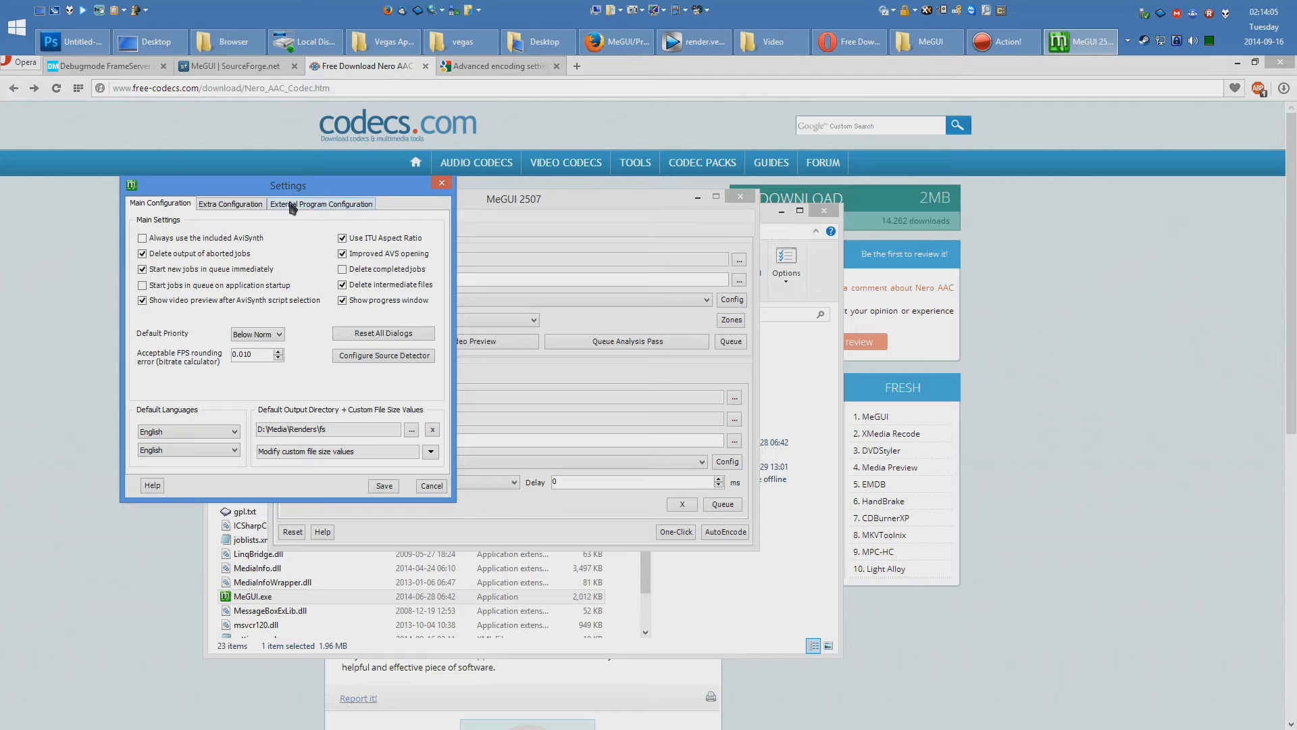
pyautogui.click(321, 204)
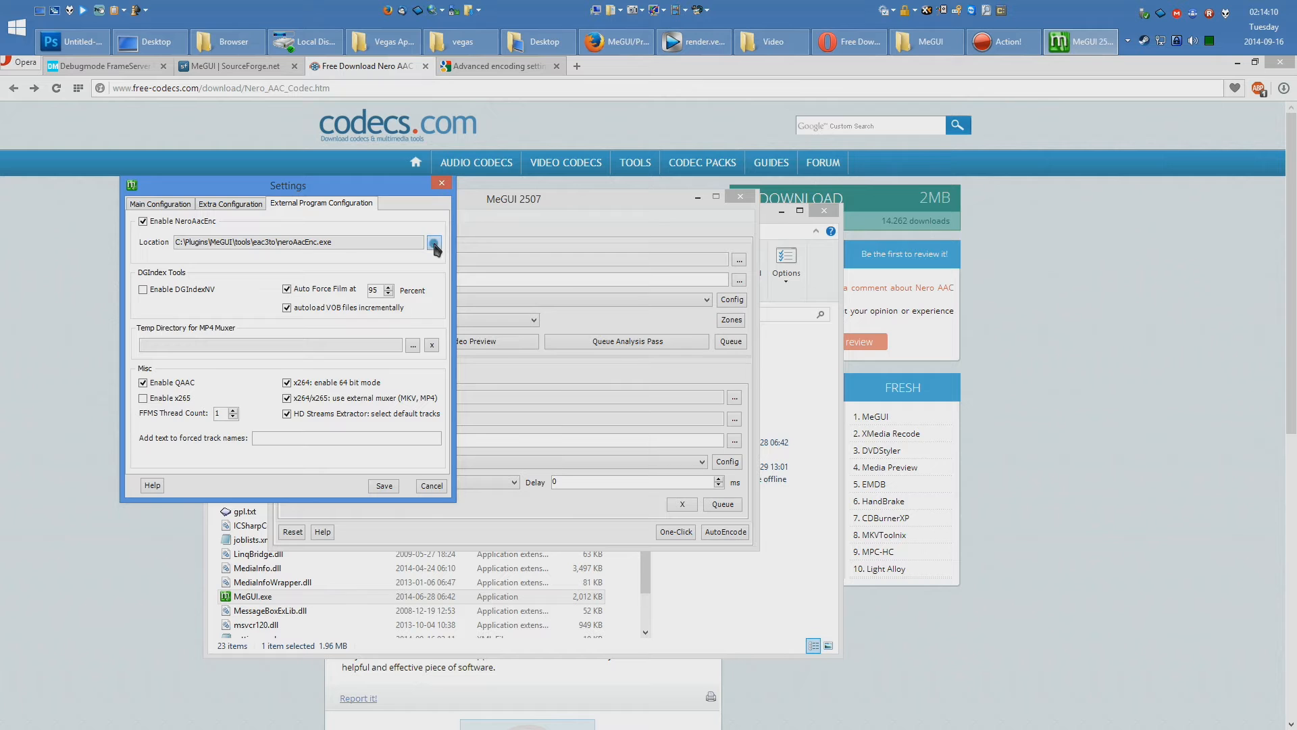
pyautogui.moveTo(241, 314)
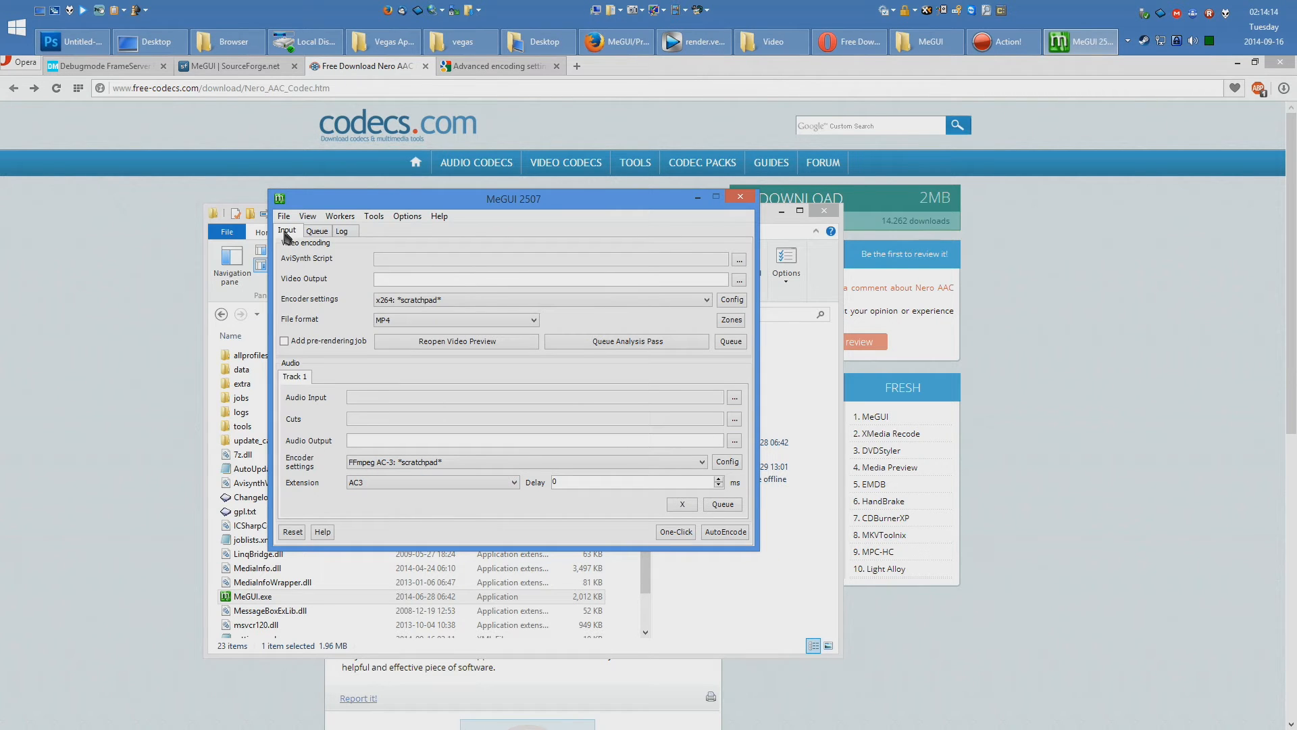
pyautogui.click(284, 216)
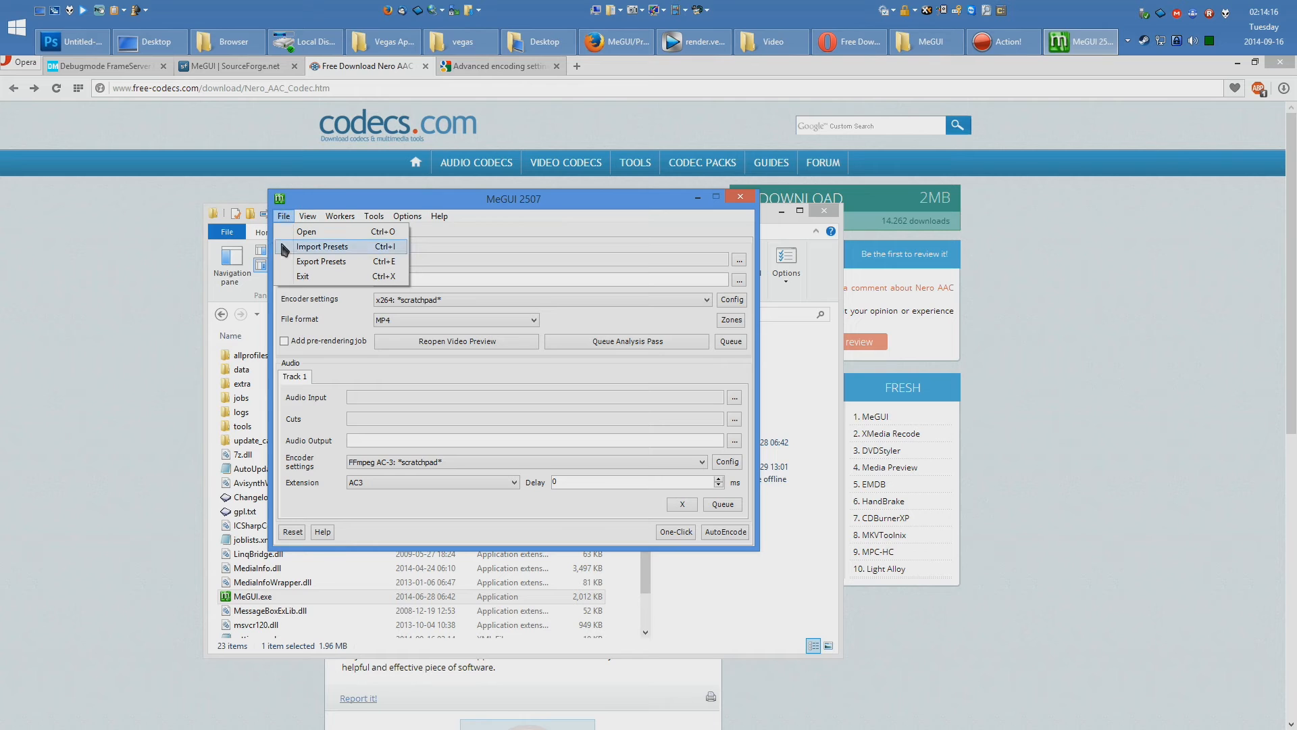
pyautogui.click(306, 231)
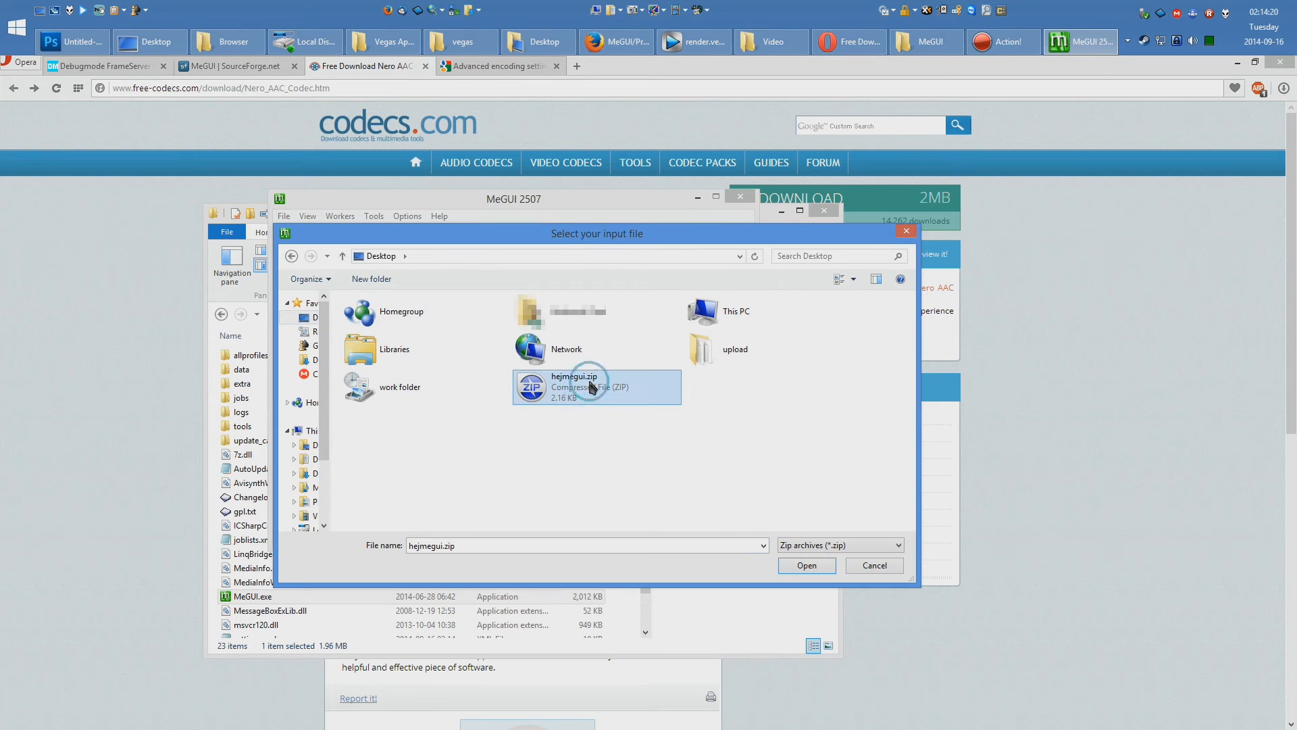
pyautogui.moveTo(588, 386)
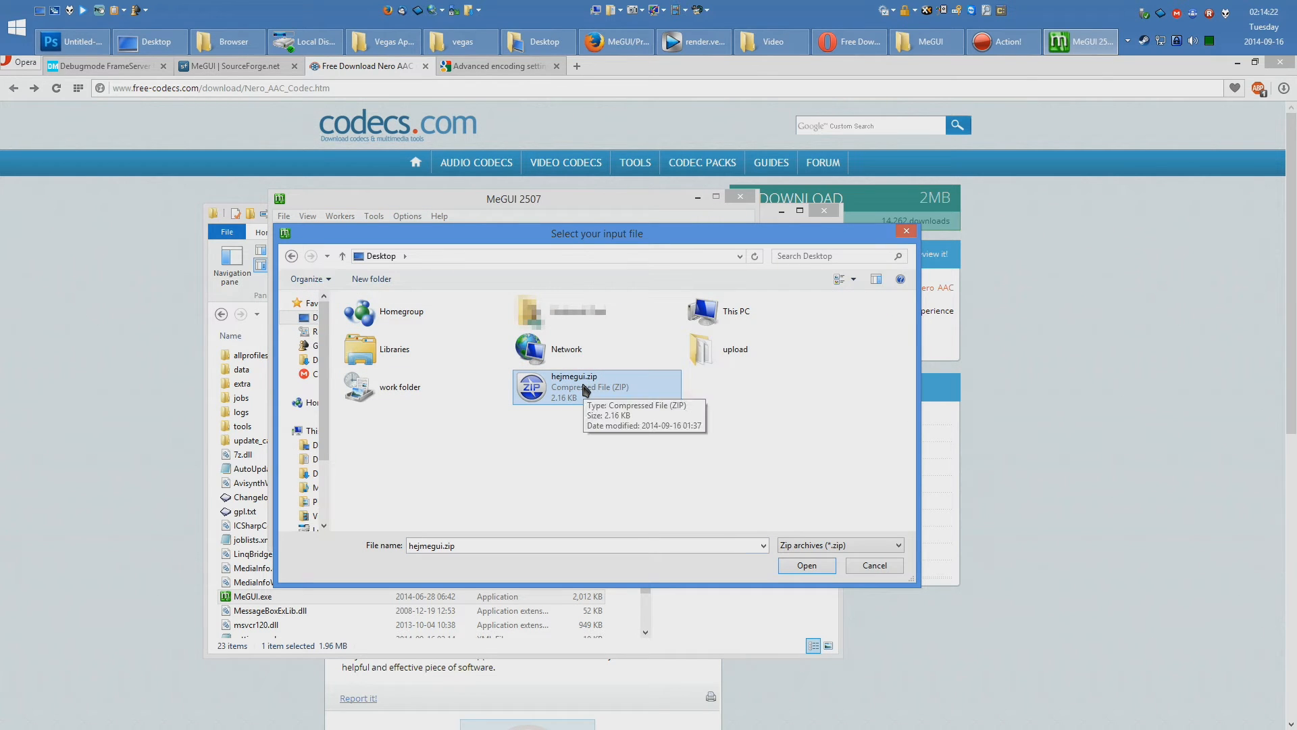
pyautogui.moveTo(625, 392)
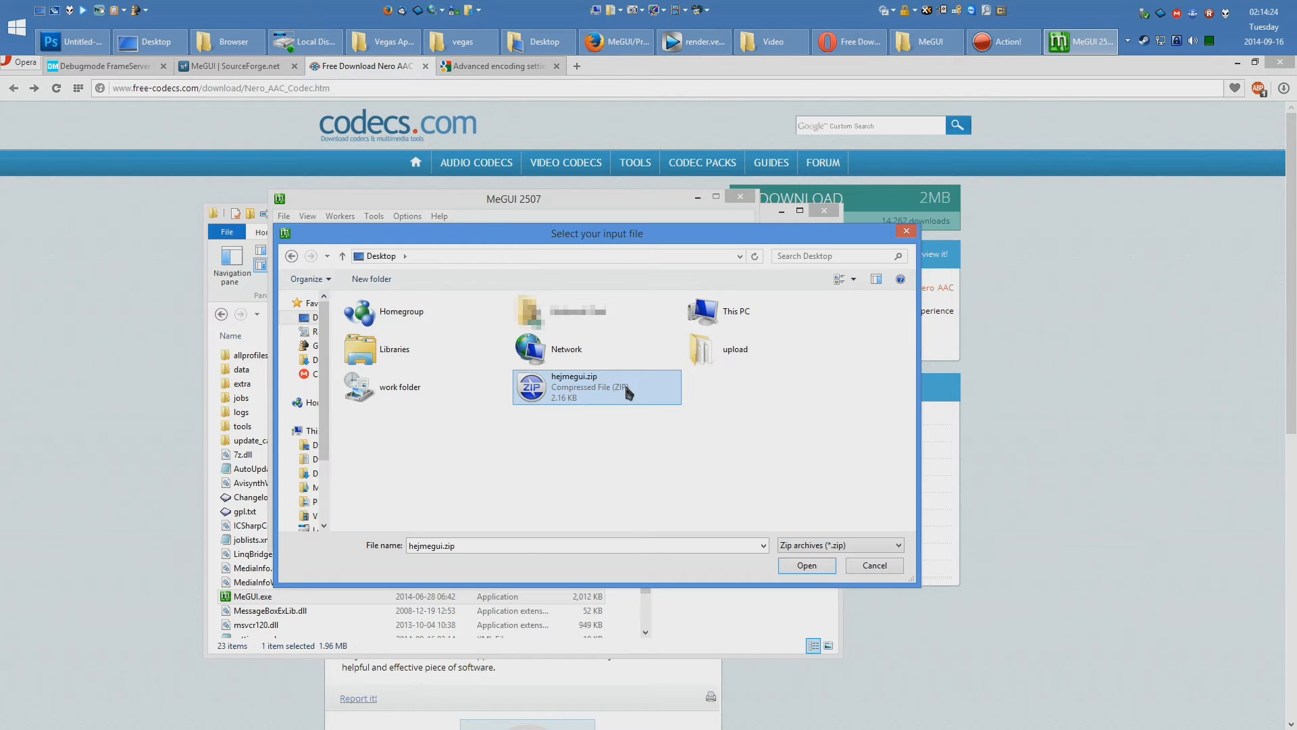
# - Load hejmegui.zip in the Preset Importer, tick both Hej Youtube presets and import them
pyautogui.click(806, 565)
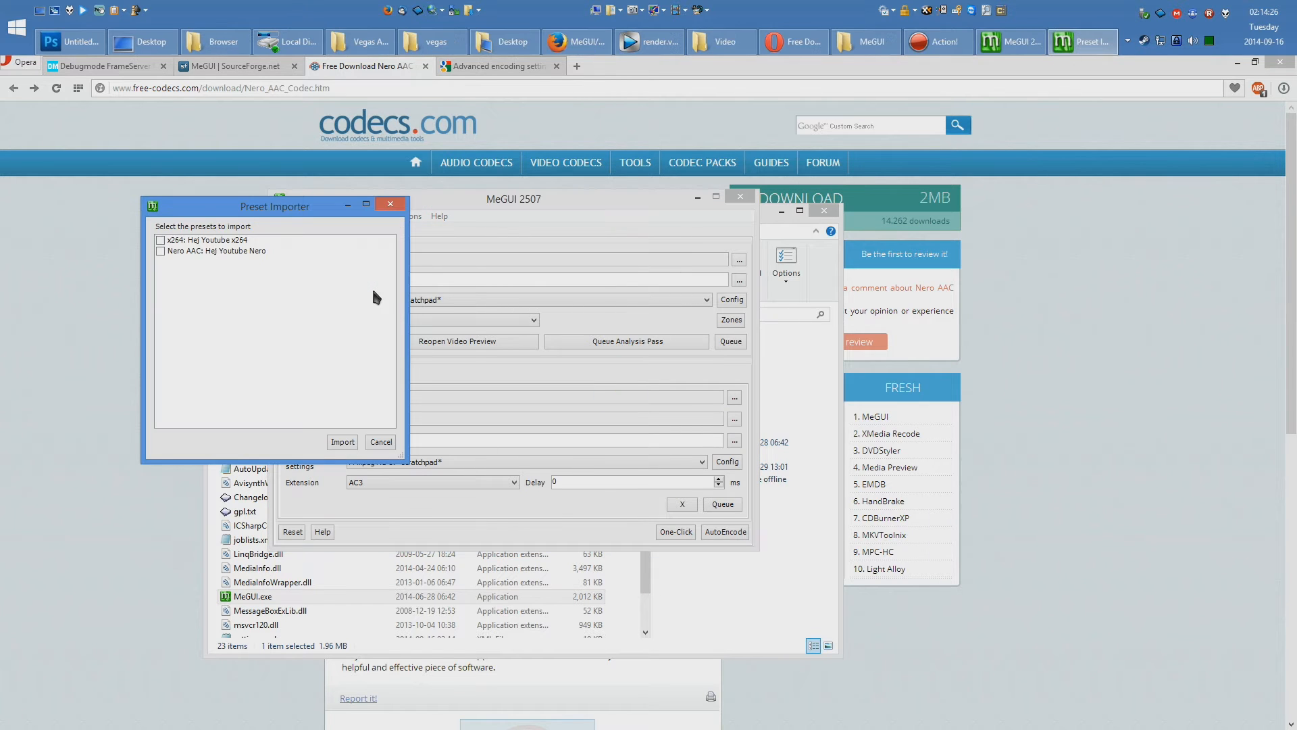
pyautogui.click(161, 252)
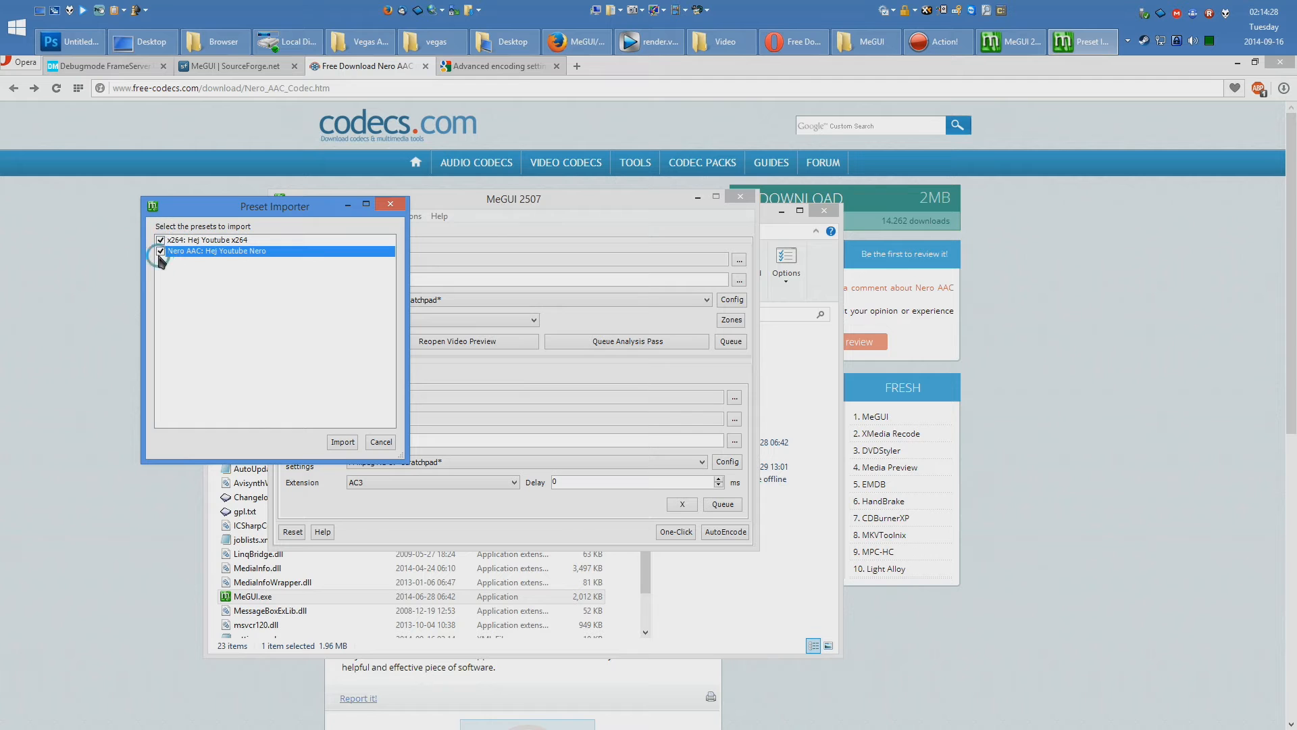
pyautogui.click(342, 441)
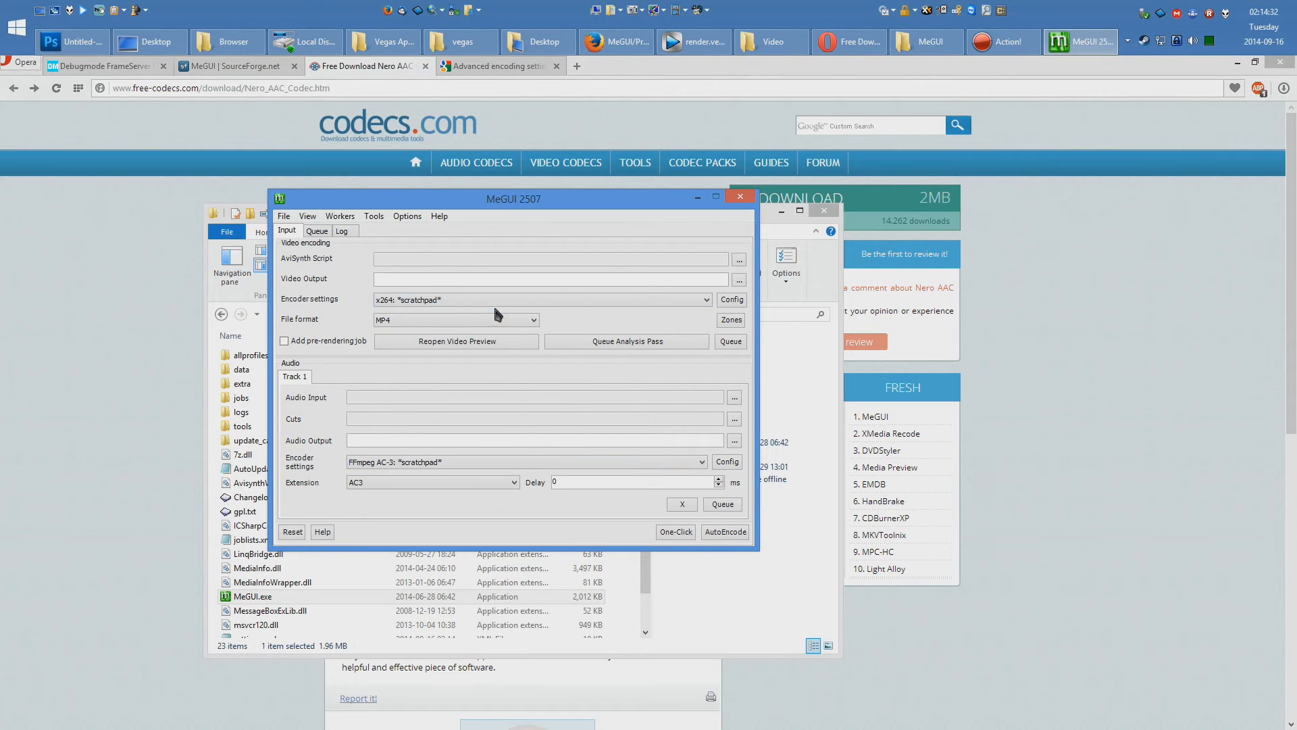
# - Choose the Hej Youtube x264 video preset and the Nero AAC Hej Youtube Nero audio preset
pyautogui.click(705, 300)
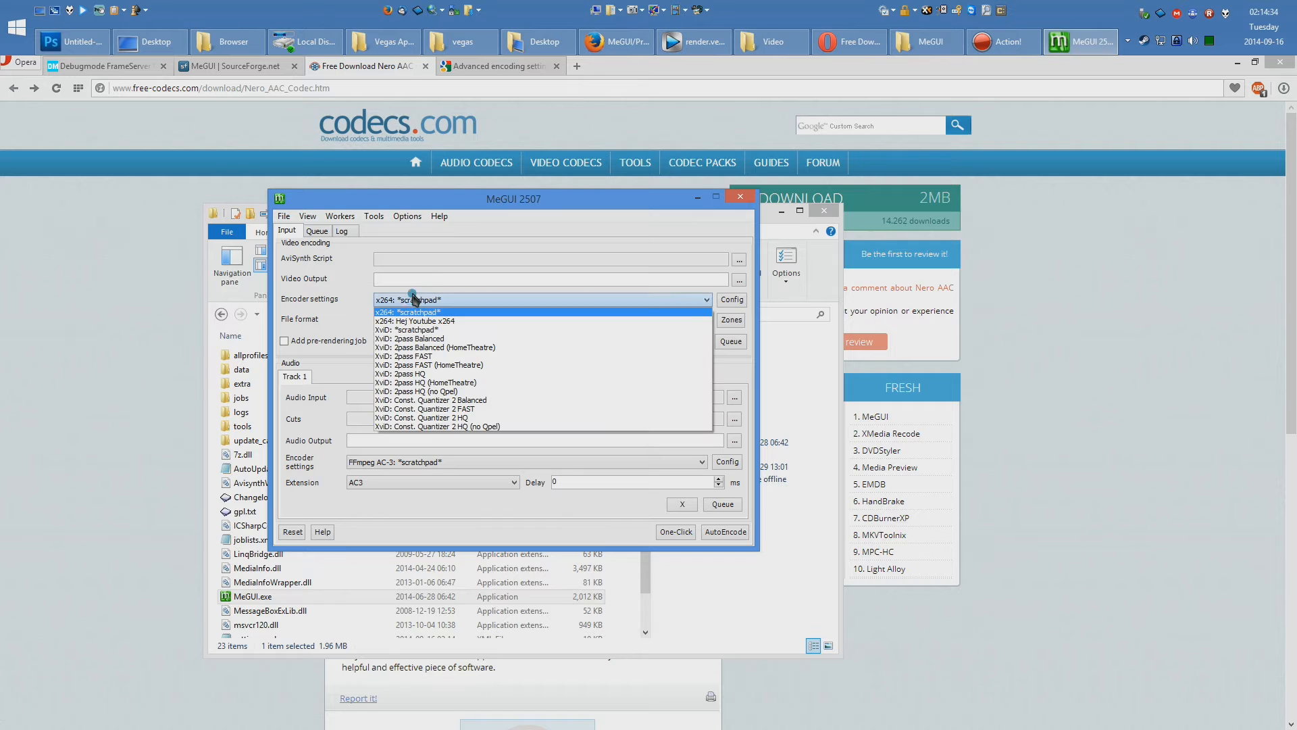
pyautogui.click(416, 321)
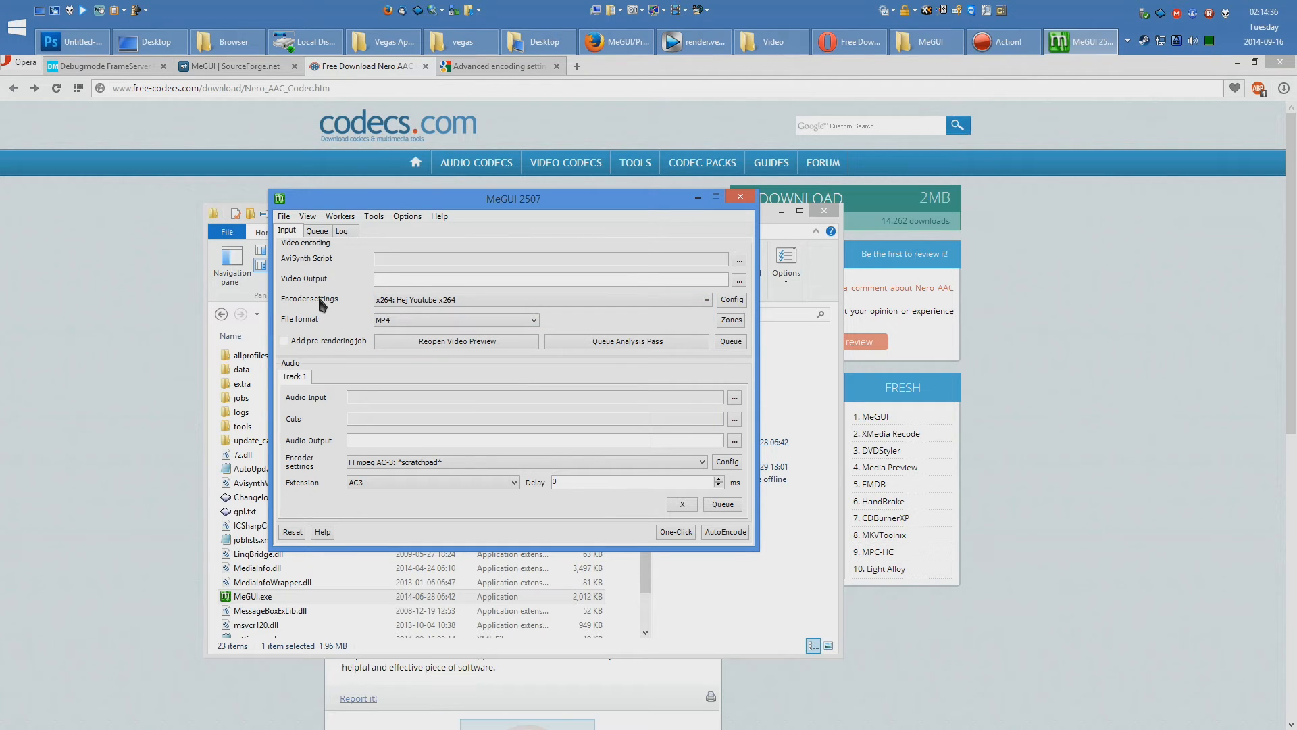
pyautogui.click(700, 462)
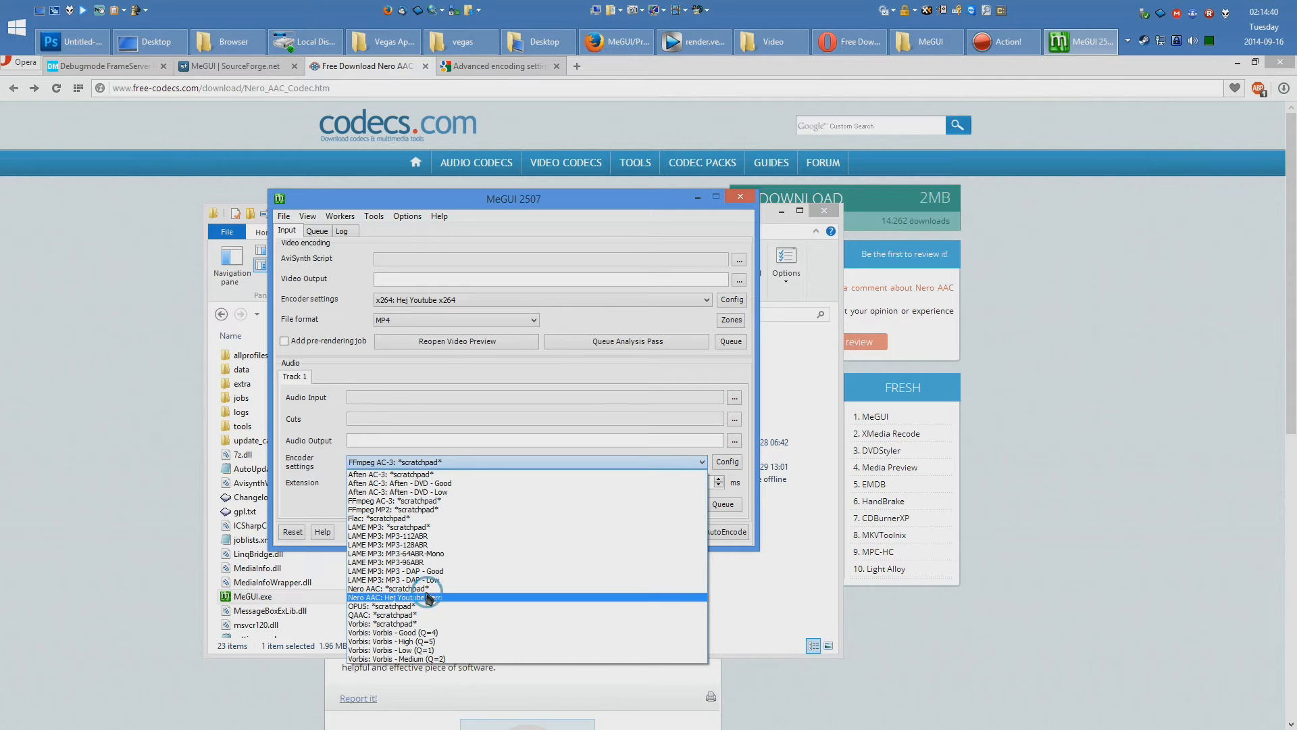
pyautogui.click(393, 598)
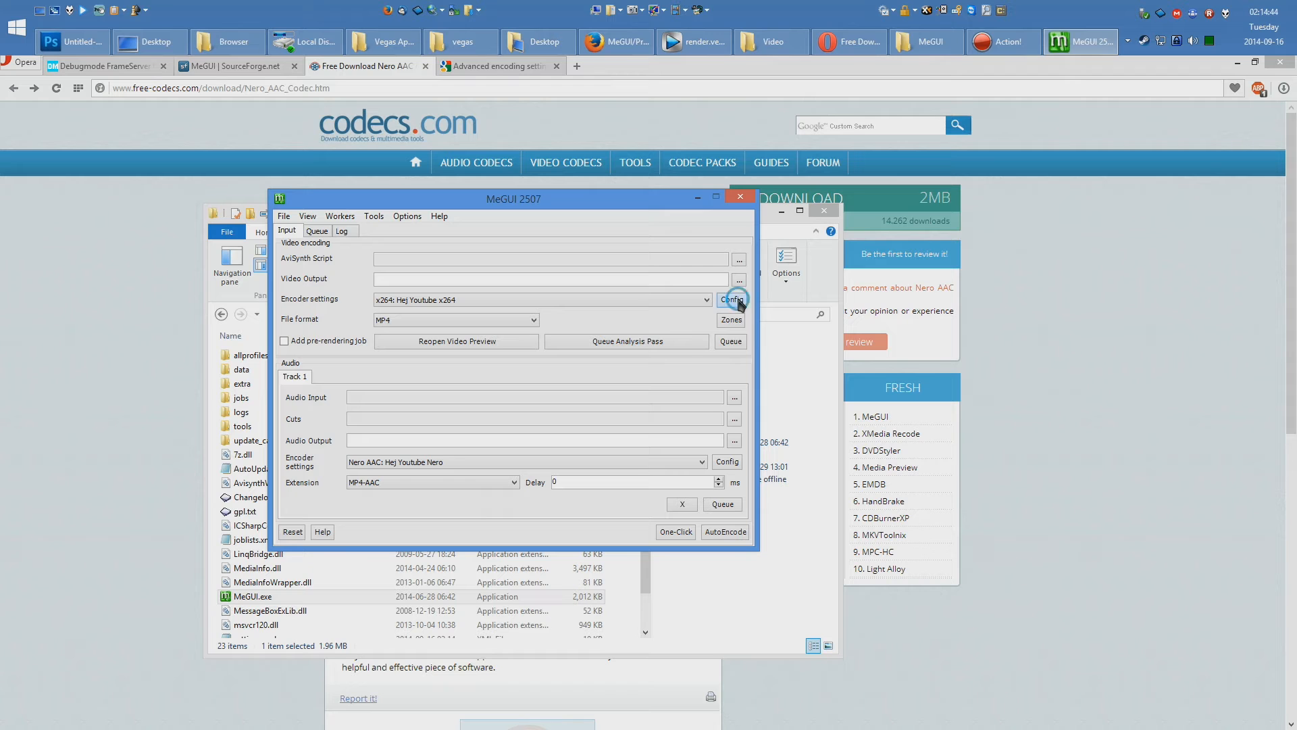
# - Review the Hej Youtube x264 configuration across its misc, analysis, frame-type and main pages
pyautogui.click(731, 299)
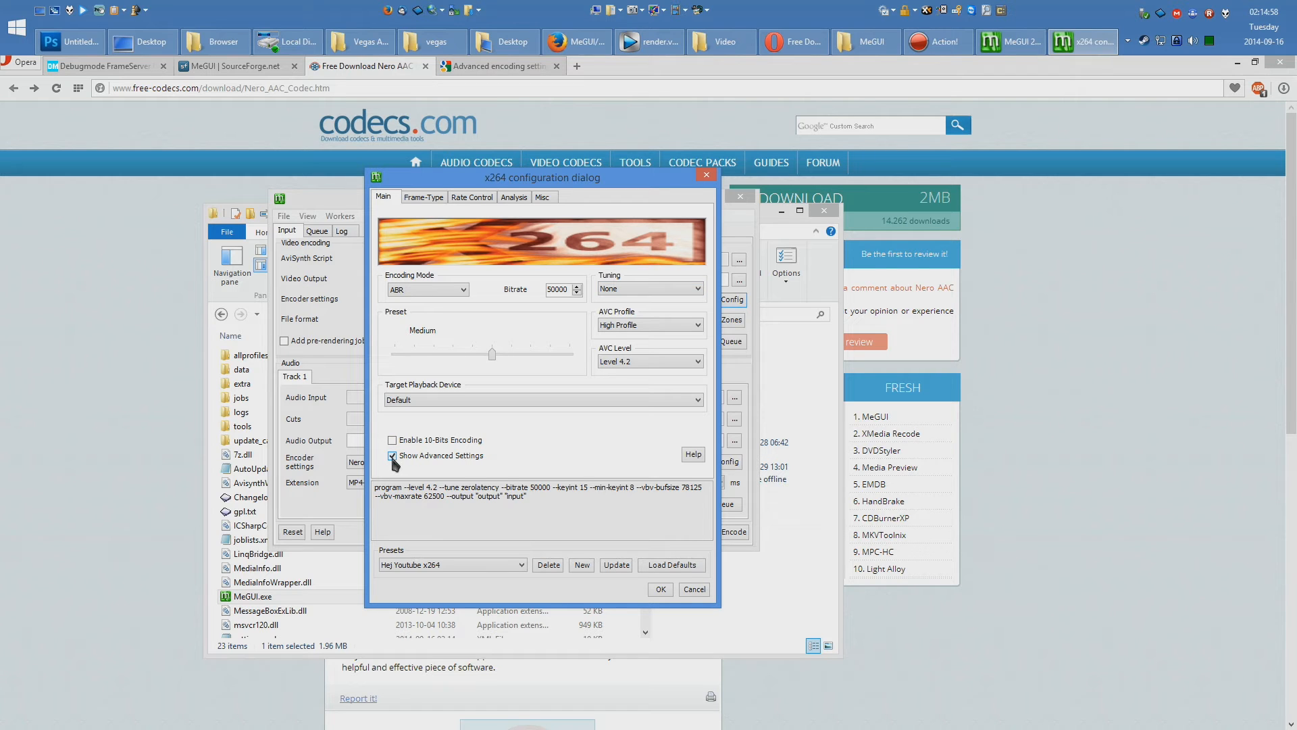
pyautogui.click(542, 197)
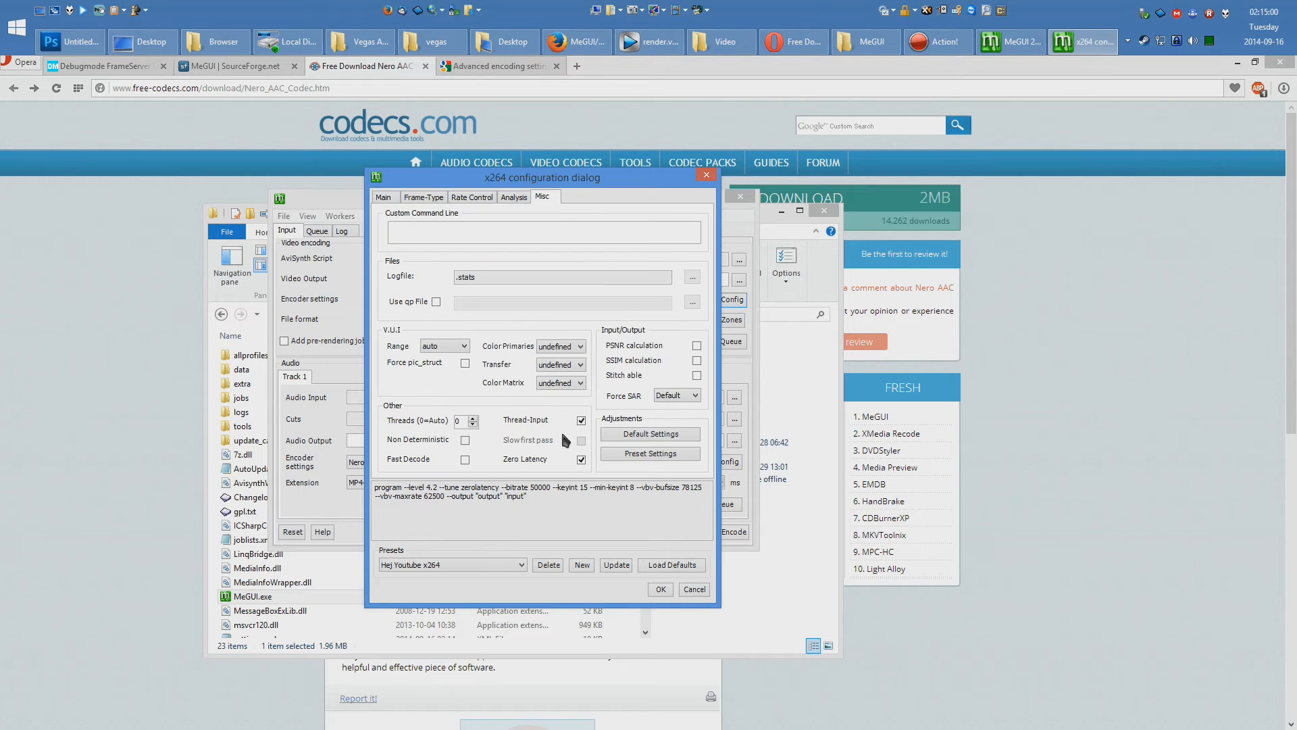
pyautogui.click(514, 197)
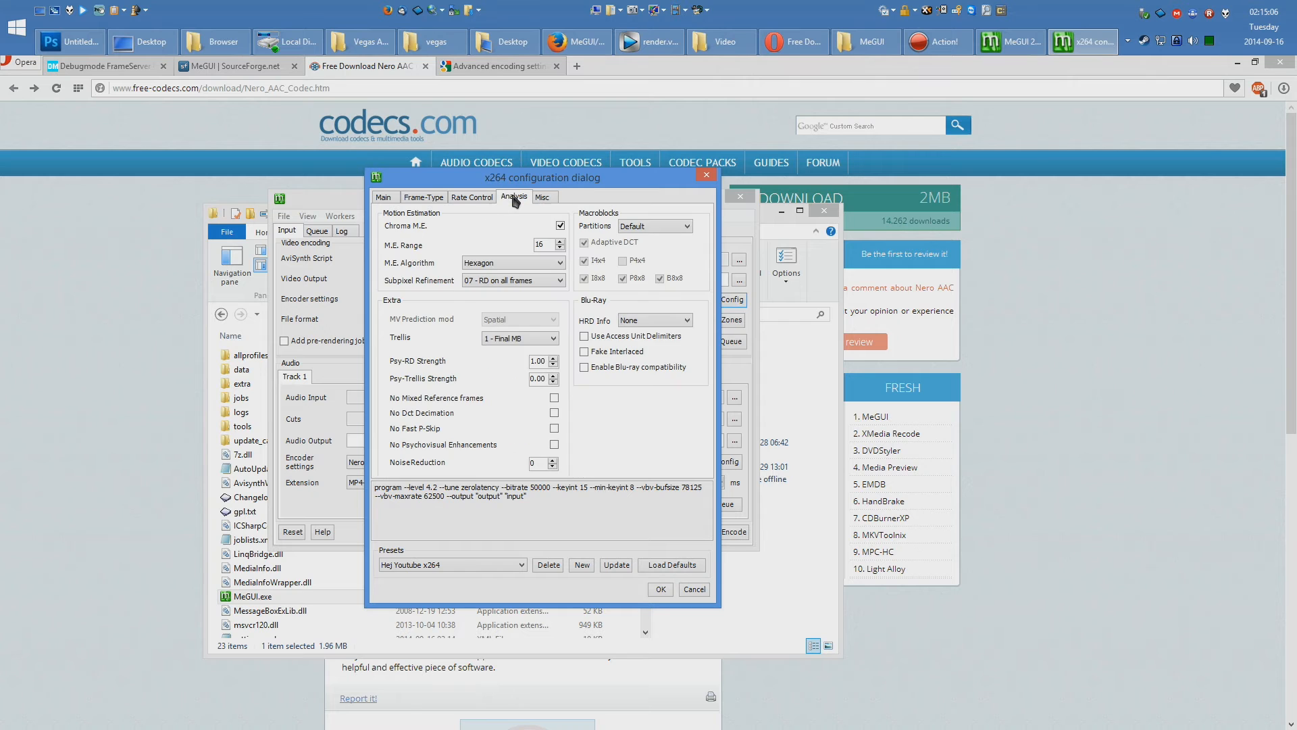
pyautogui.click(472, 197)
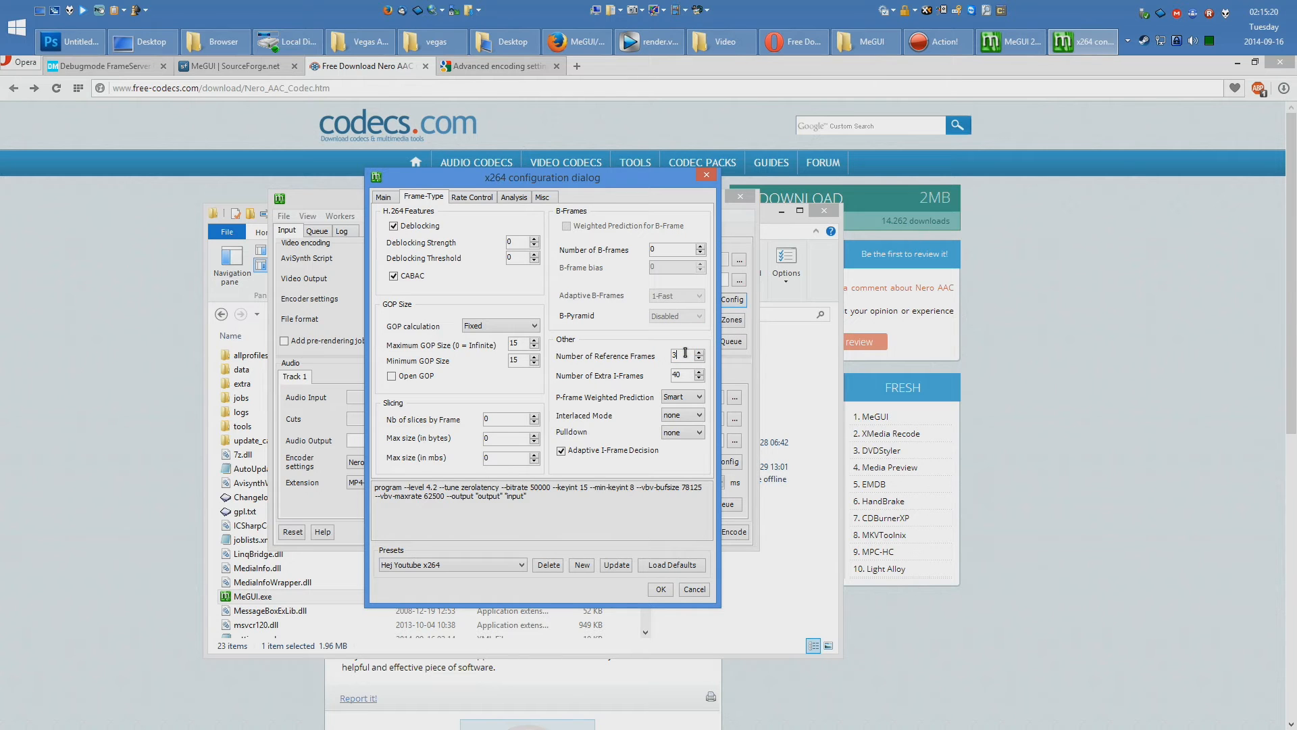
pyautogui.click(382, 197)
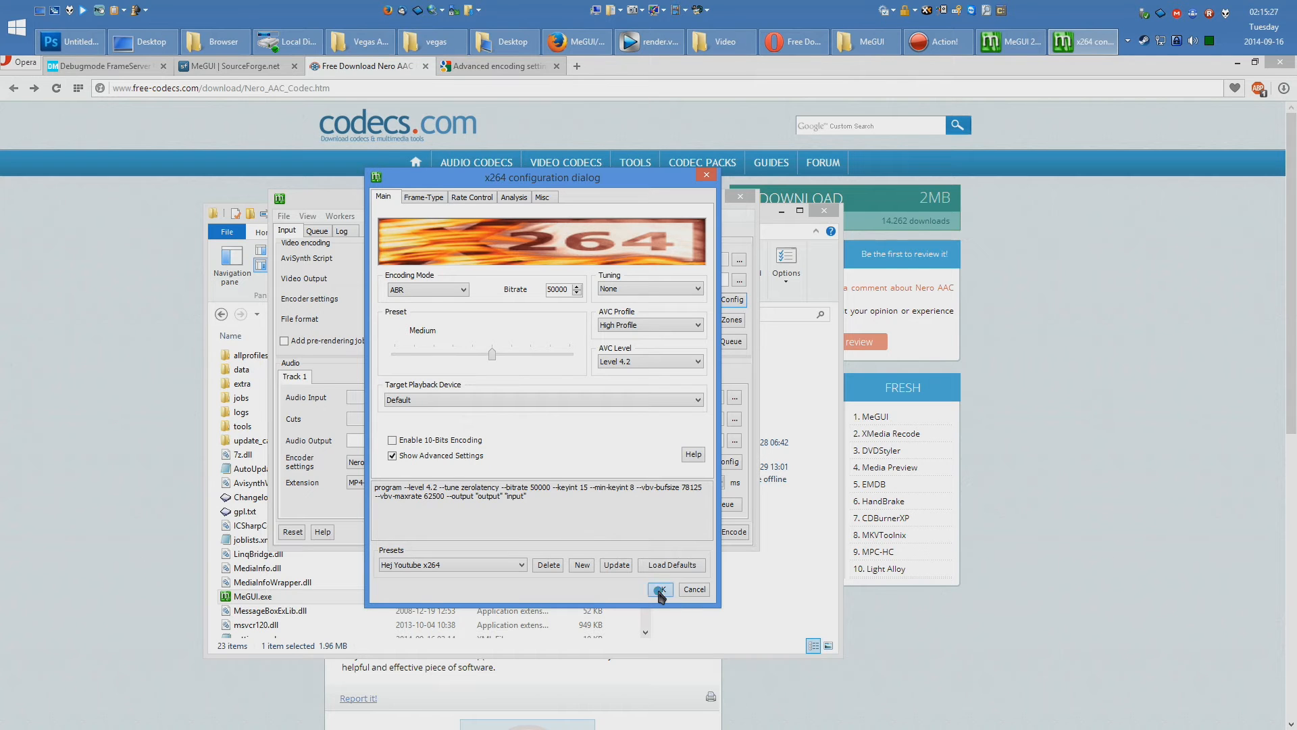
# - Accept the x264 configuration and check the Nero AAC preset's settings
pyautogui.click(659, 589)
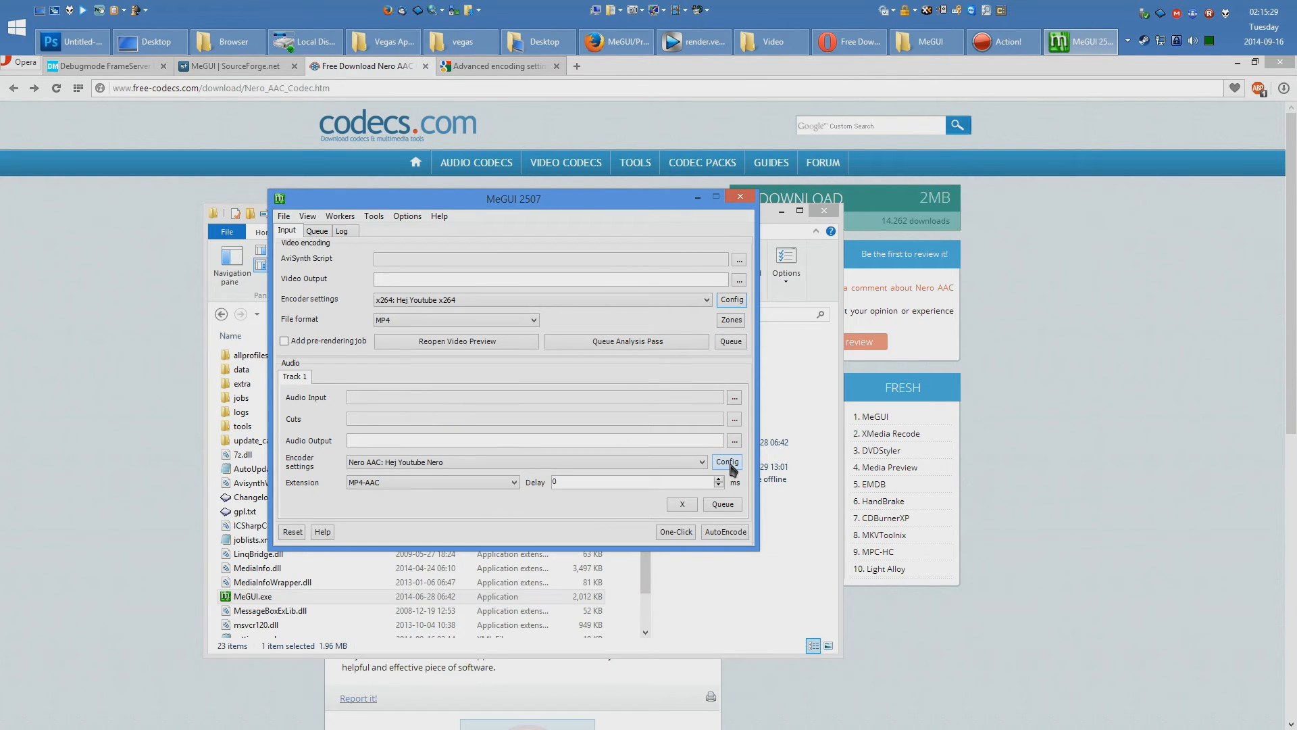
pyautogui.click(727, 462)
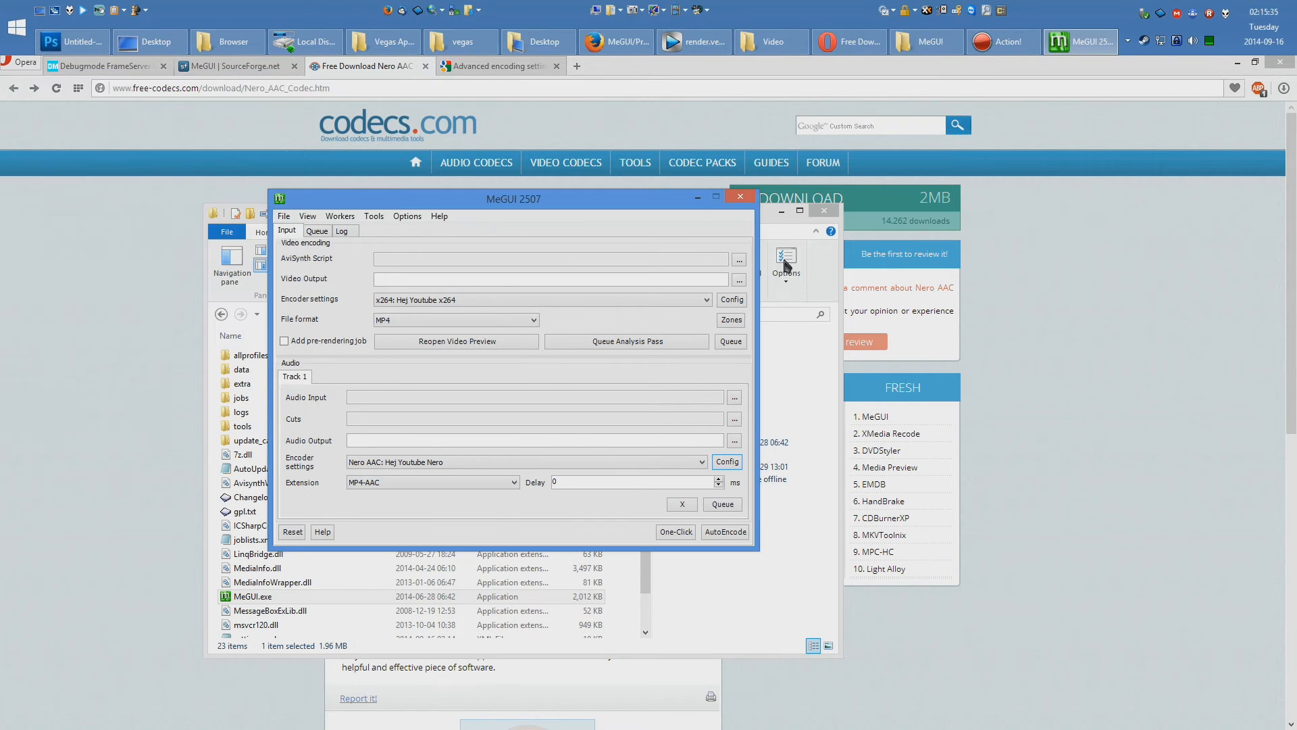
pyautogui.moveTo(740, 198)
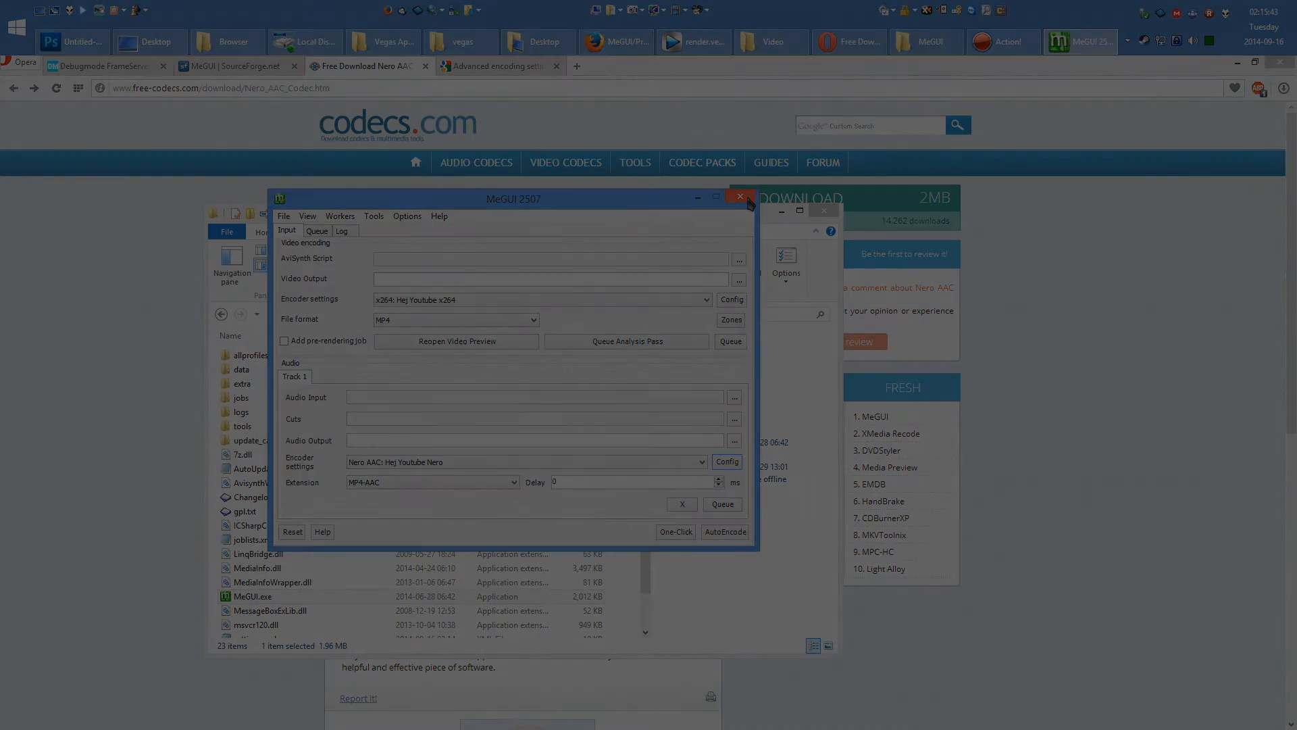
# - In Vegas, render the project as render.avi using the DebugMode FrameServer Project Default template
pyautogui.click(743, 42)
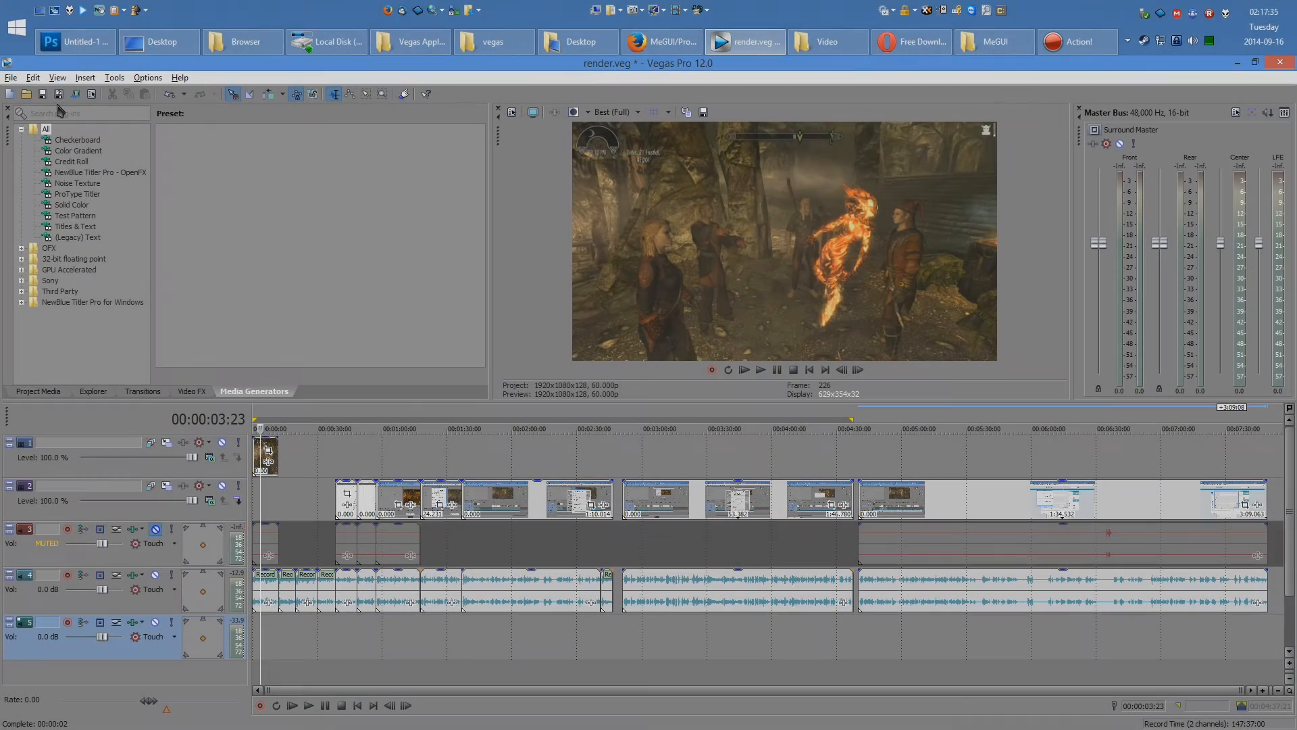
pyautogui.click(11, 77)
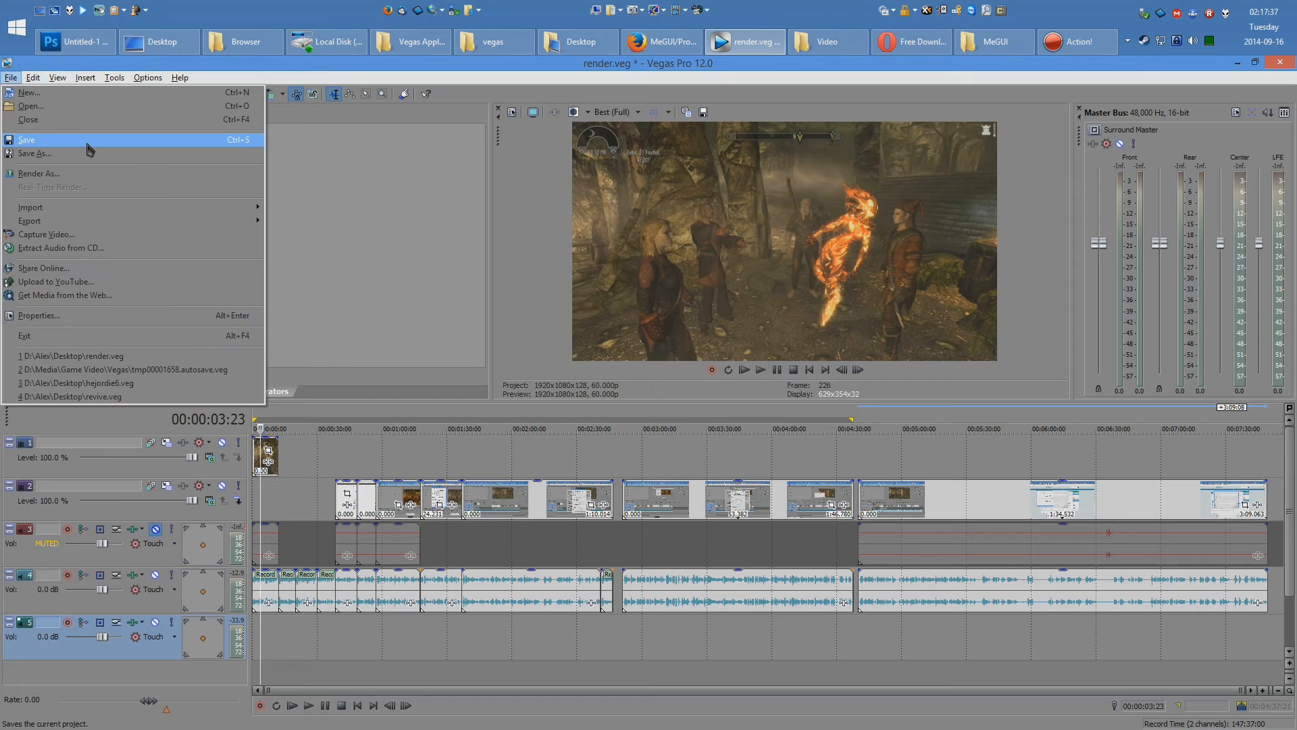
pyautogui.click(39, 173)
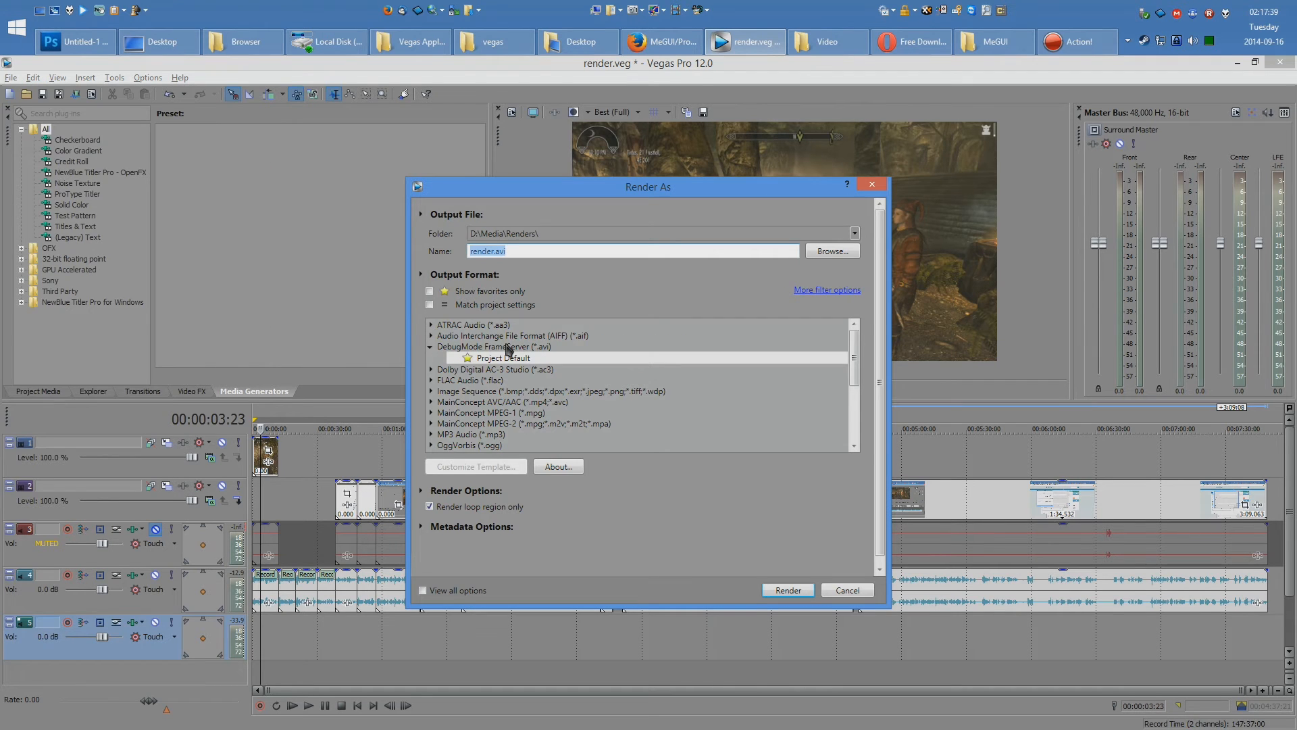
pyautogui.click(503, 356)
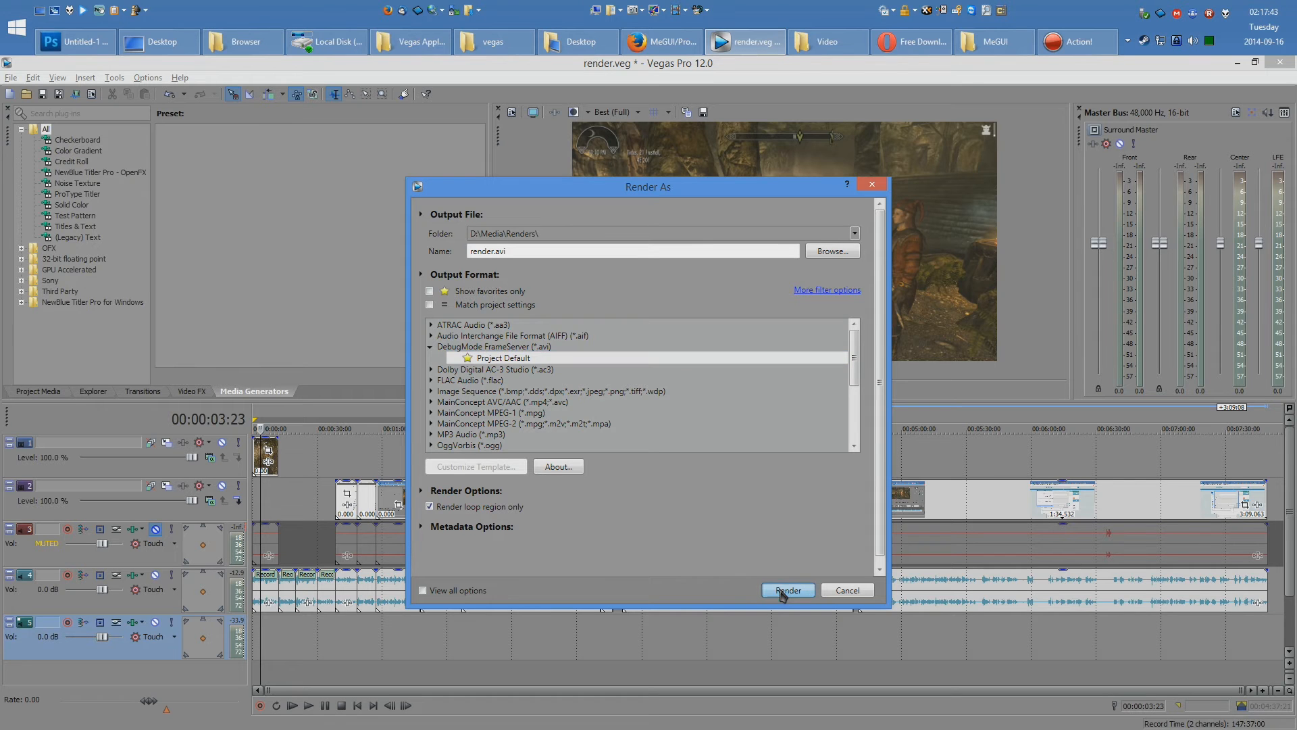
pyautogui.click(786, 590)
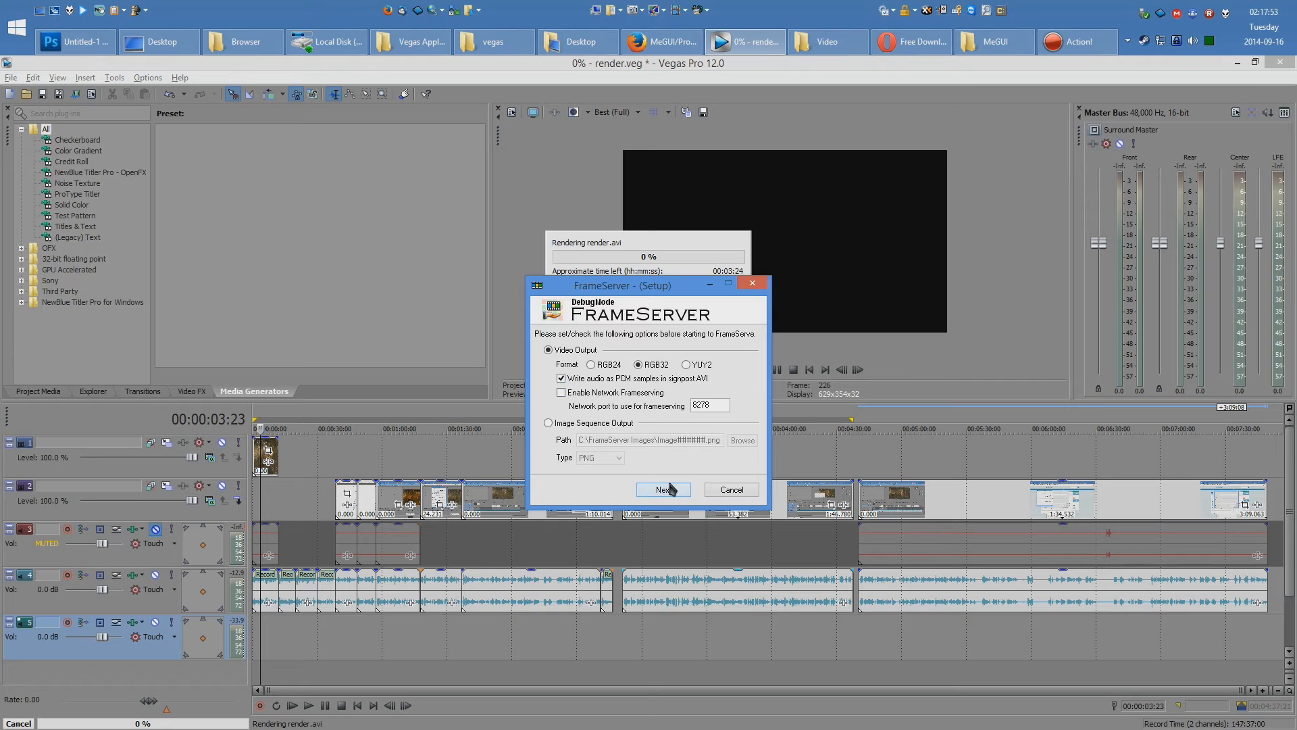
# - Start frameserving D:\Media\Renders\render.avi with RGB32 video and PCM audio
pyautogui.click(662, 490)
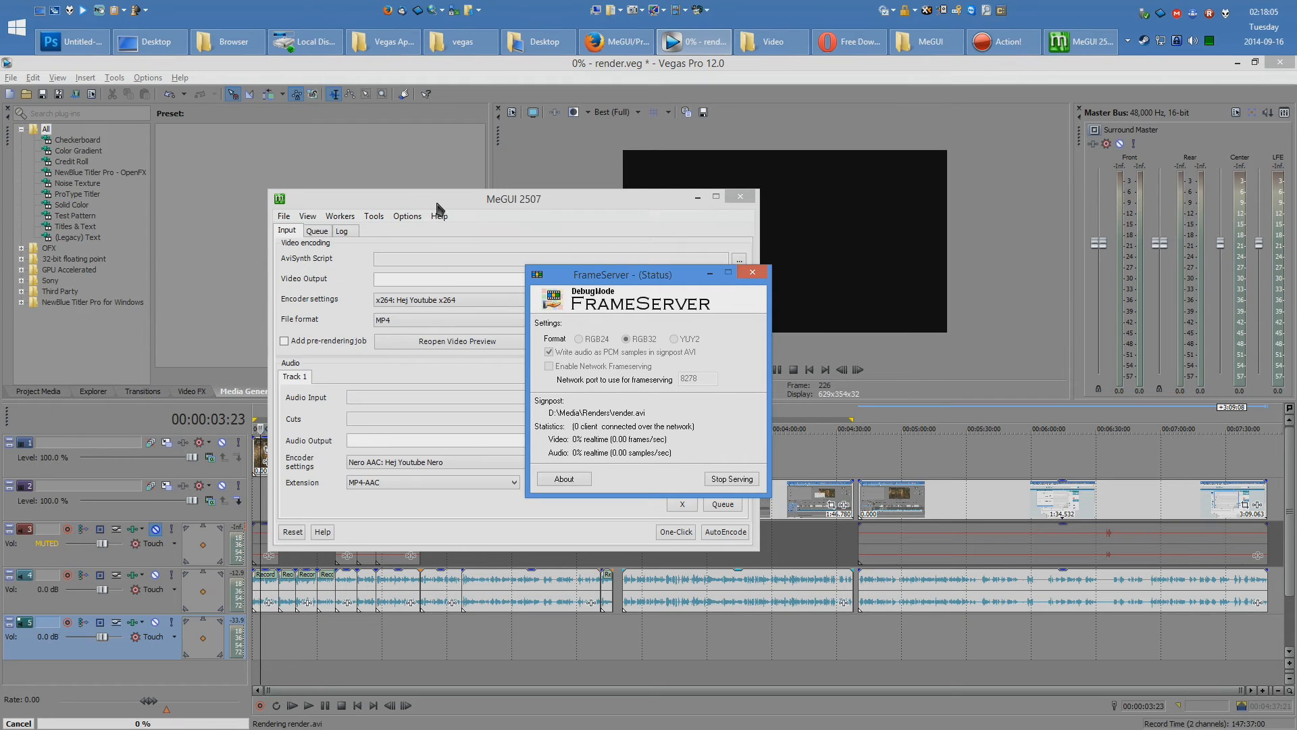
# - In MeGUI's AviSynth script creator, load the render.avi signpost as the video input
pyautogui.click(302, 191)
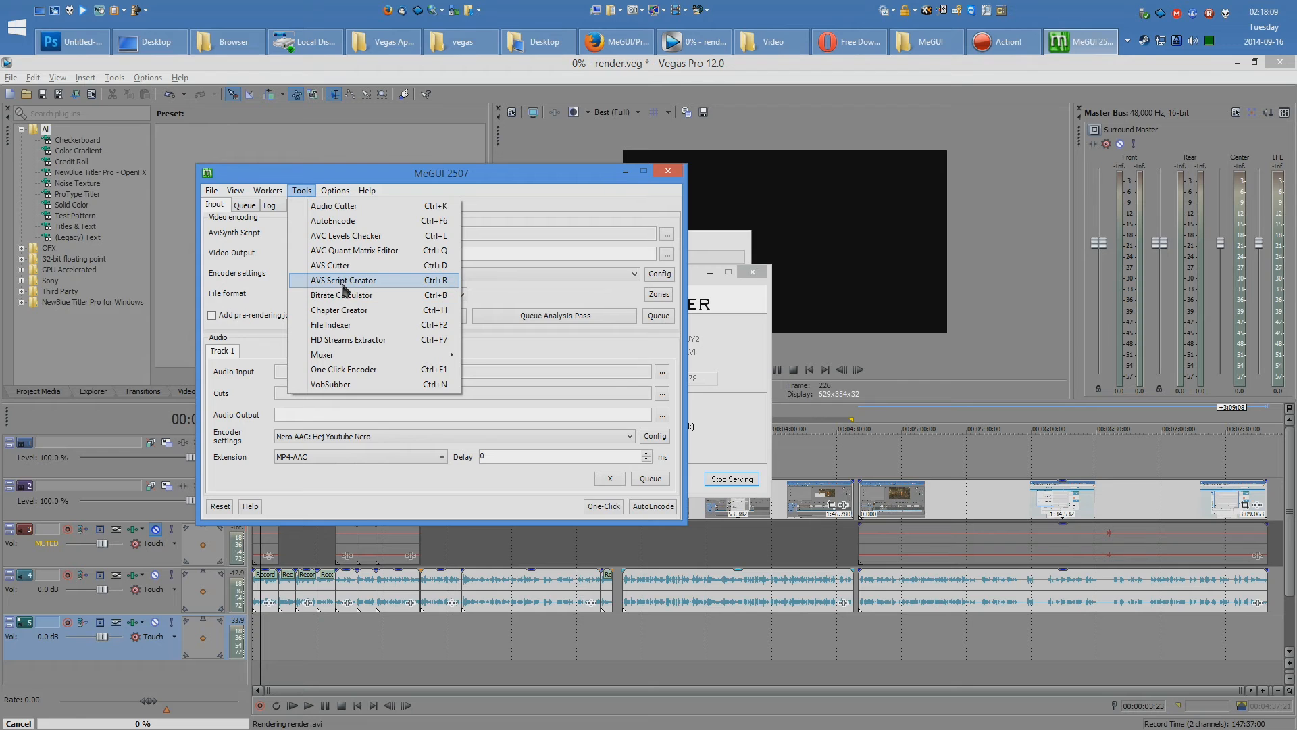
pyautogui.click(342, 280)
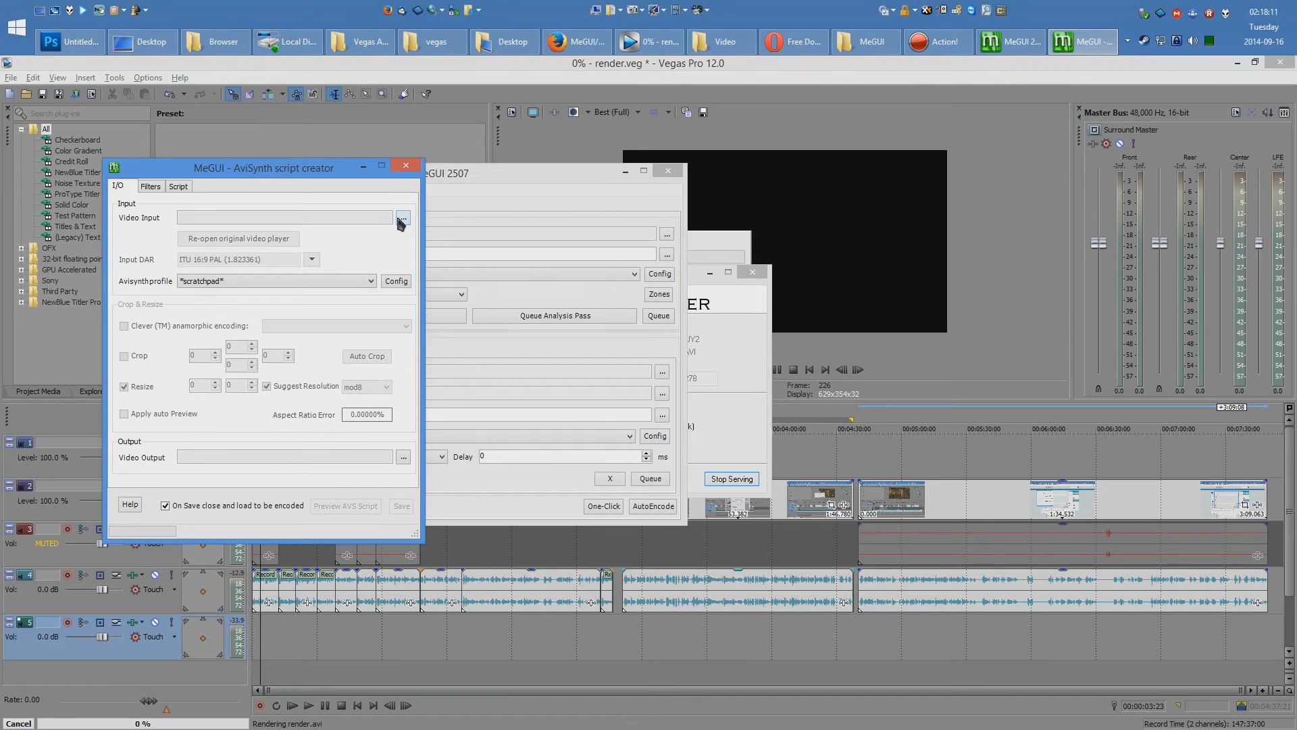
pyautogui.click(402, 218)
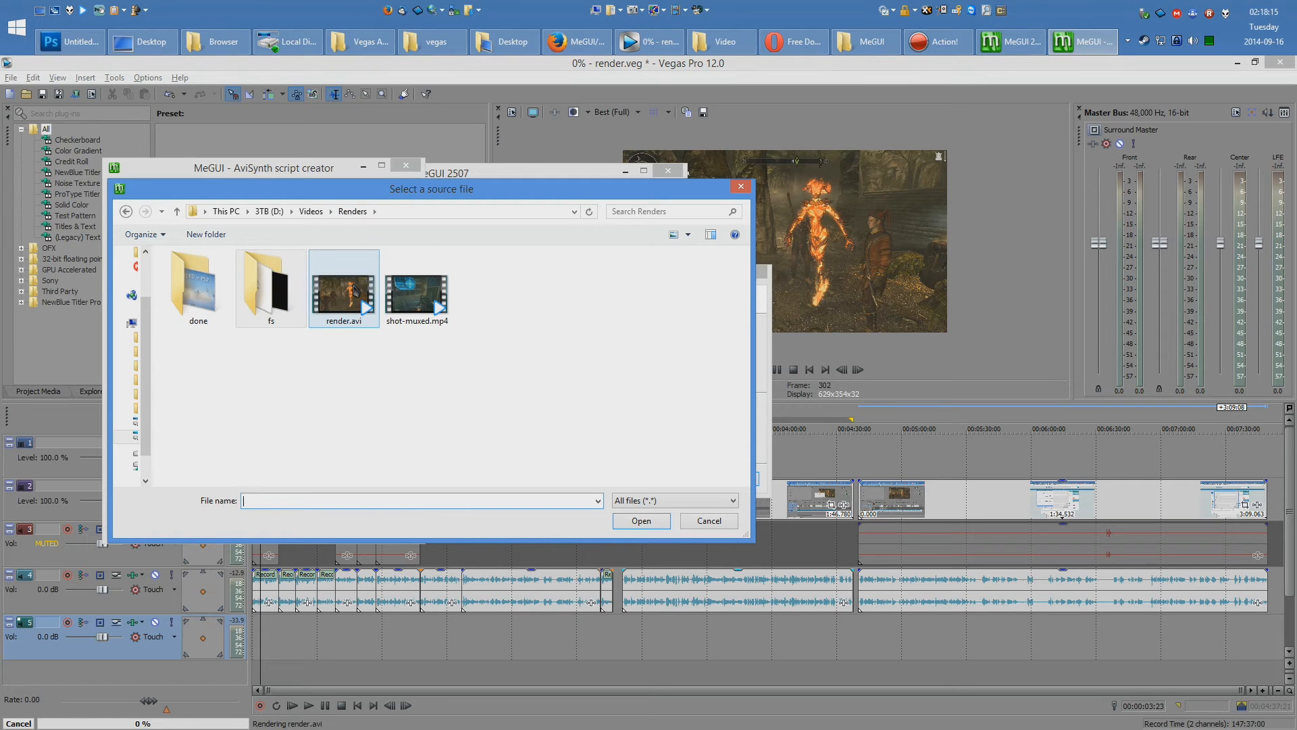
pyautogui.click(344, 286)
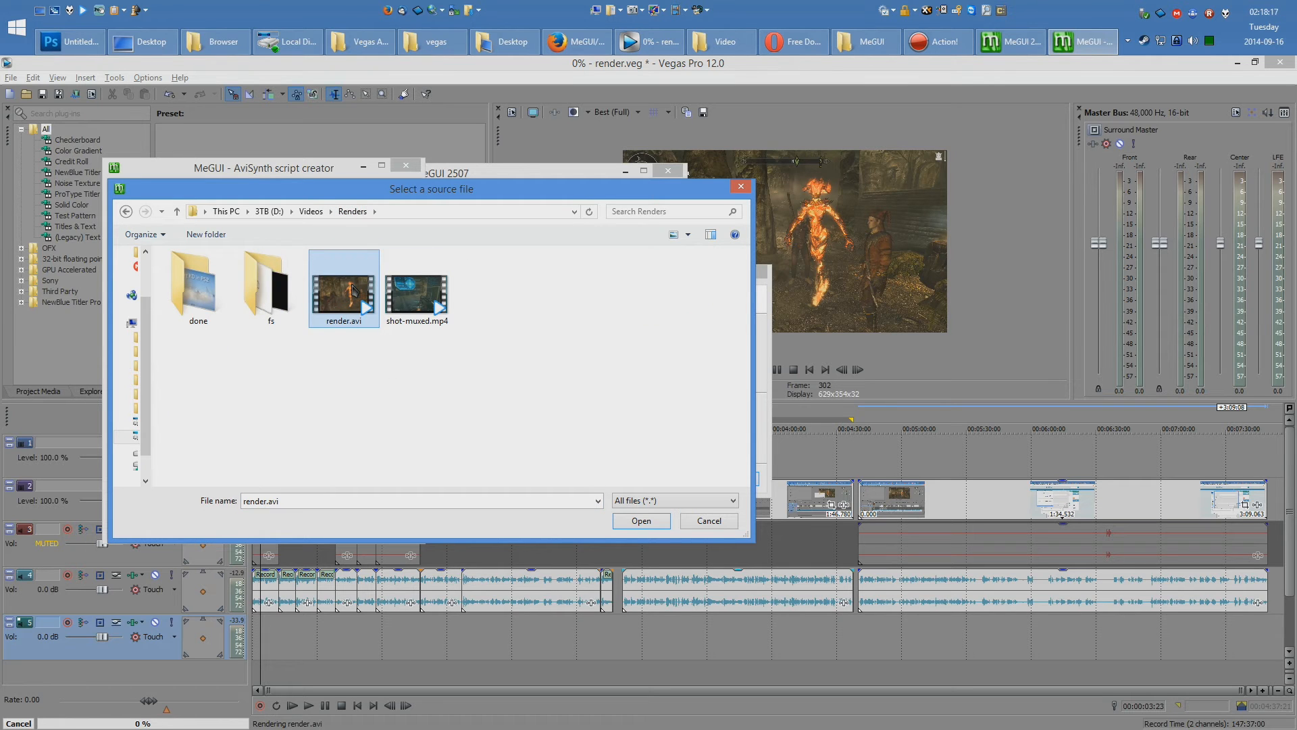
pyautogui.click(641, 520)
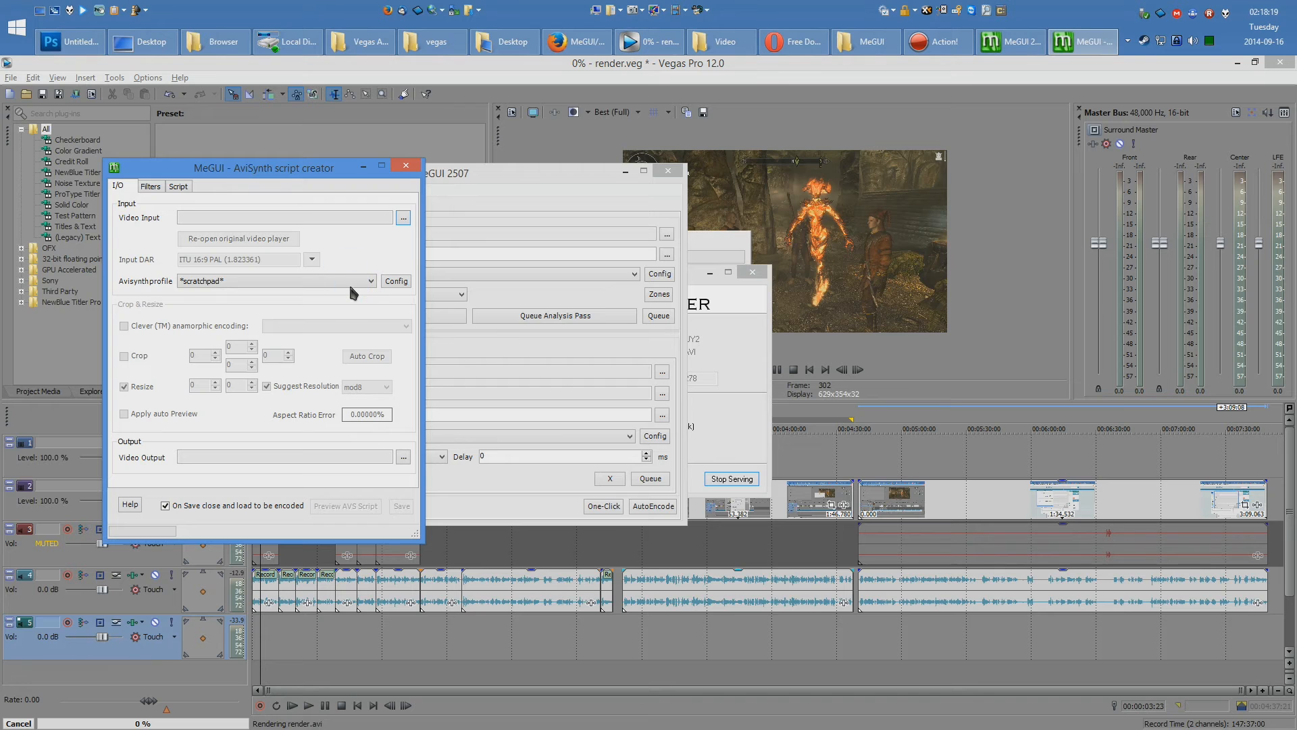
pyautogui.click(403, 216)
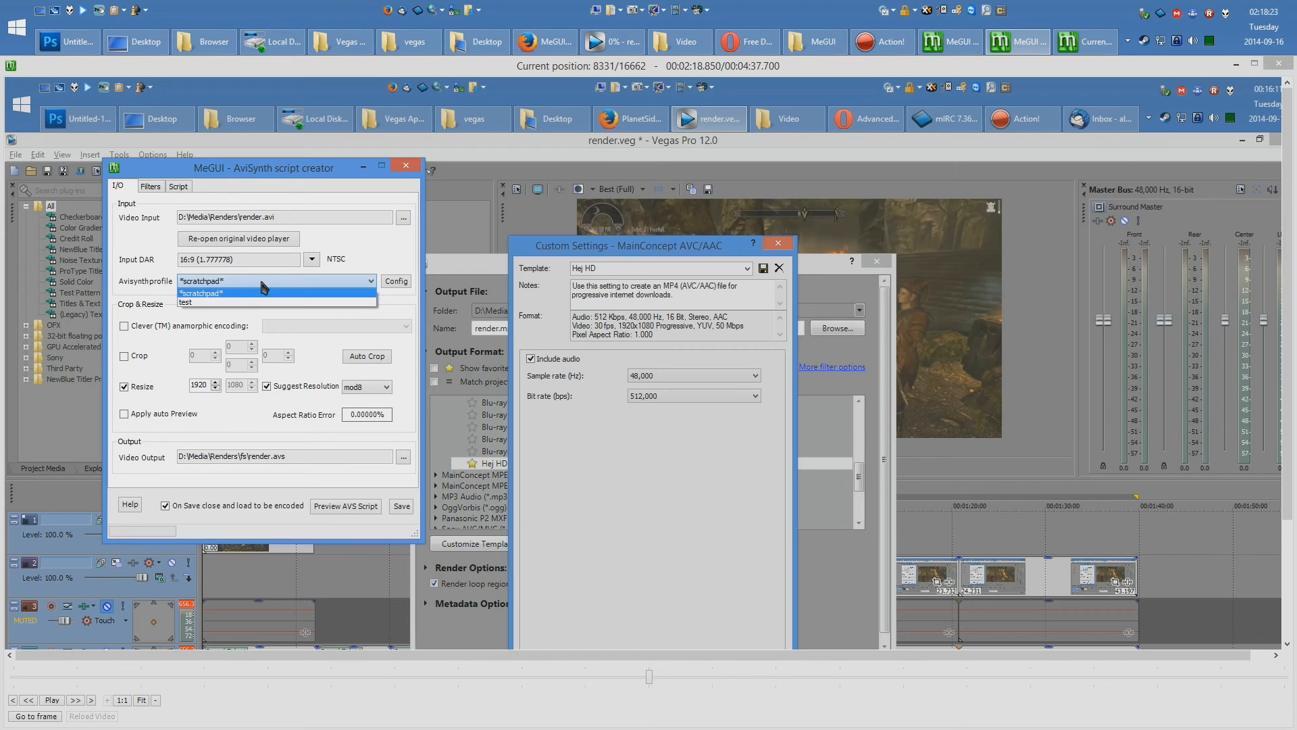
# - Select the 'test' AviSynth profile, check the Filters page, and bring up the profile's script template
pyautogui.click(187, 301)
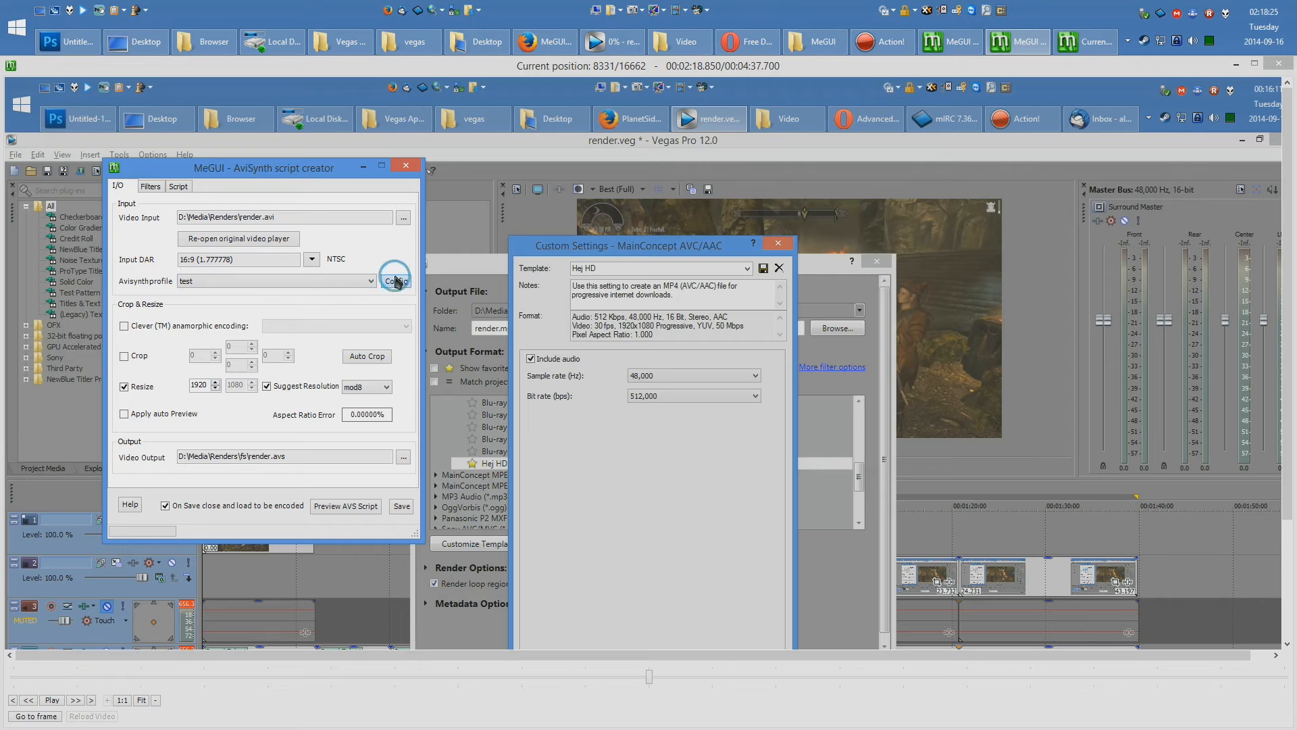
pyautogui.click(396, 281)
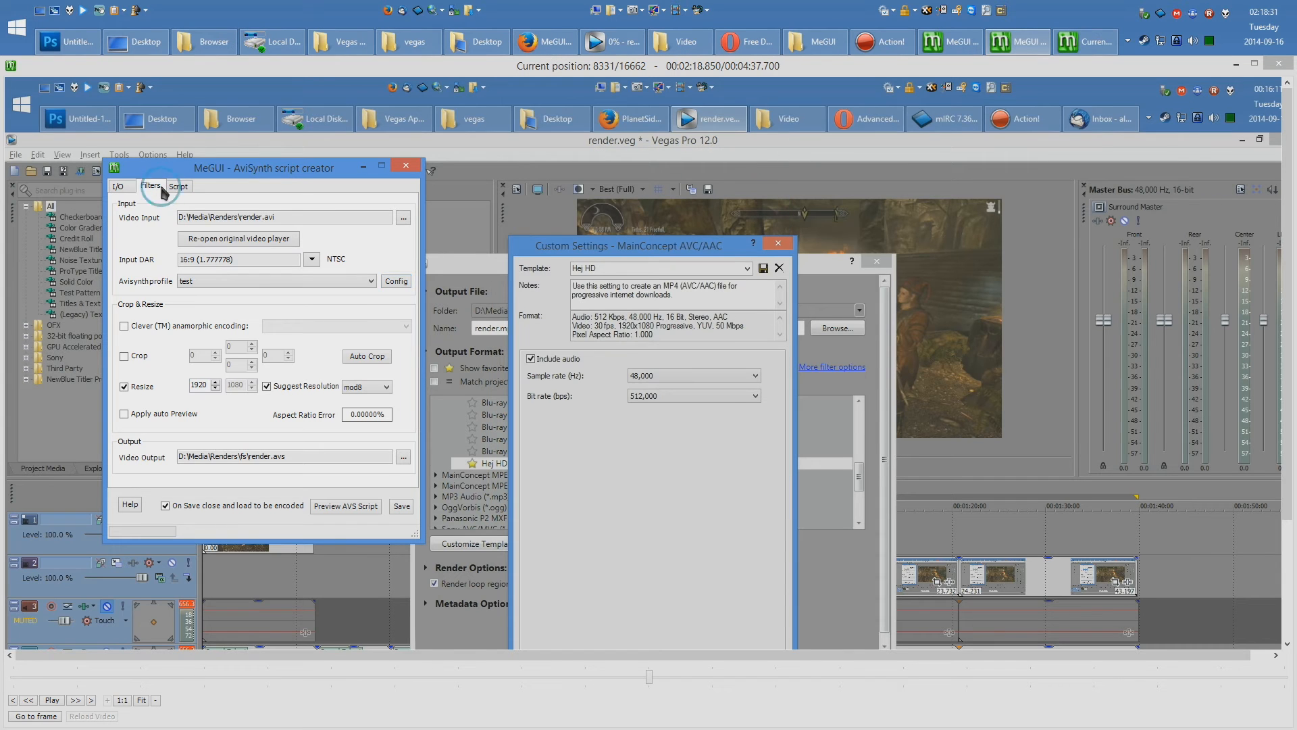
pyautogui.click(150, 185)
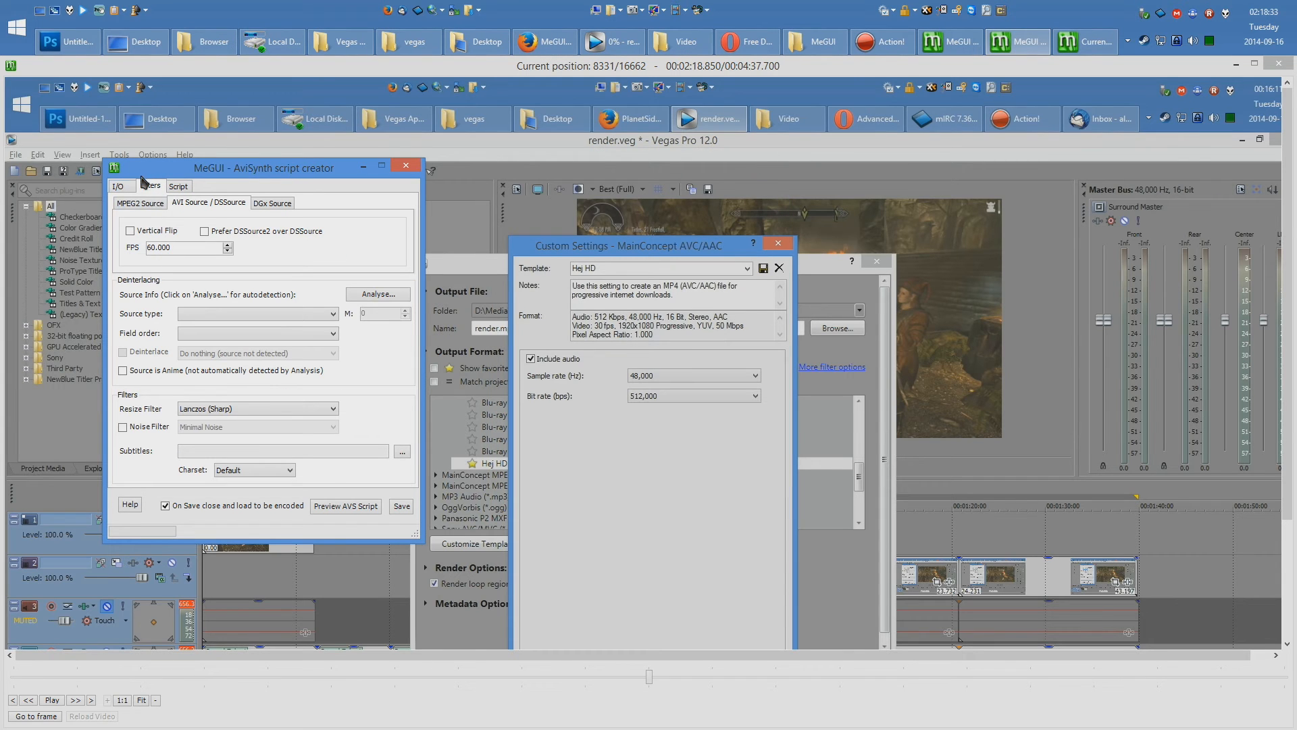
pyautogui.click(120, 185)
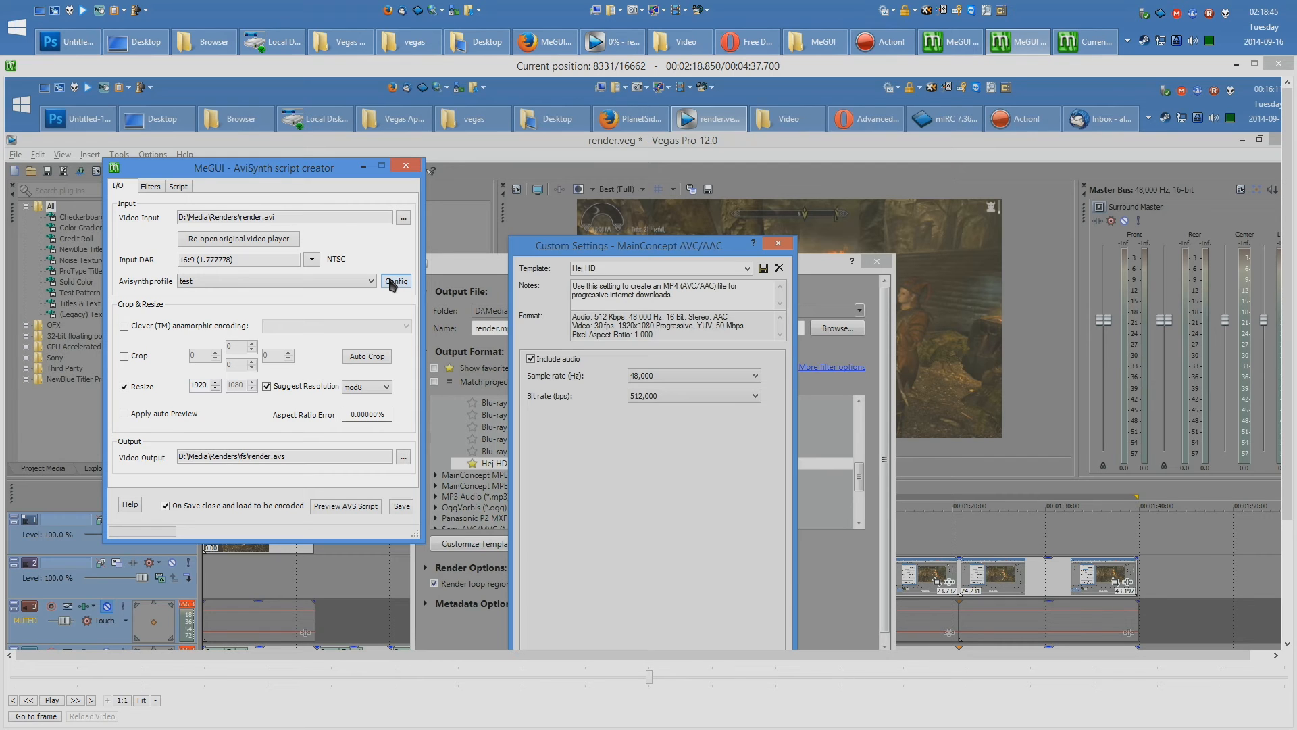
pyautogui.moveTo(389, 298)
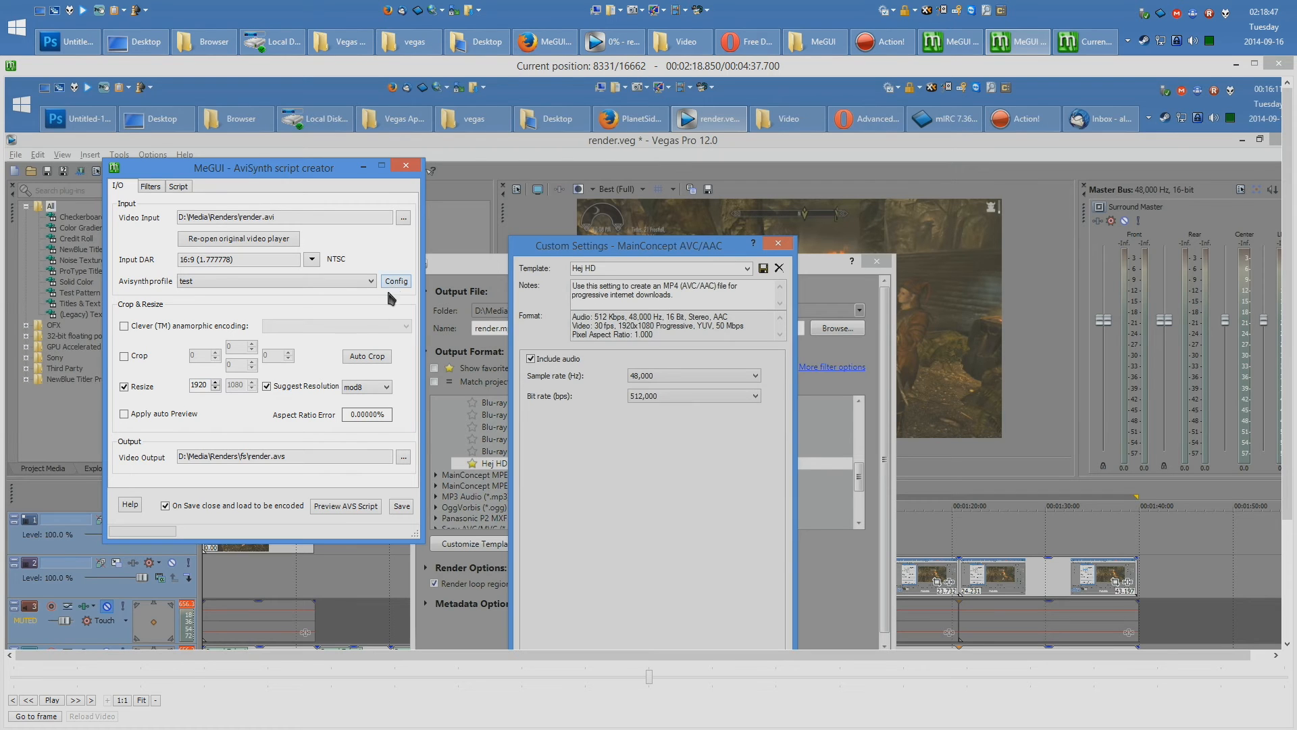
pyautogui.click(370, 281)
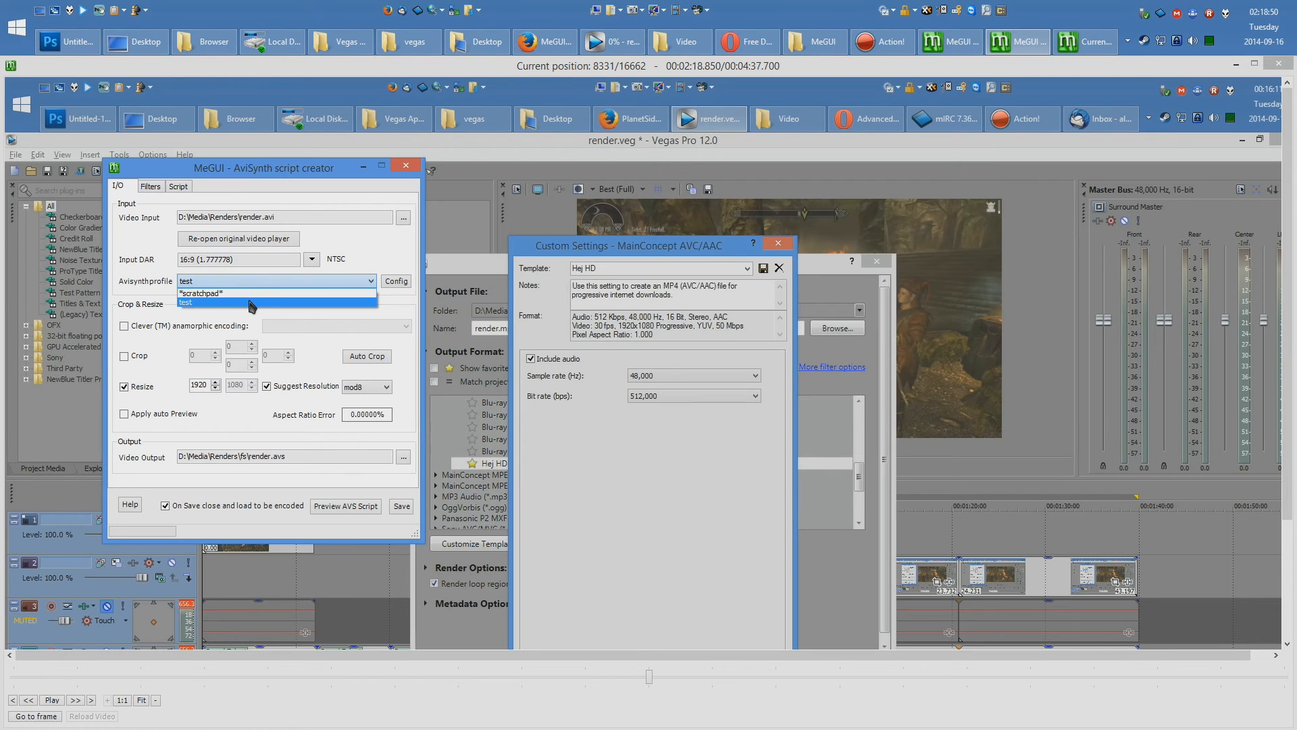
pyautogui.click(185, 302)
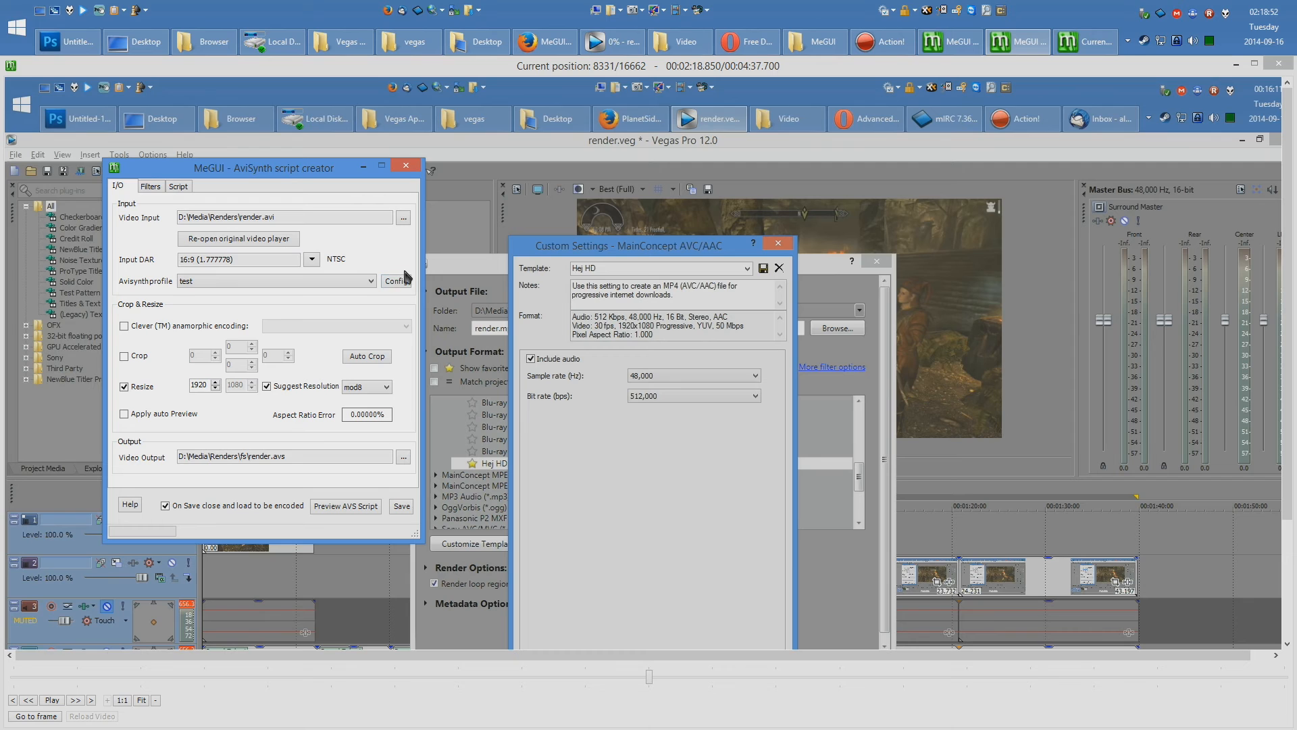
pyautogui.click(395, 281)
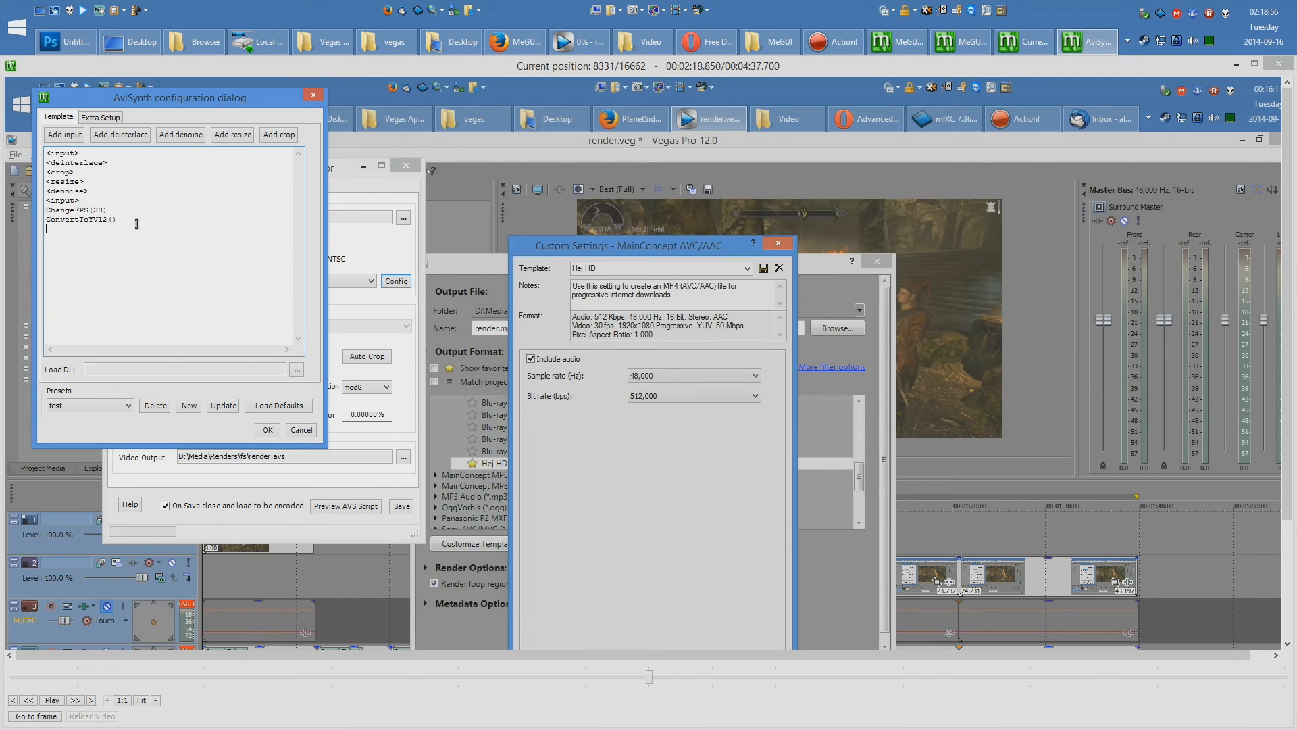
# - Review the template with ChangeFPS(30) and ConvertToYV12(), then return to the script's filter options
pyautogui.doubleClick(77, 219)
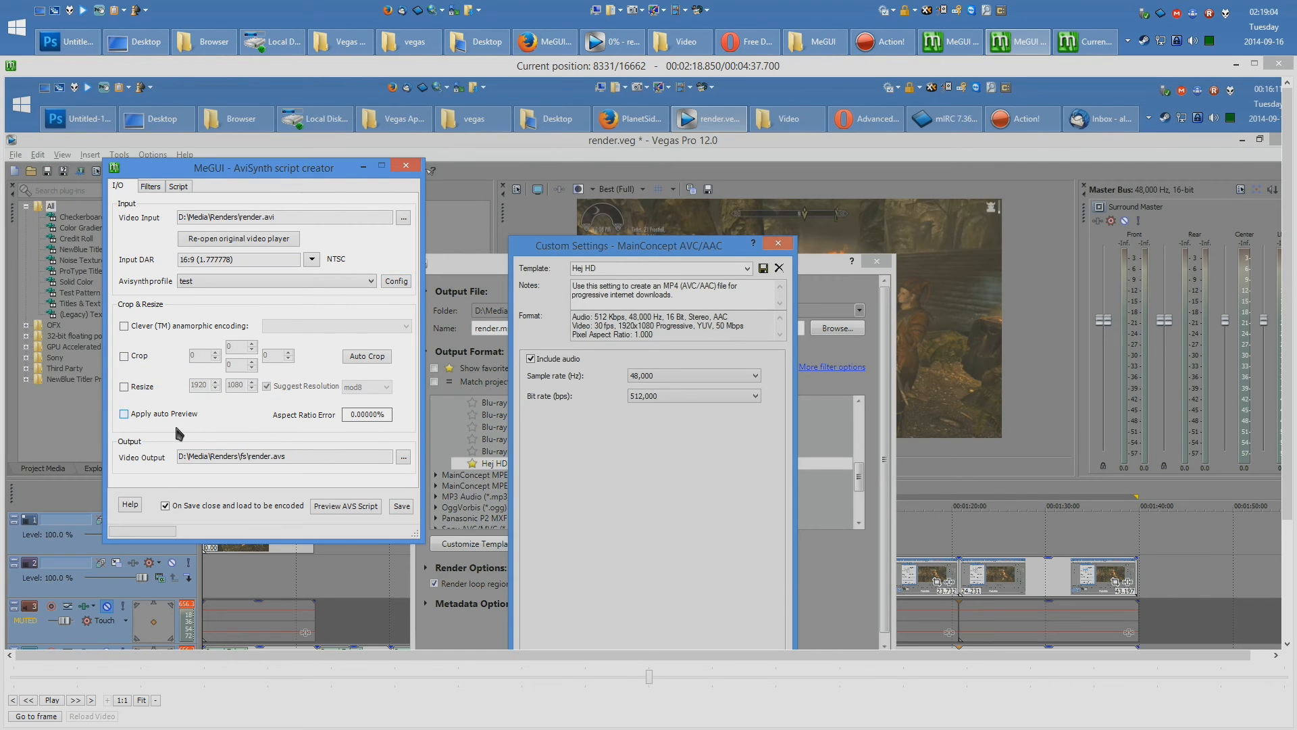
pyautogui.click(150, 186)
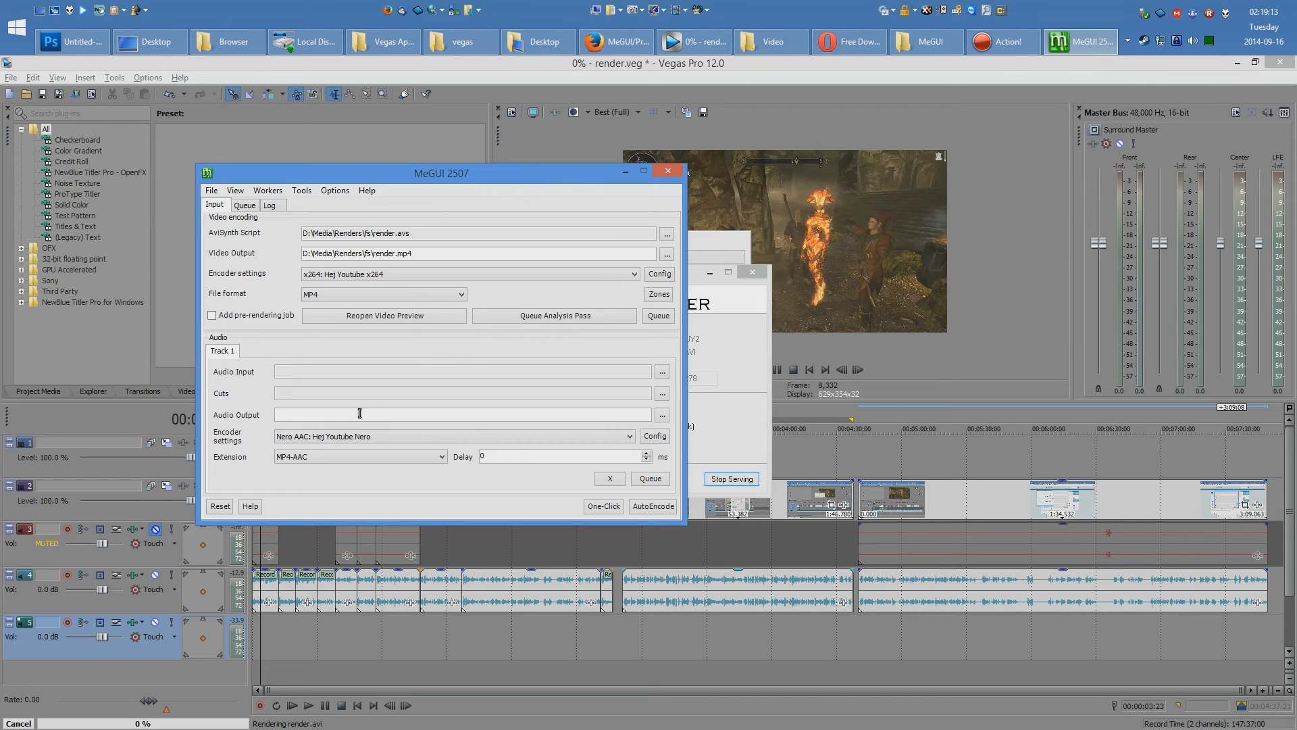
pyautogui.moveTo(624, 367)
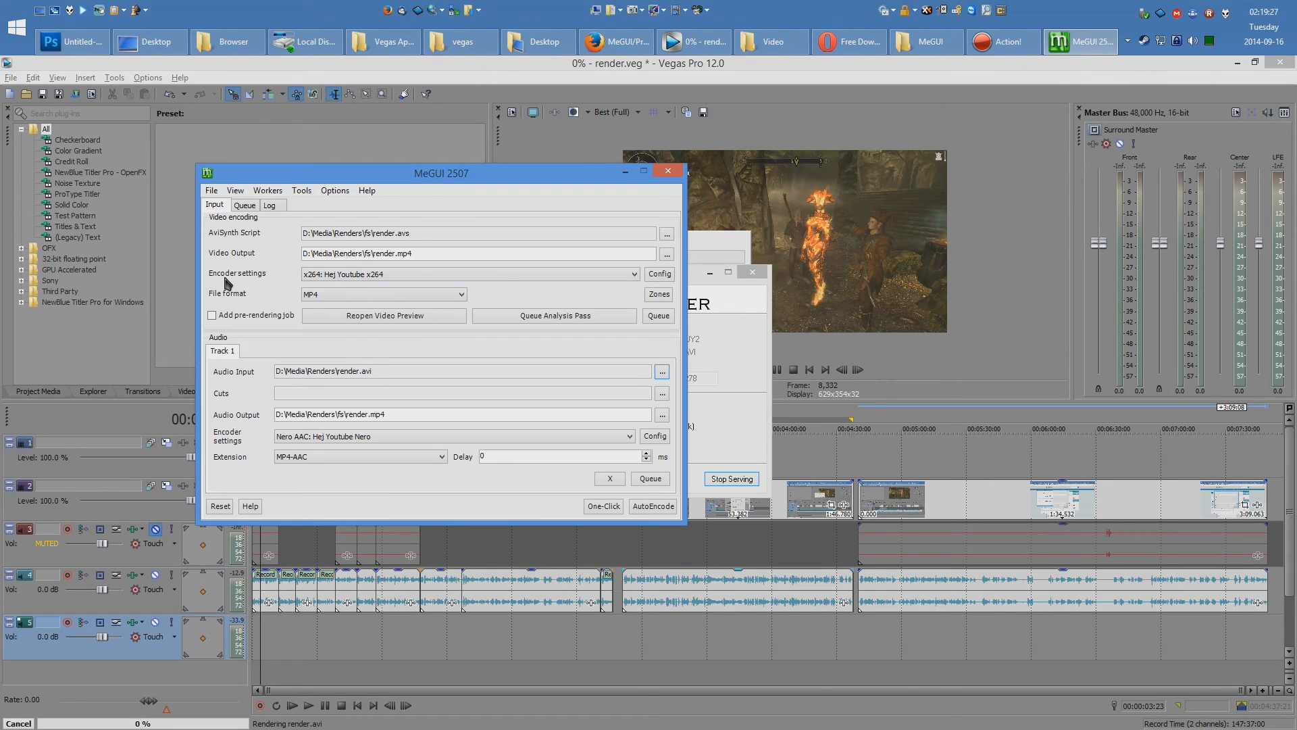
# - Set render.avi as the audio input and start AutoEncode for the configured job
pyautogui.click(468, 274)
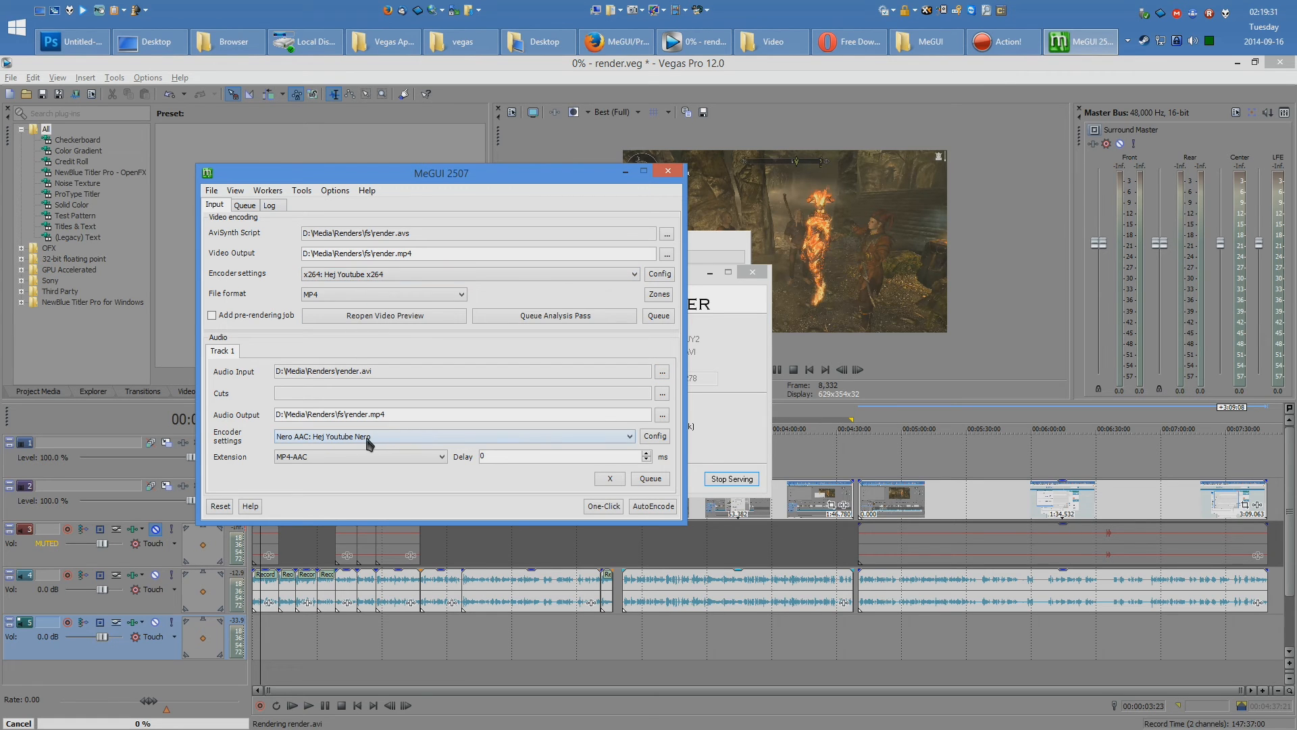
pyautogui.moveTo(291, 444)
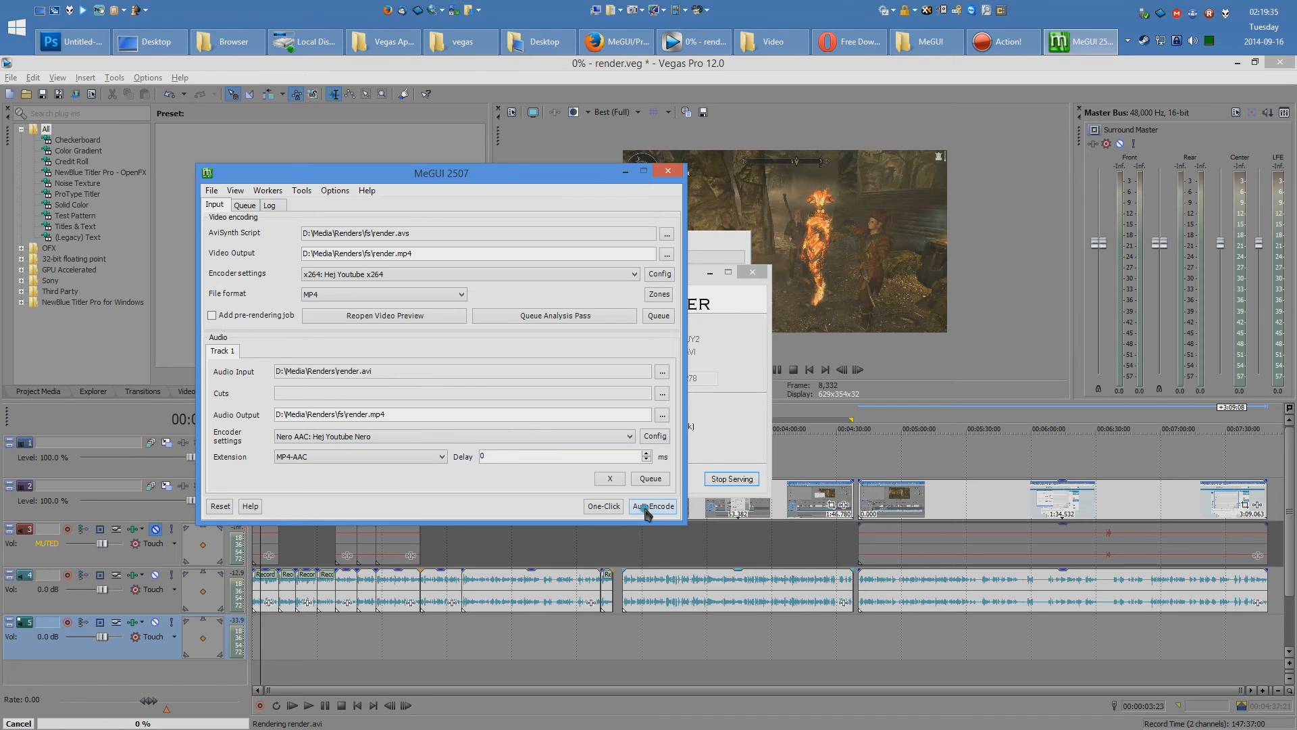
pyautogui.click(653, 505)
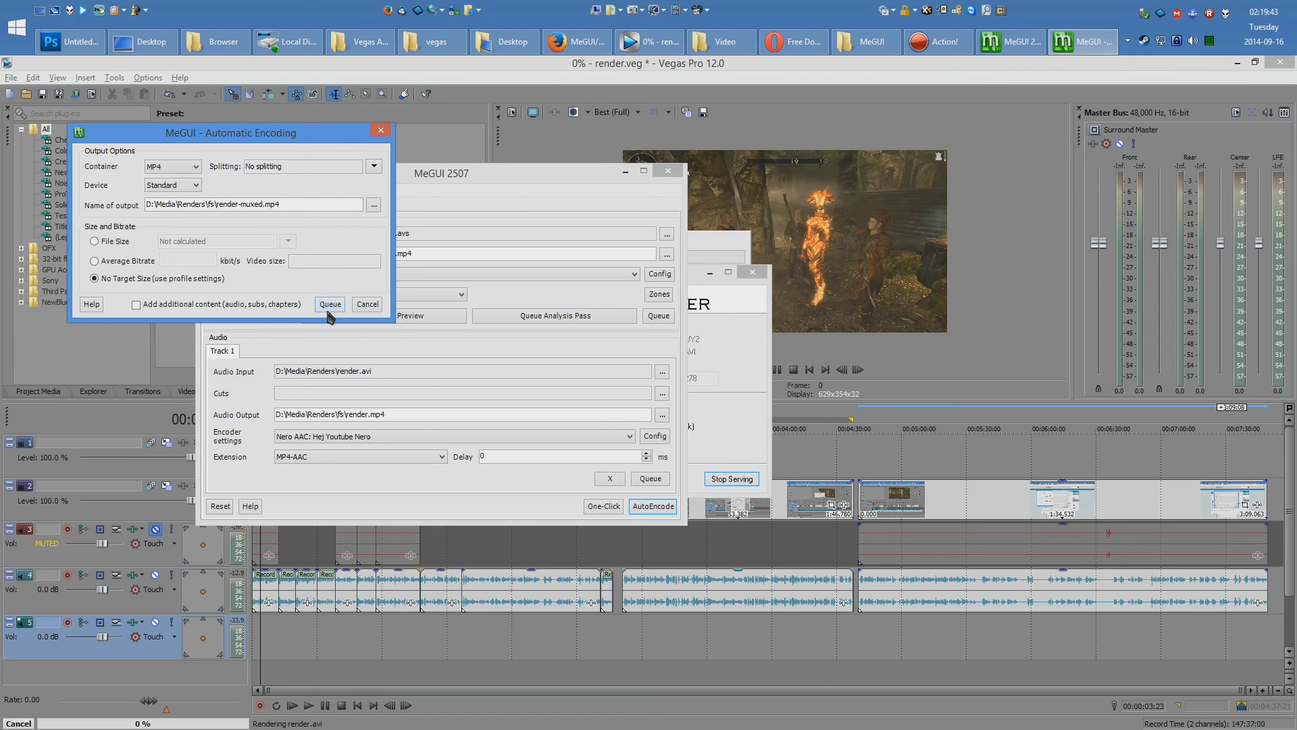
# - Queue the automatic encode to render-muxed.mp4 in MP4 with no target size
pyautogui.click(328, 304)
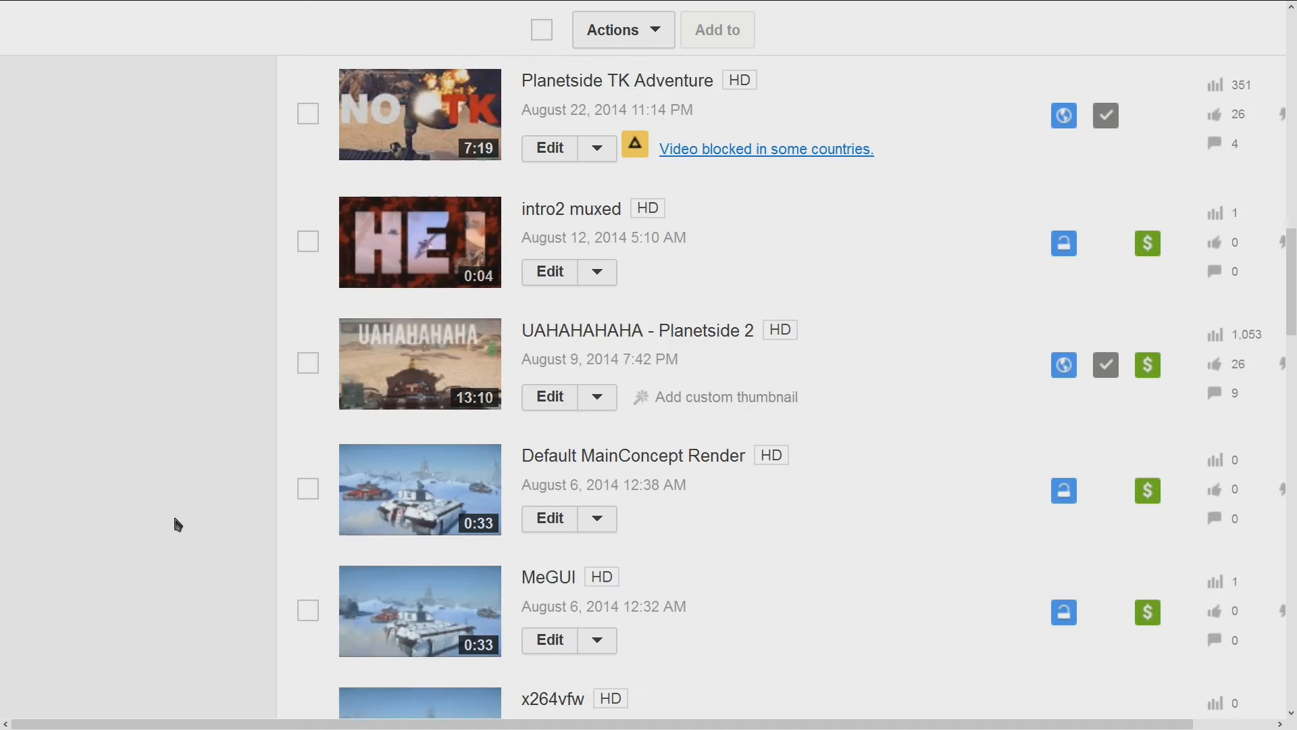
pyautogui.scroll(-3)
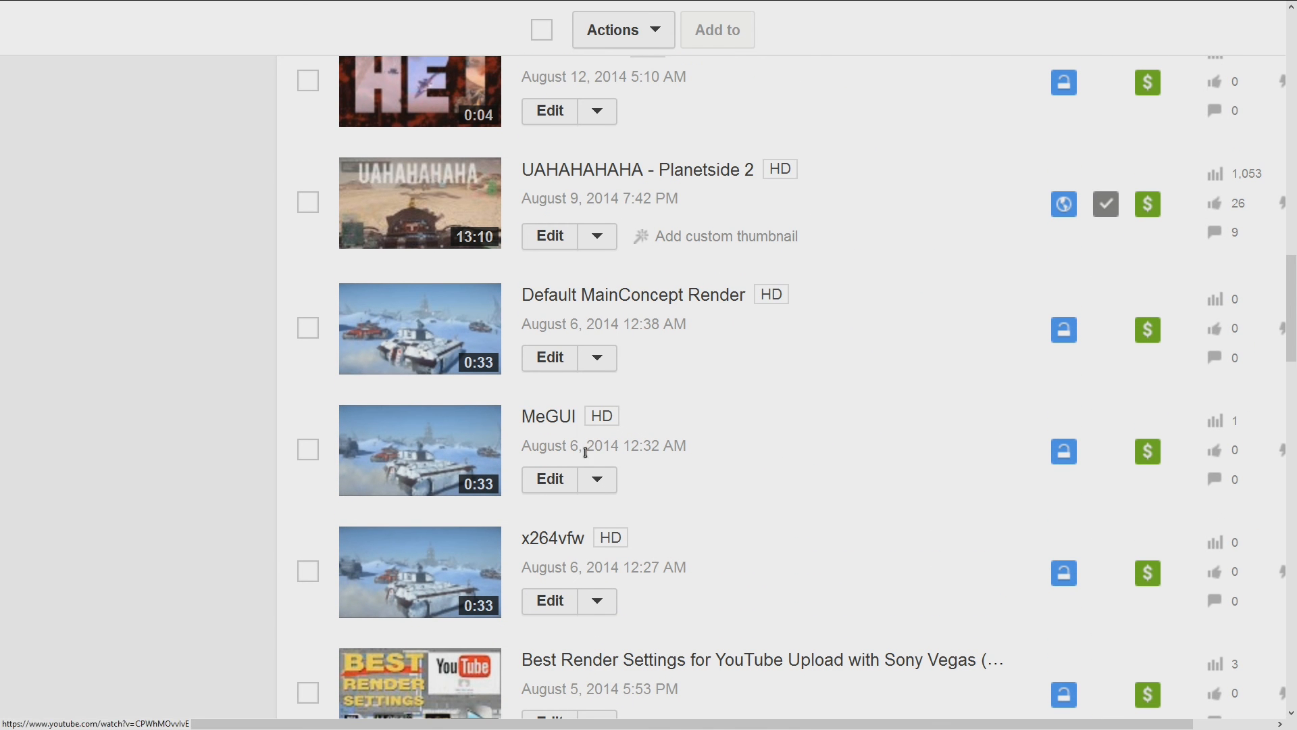
pyautogui.moveTo(453, 468)
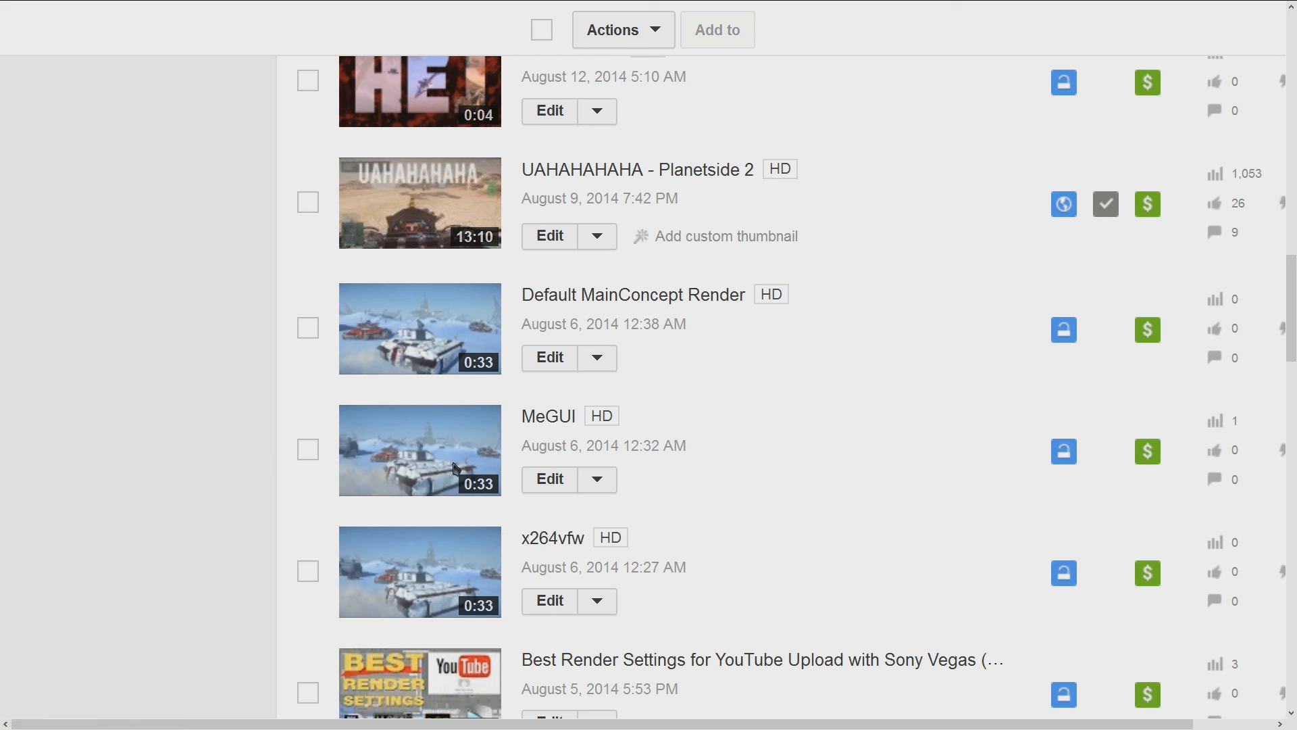
pyautogui.moveTo(390, 540)
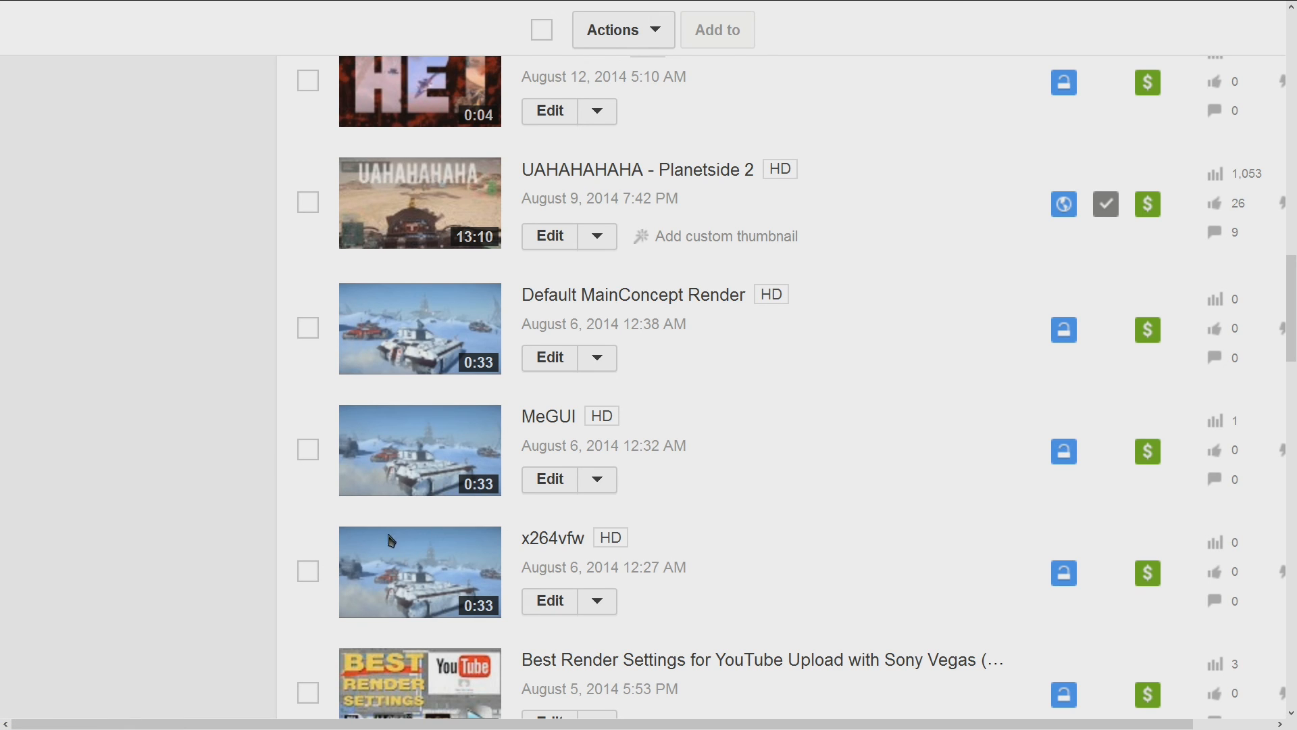
pyautogui.moveTo(451, 594)
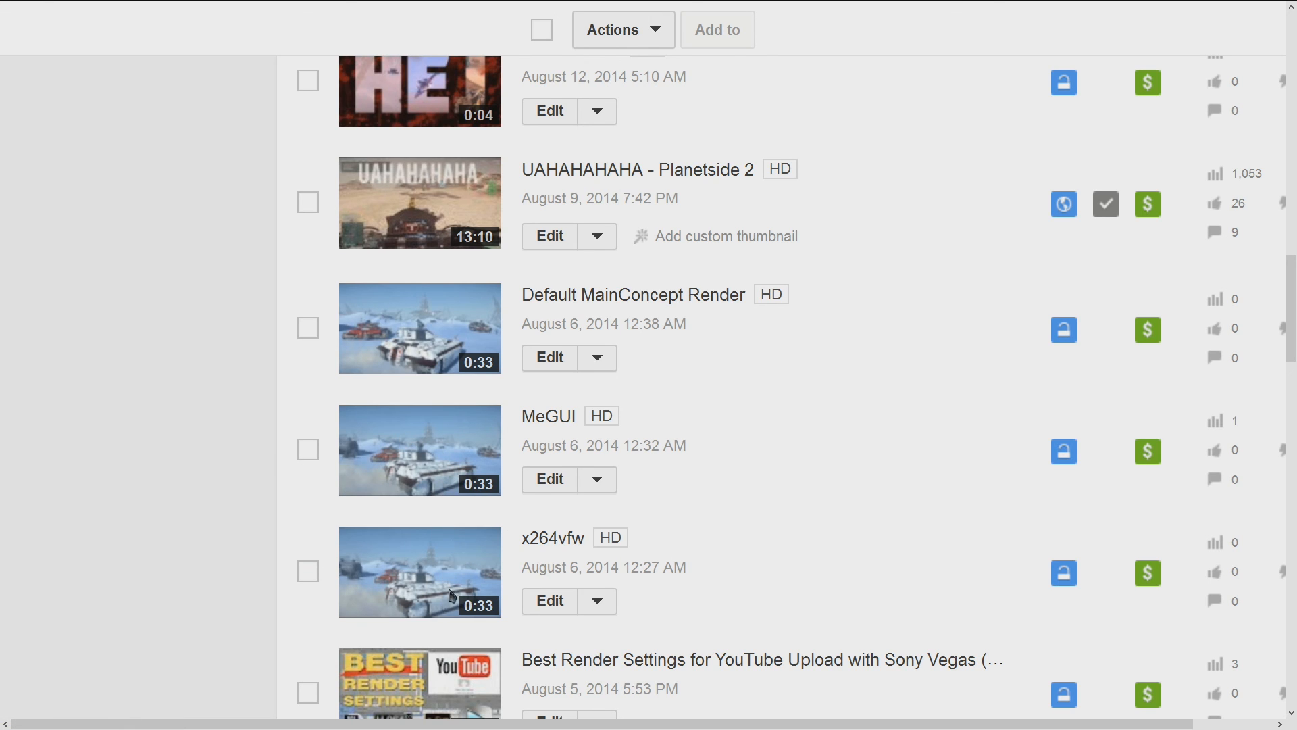
pyautogui.moveTo(377, 555)
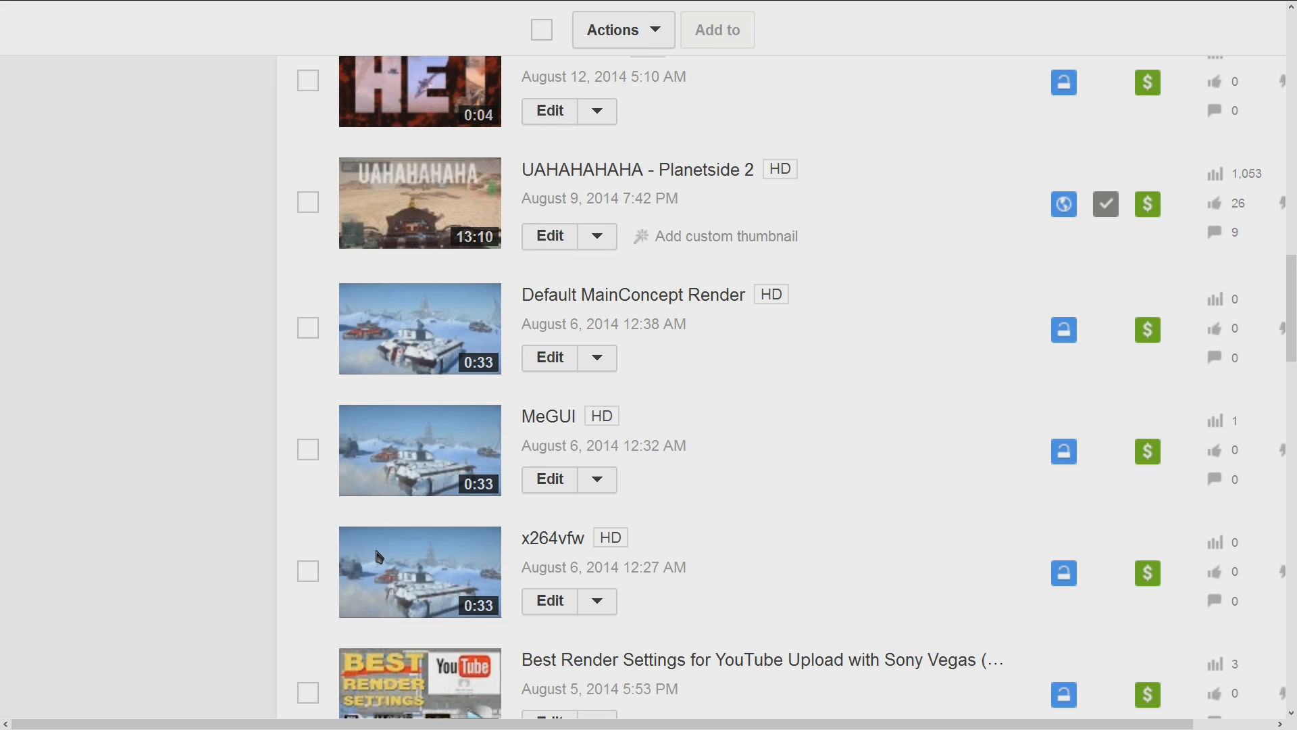
pyautogui.moveTo(647, 318)
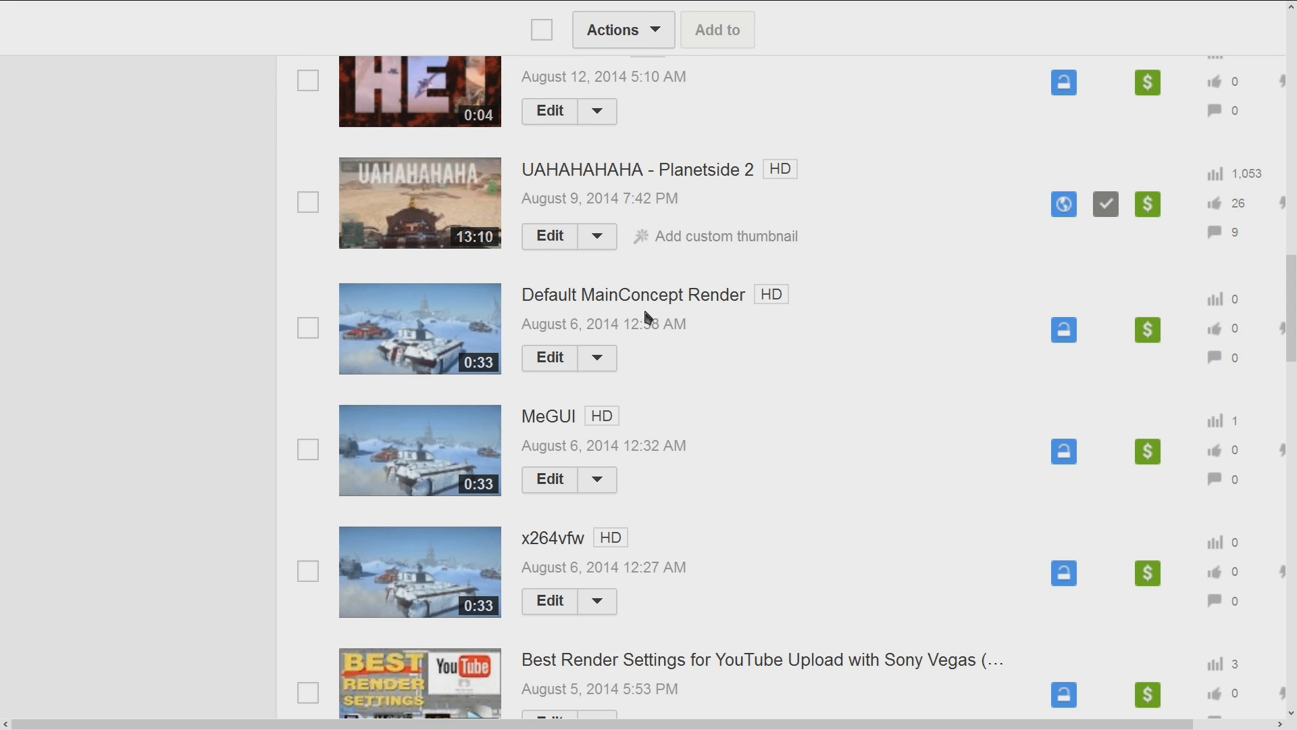
pyautogui.moveTo(695, 347)
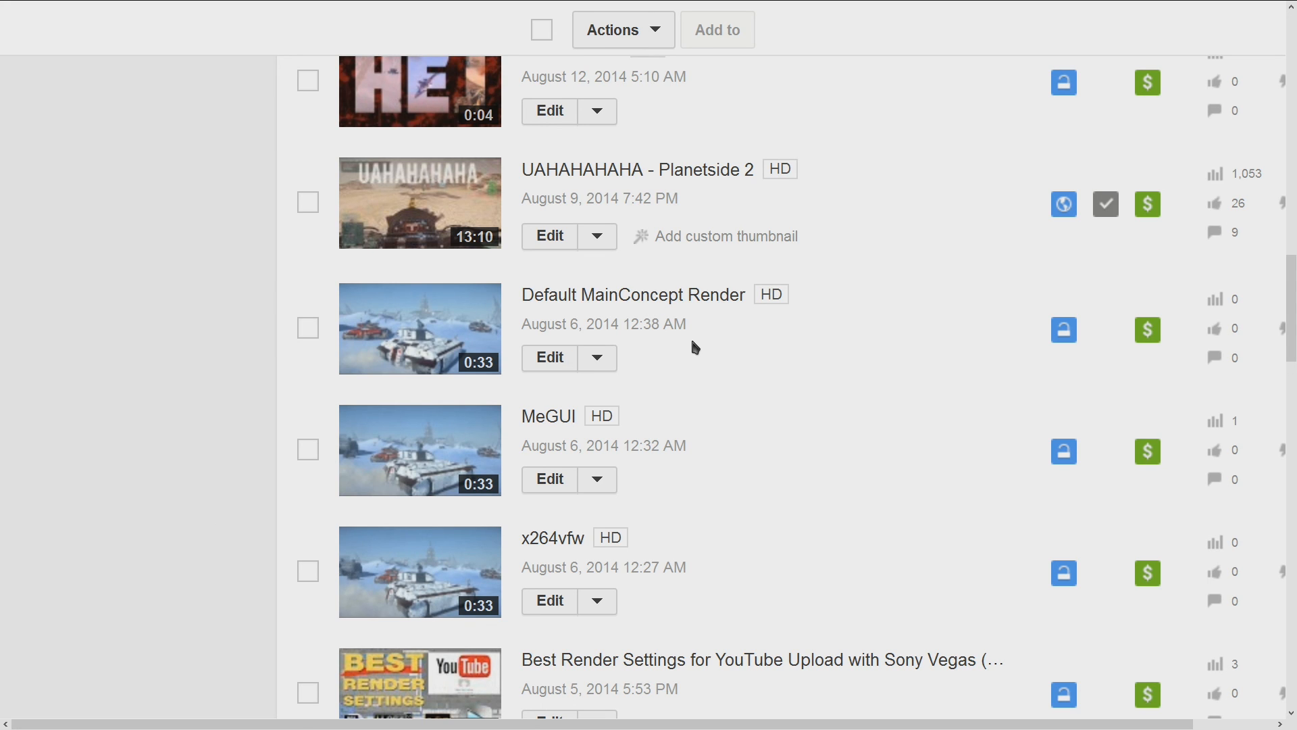
pyautogui.moveTo(453, 318)
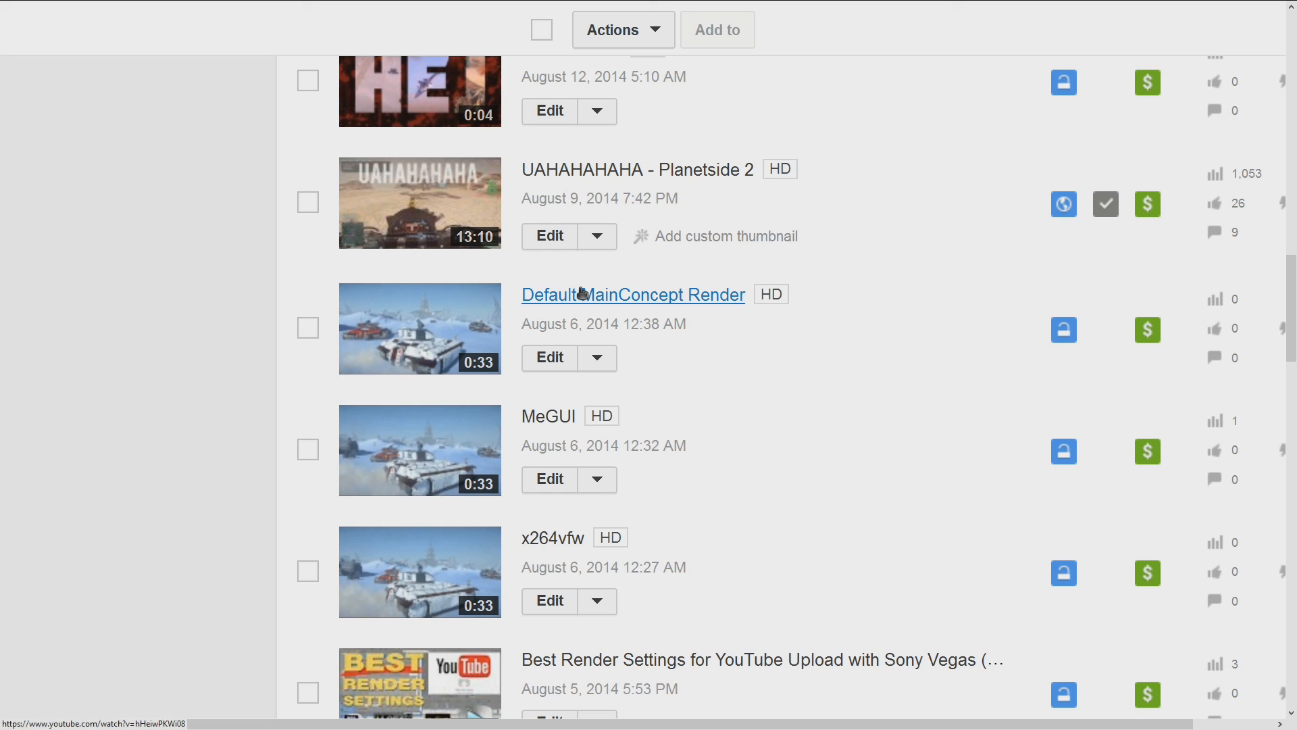
pyautogui.moveTo(559, 406)
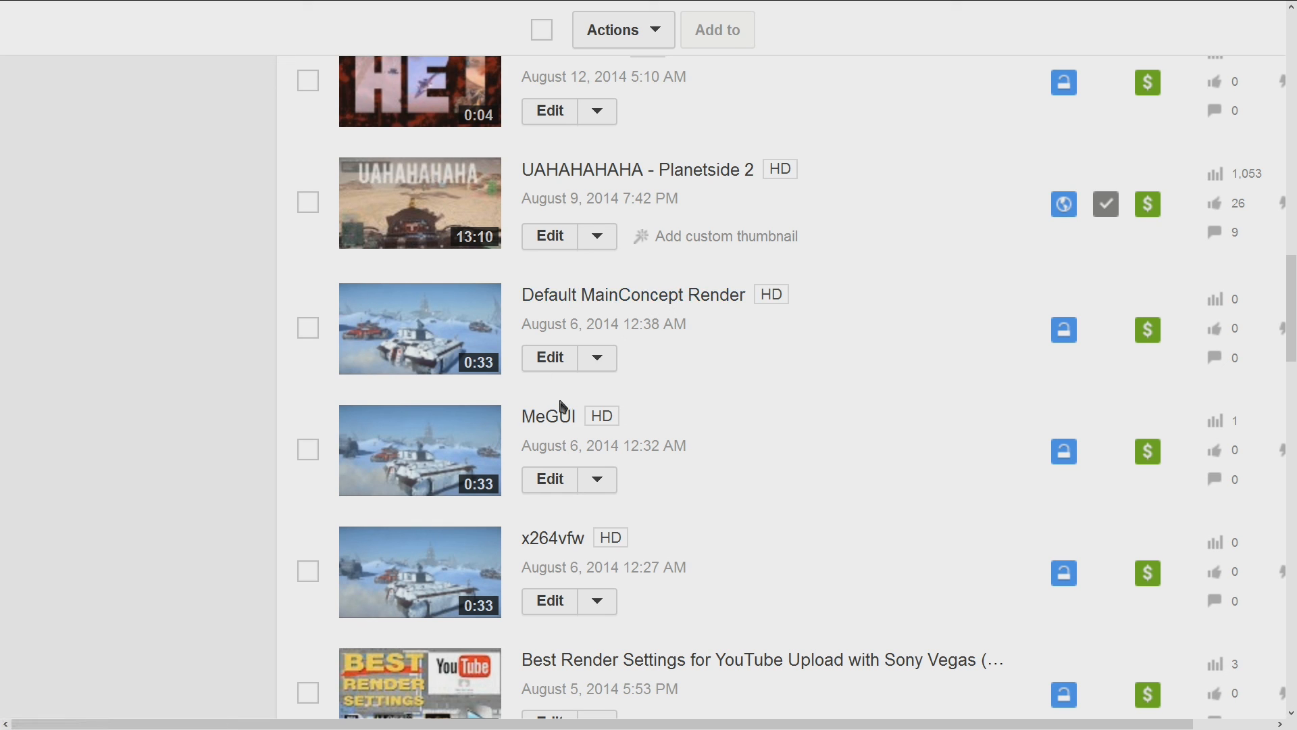
pyautogui.moveTo(700, 383)
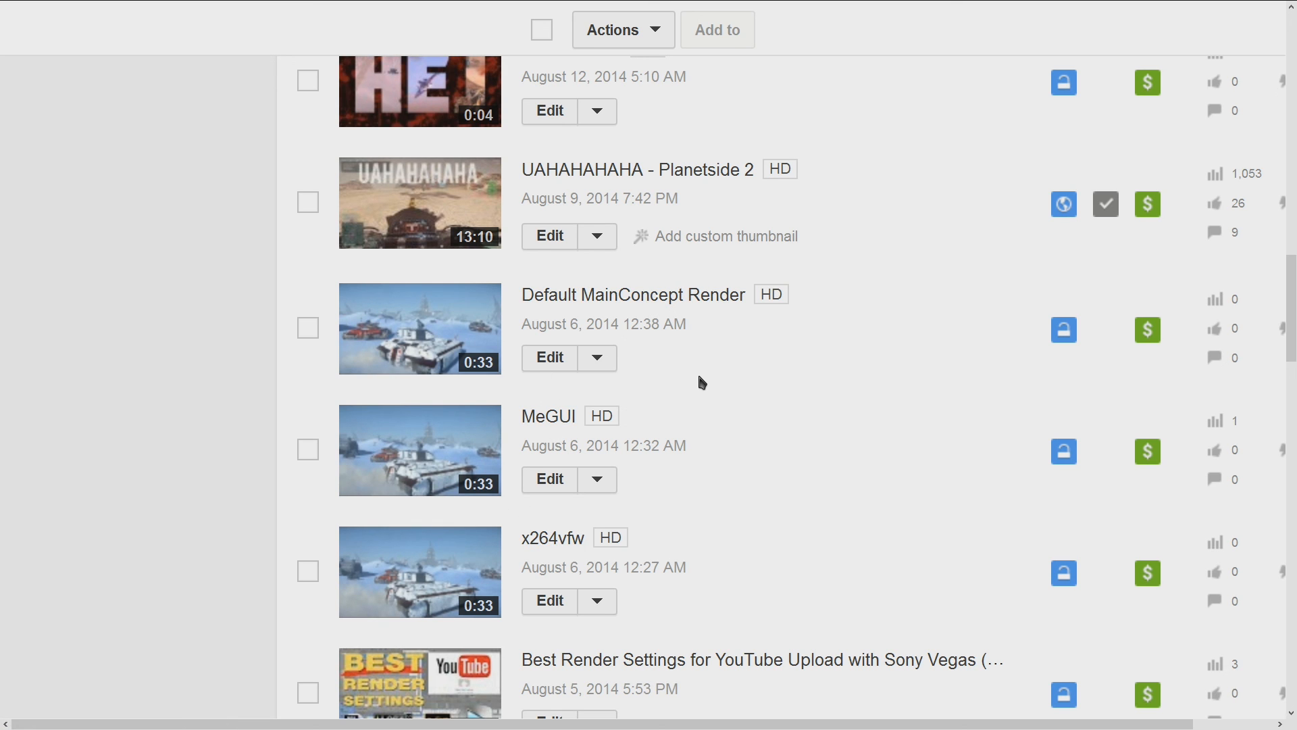